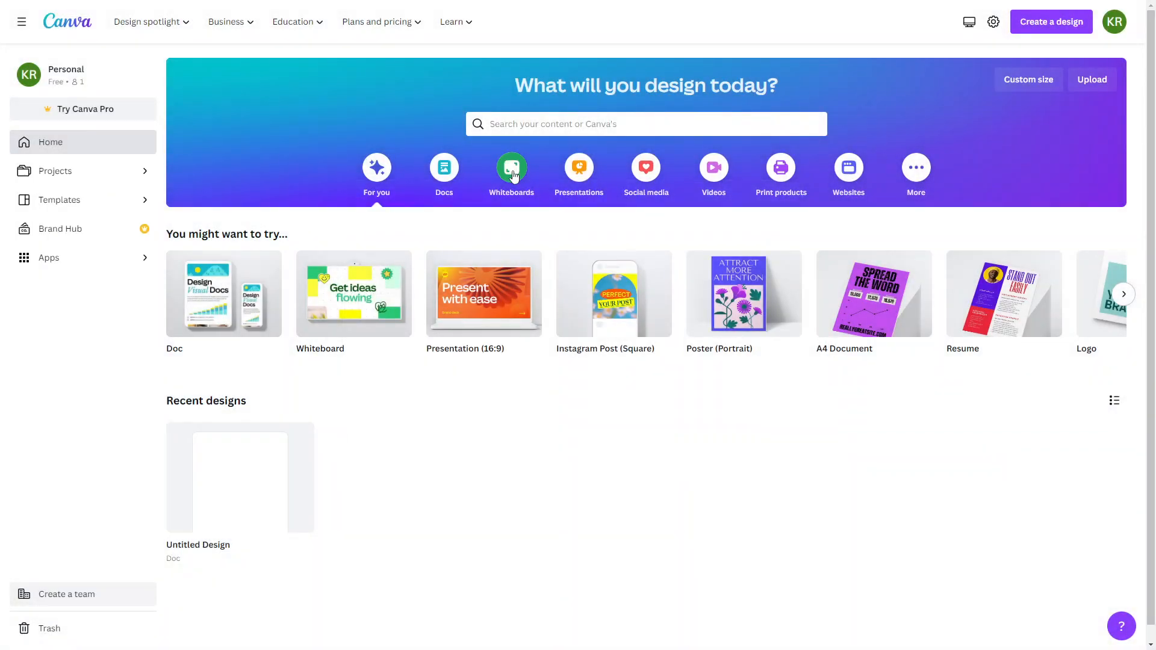
mouse_move(161, 159)
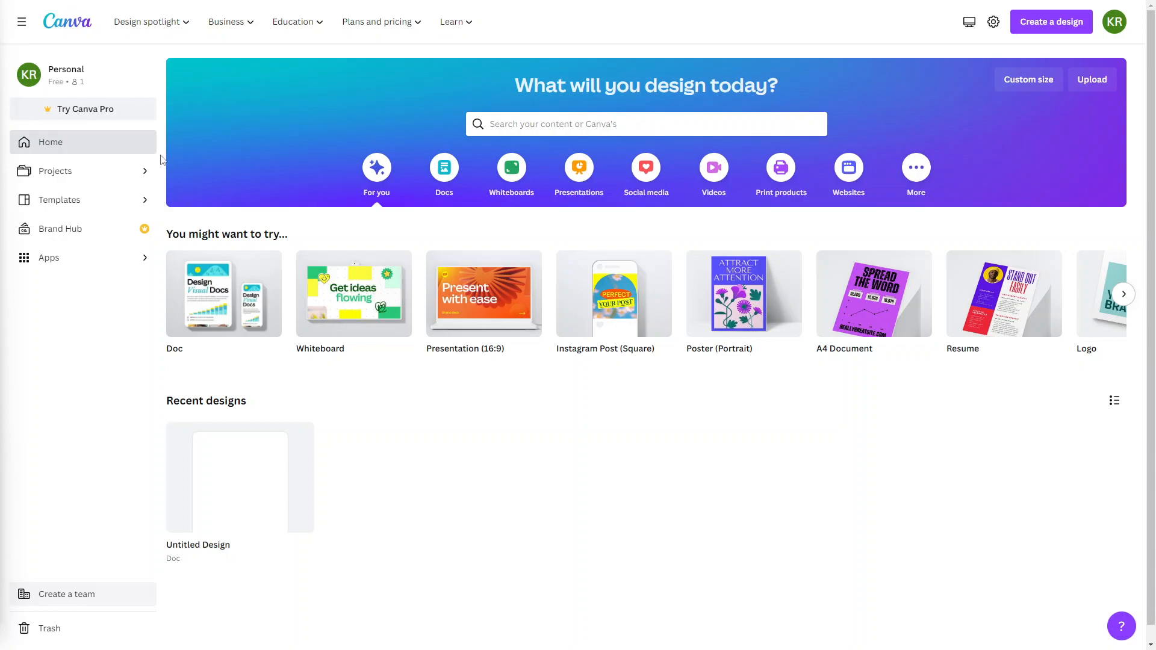
- Open Canva's free plan page from the Plans and pricing menu
left_click(377, 22)
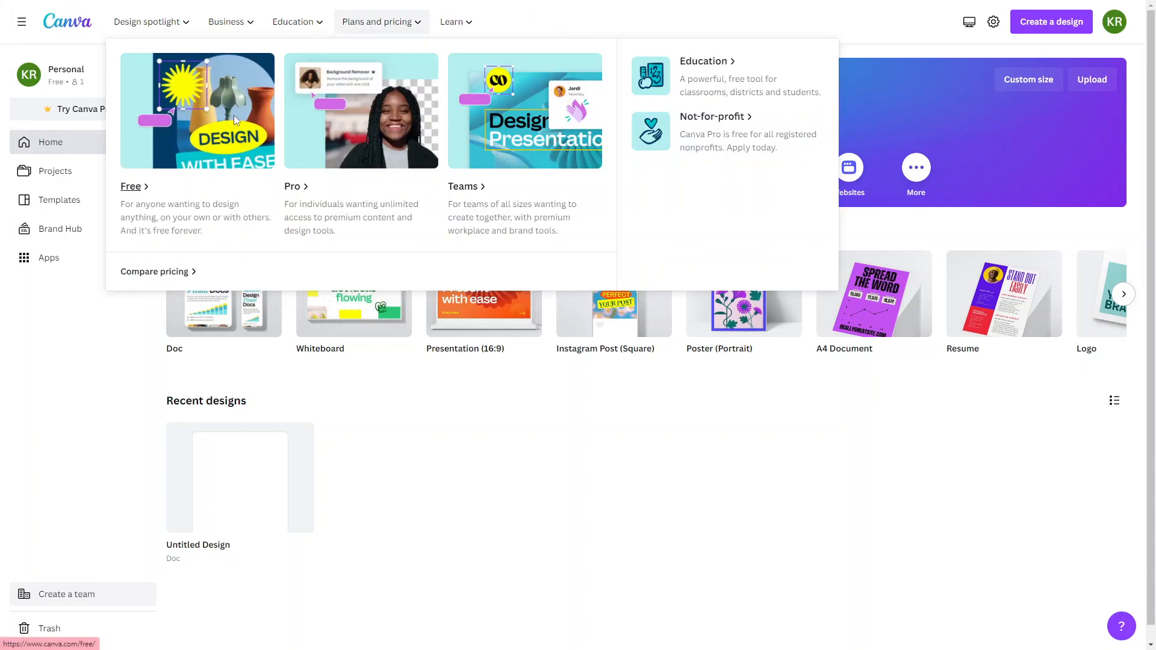
left_click(130, 186)
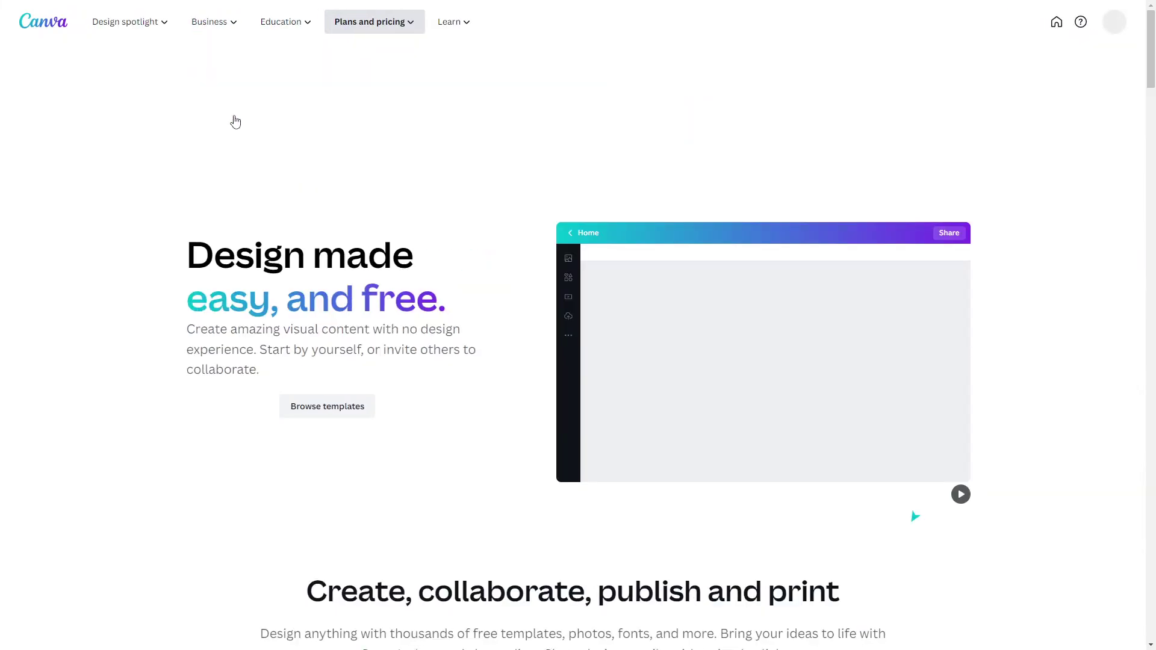
scroll("up", 3)
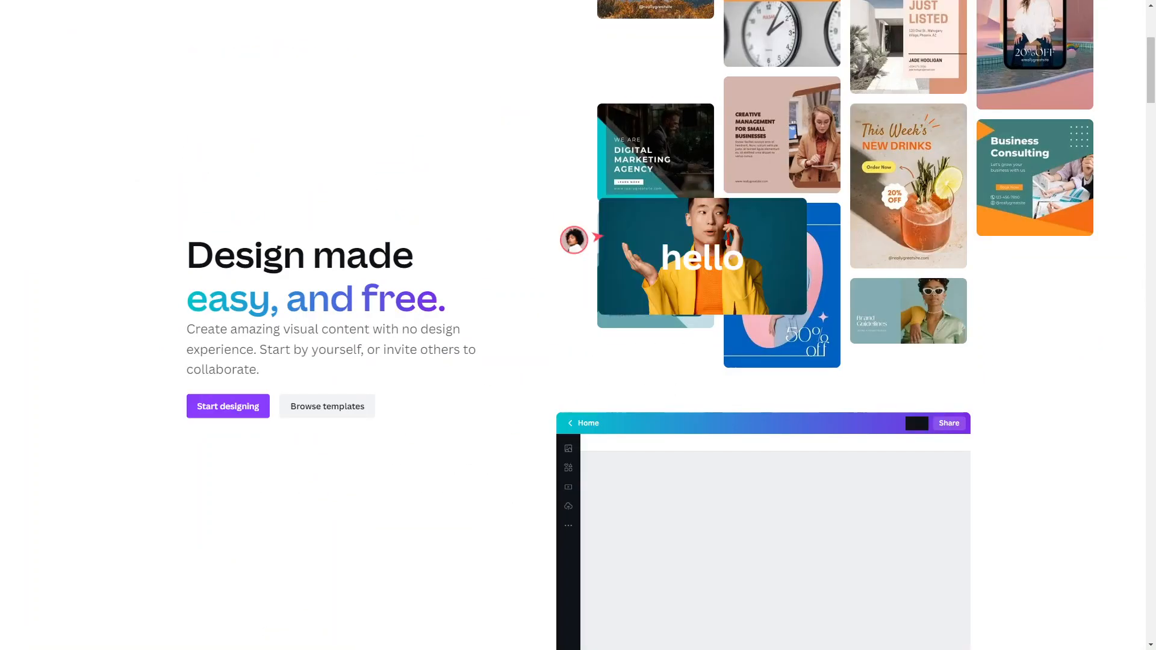
- Open Compare pricing and scroll down to the Design and Publishing feature table
left_click(352, 22)
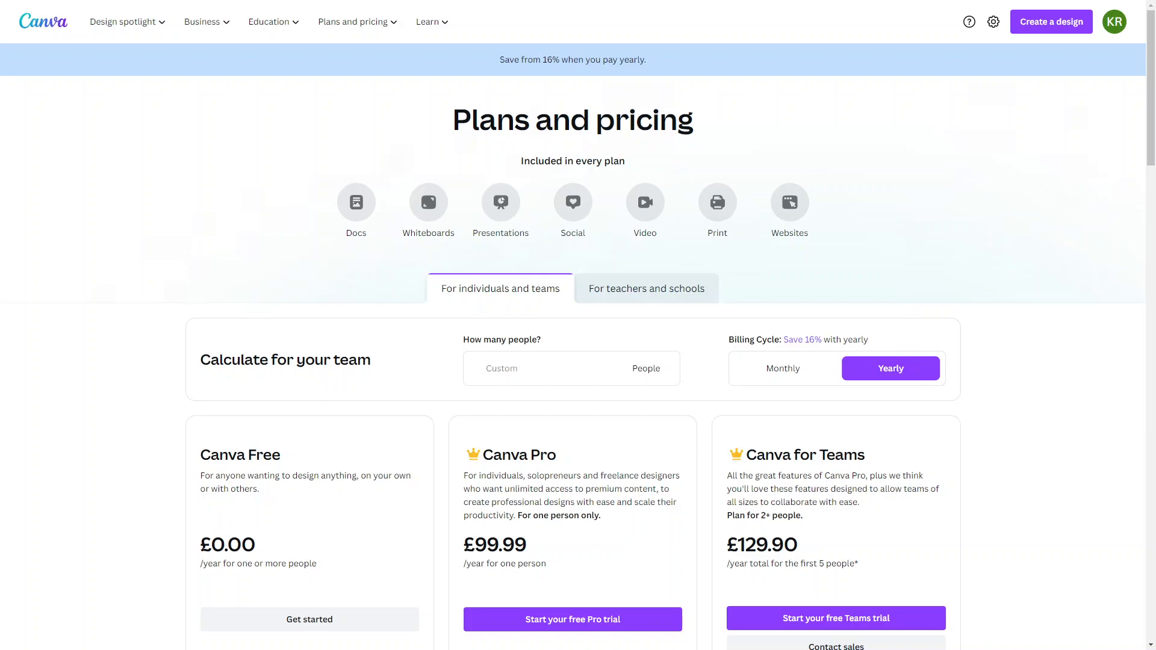
mouse_move(390, 300)
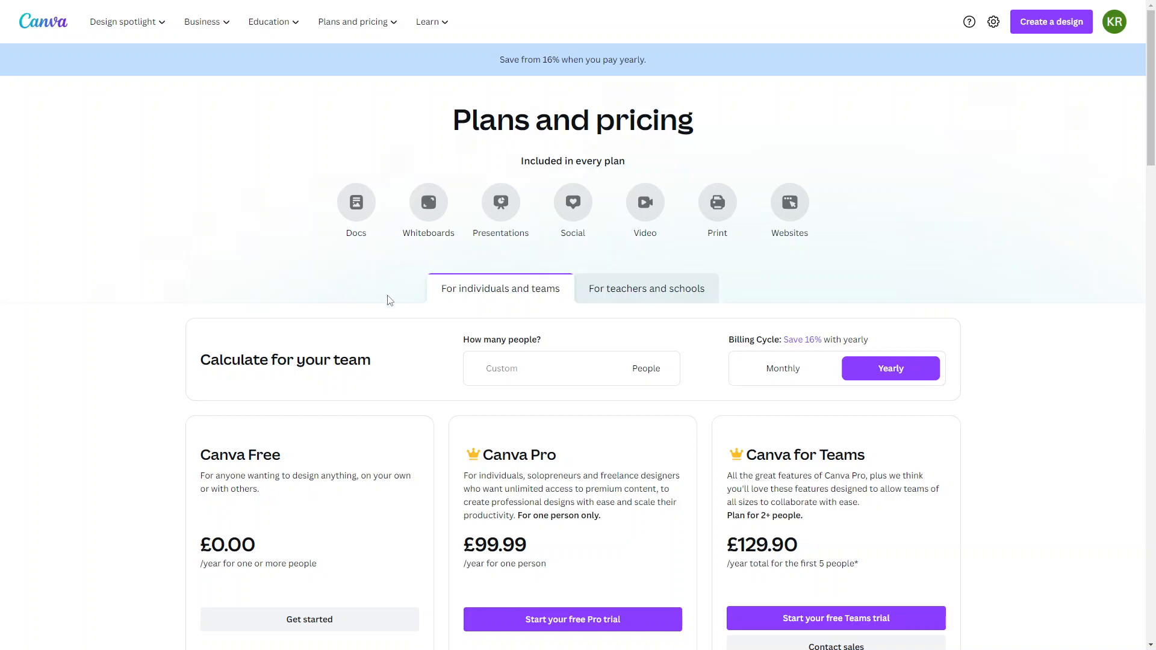
scroll("down", 3)
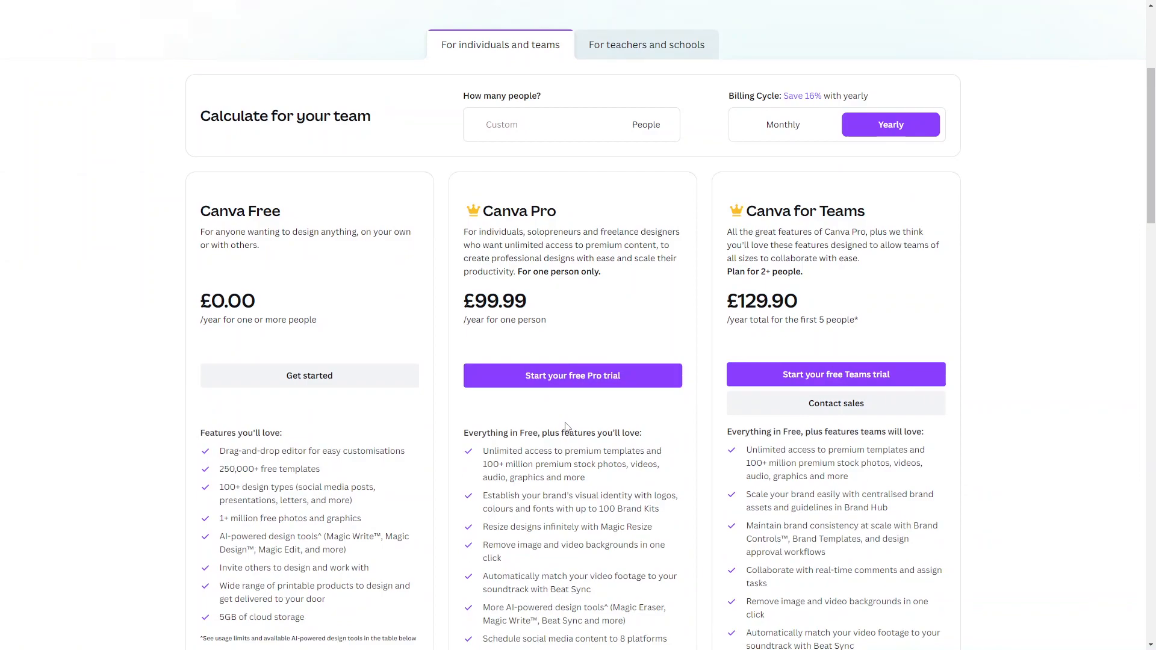
scroll("down", 3)
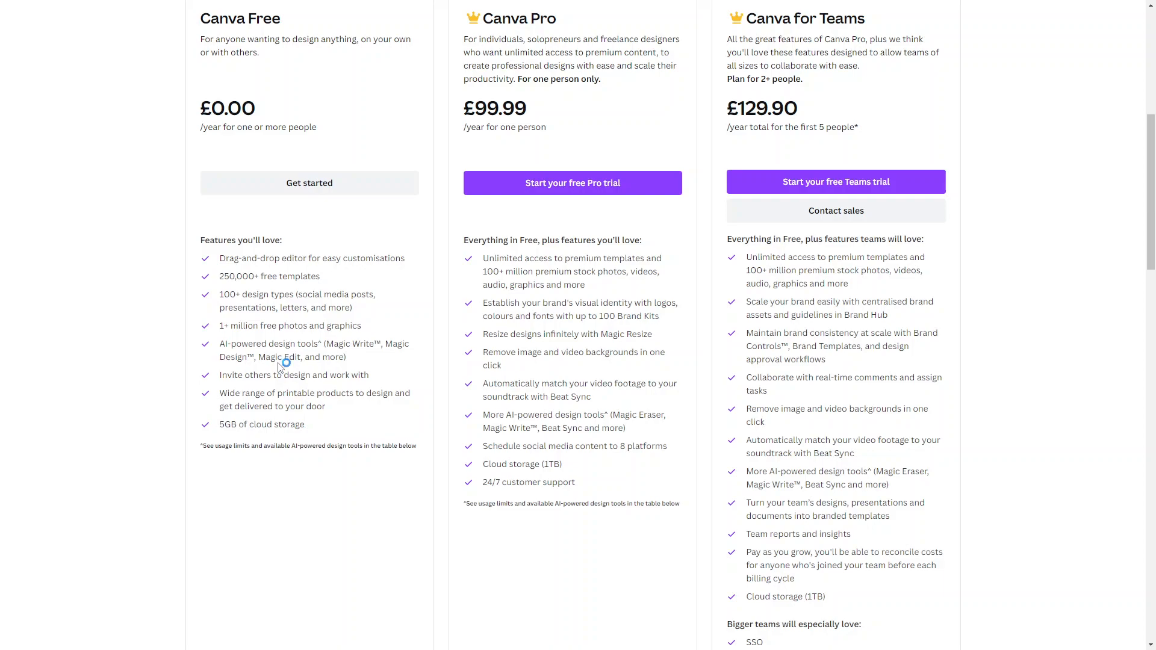
mouse_move(240, 430)
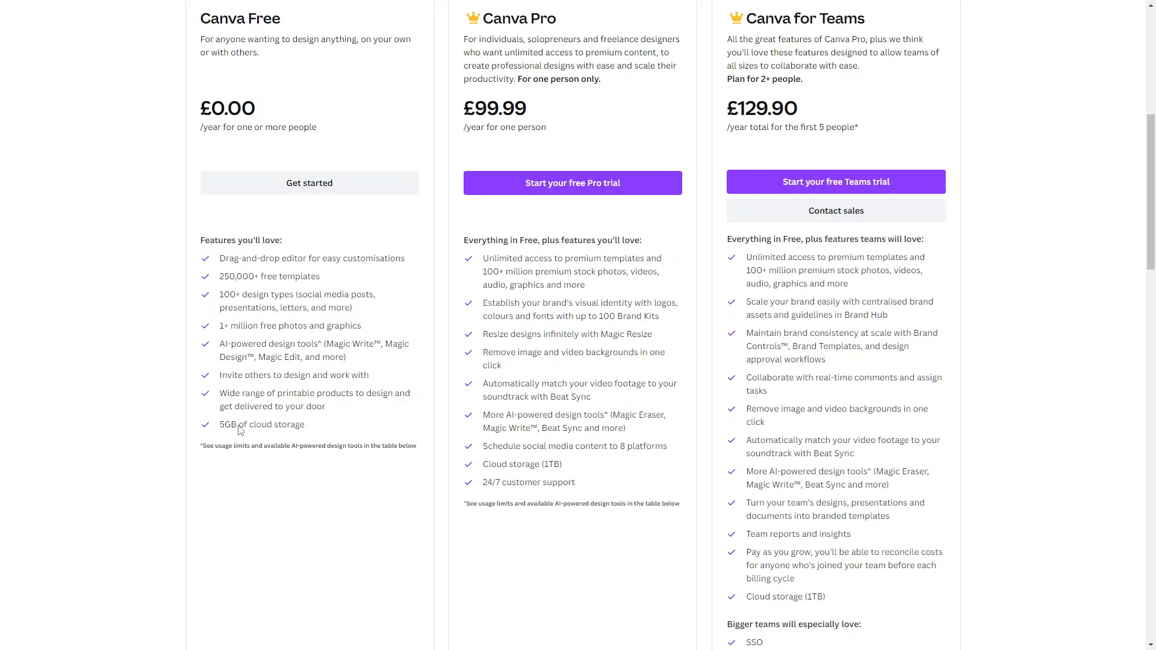
scroll("down", 3)
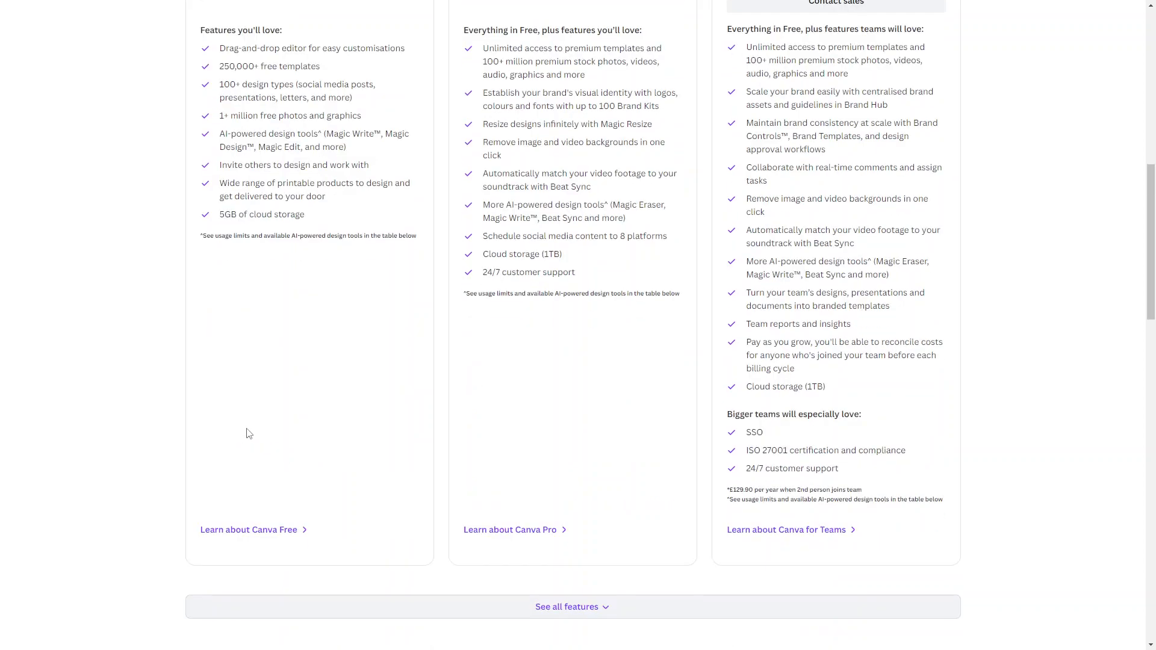
scroll("up", 3)
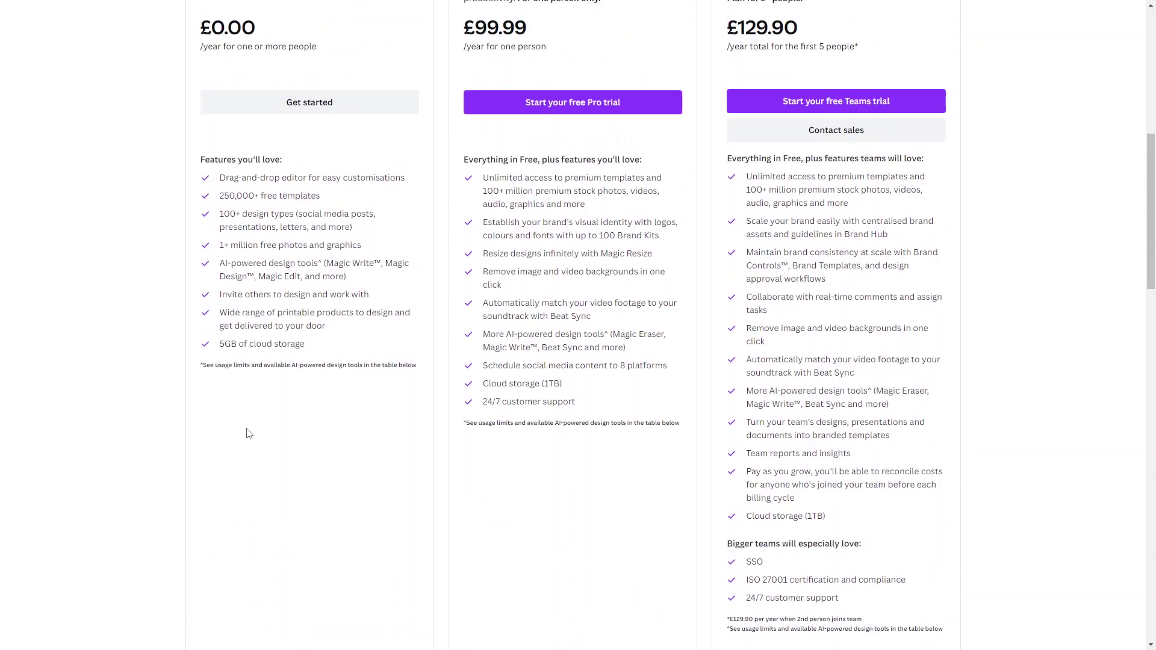
scroll("down", 3)
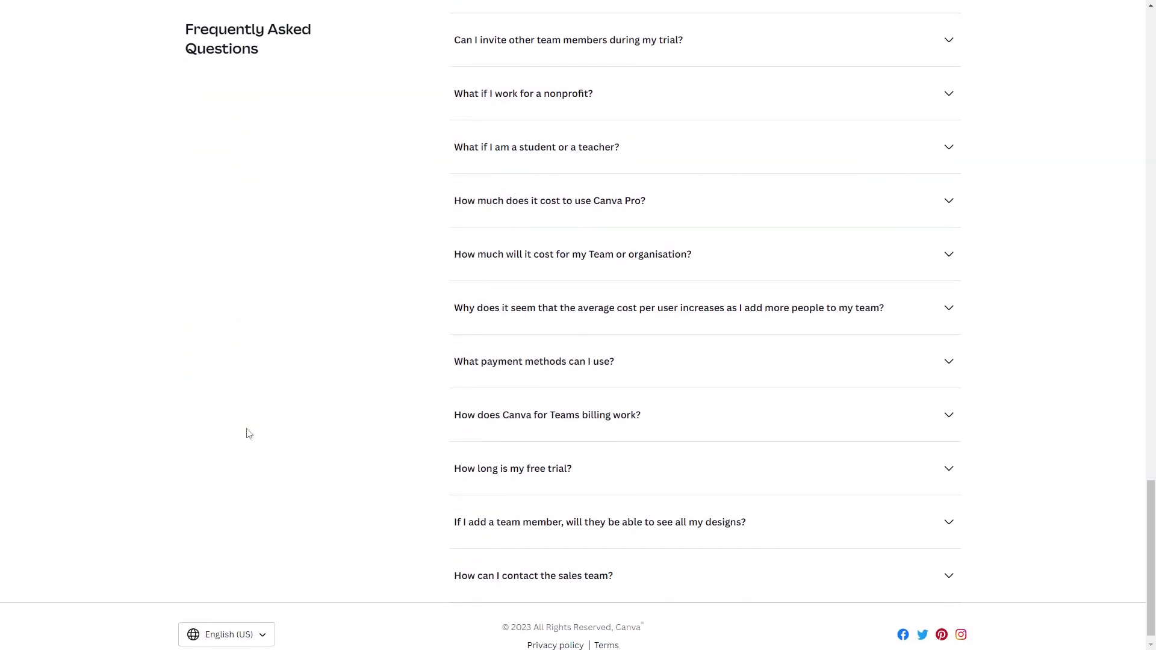
scroll("up", 3)
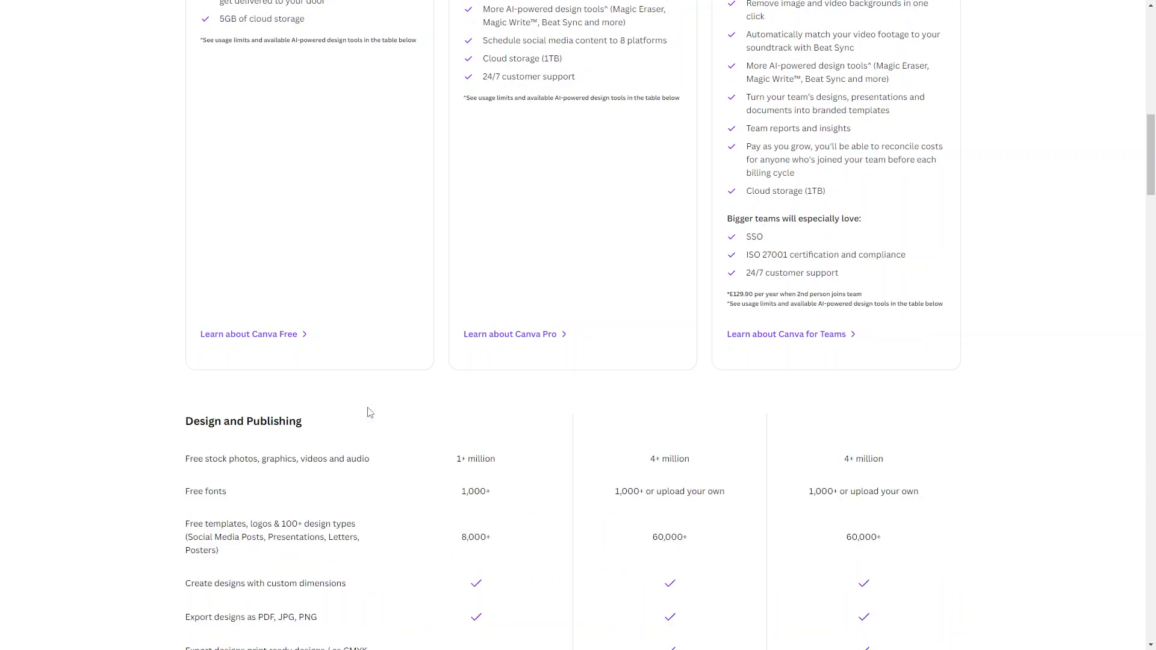
scroll("down", 3)
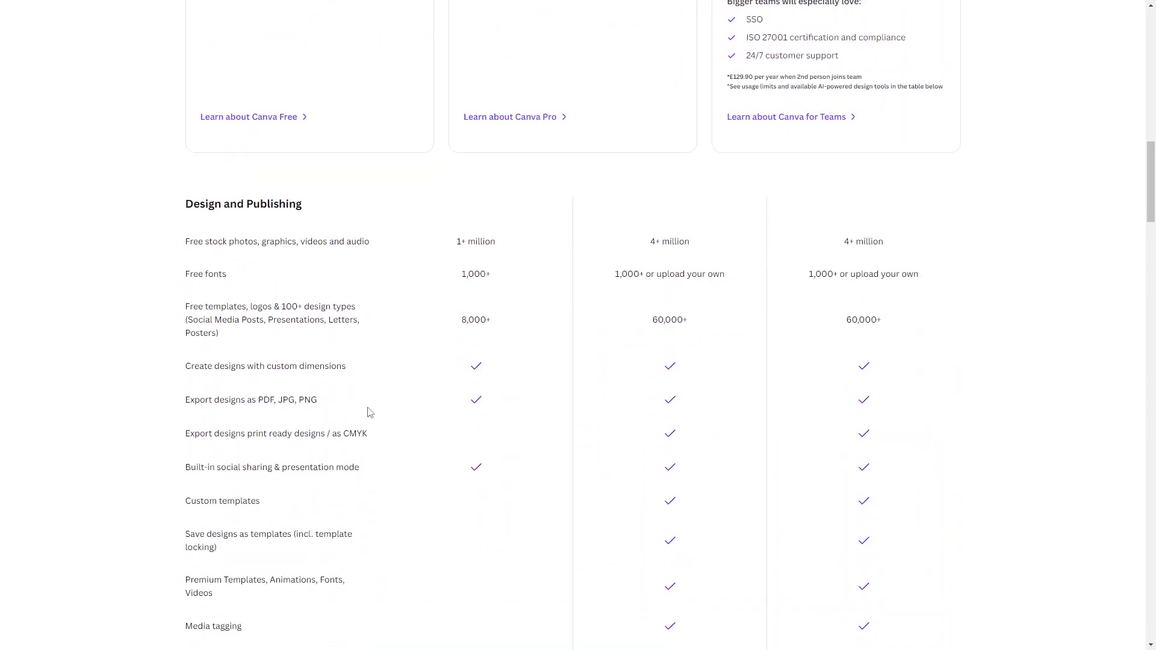
mouse_move(369, 401)
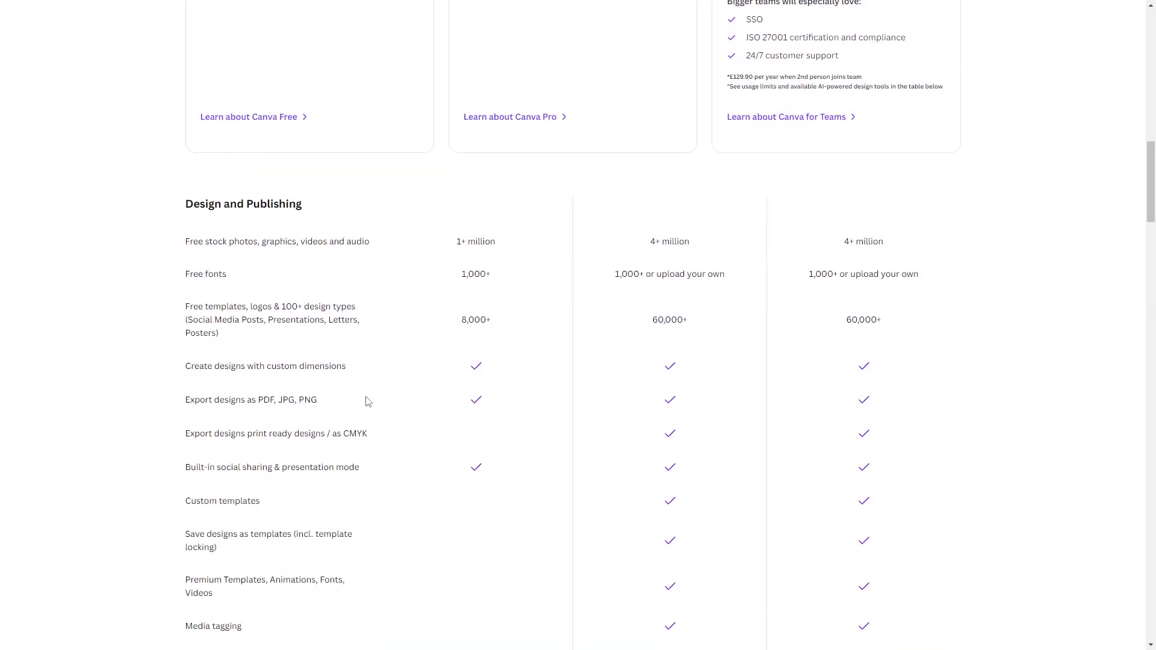
mouse_move(650, 407)
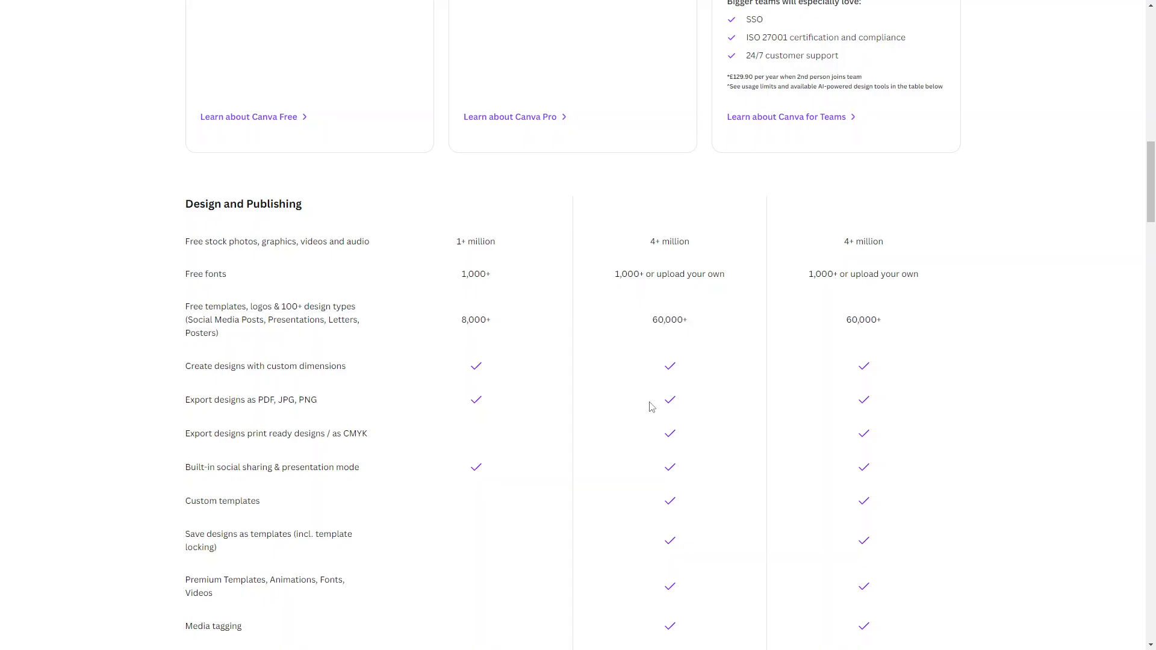
mouse_move(324, 243)
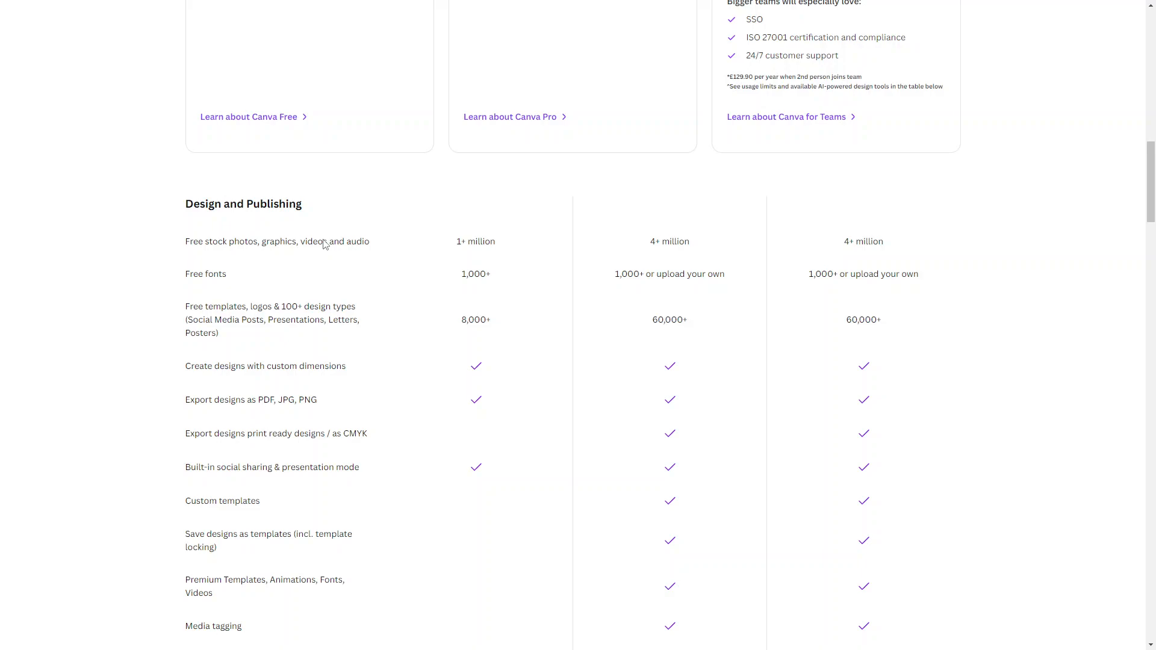
mouse_move(335, 394)
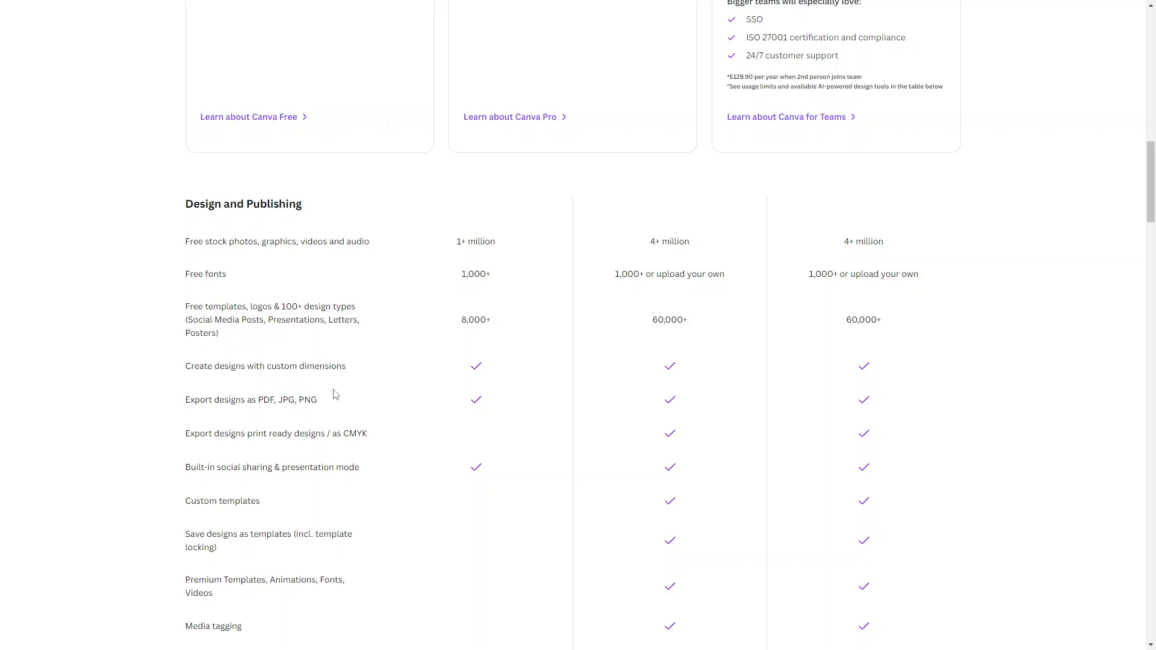
mouse_move(258, 449)
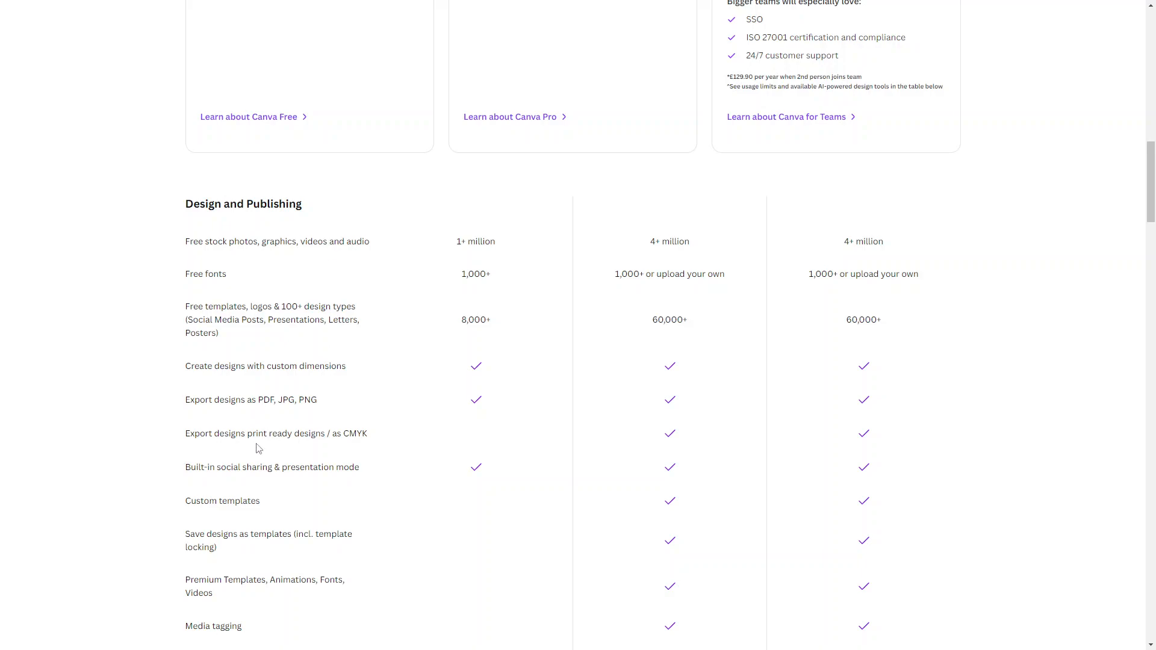
- Scroll through the Free, Pro and Teams feature lists, including Teams' SSO and ISO 27001
scroll("up", 3)
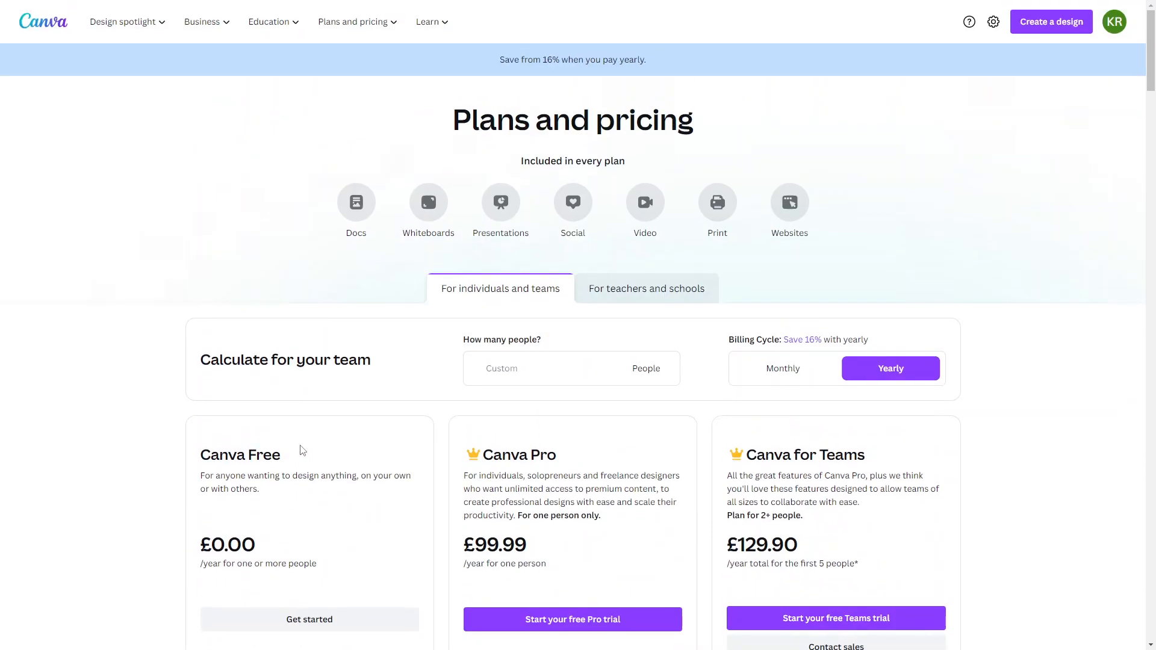
scroll("down", 3)
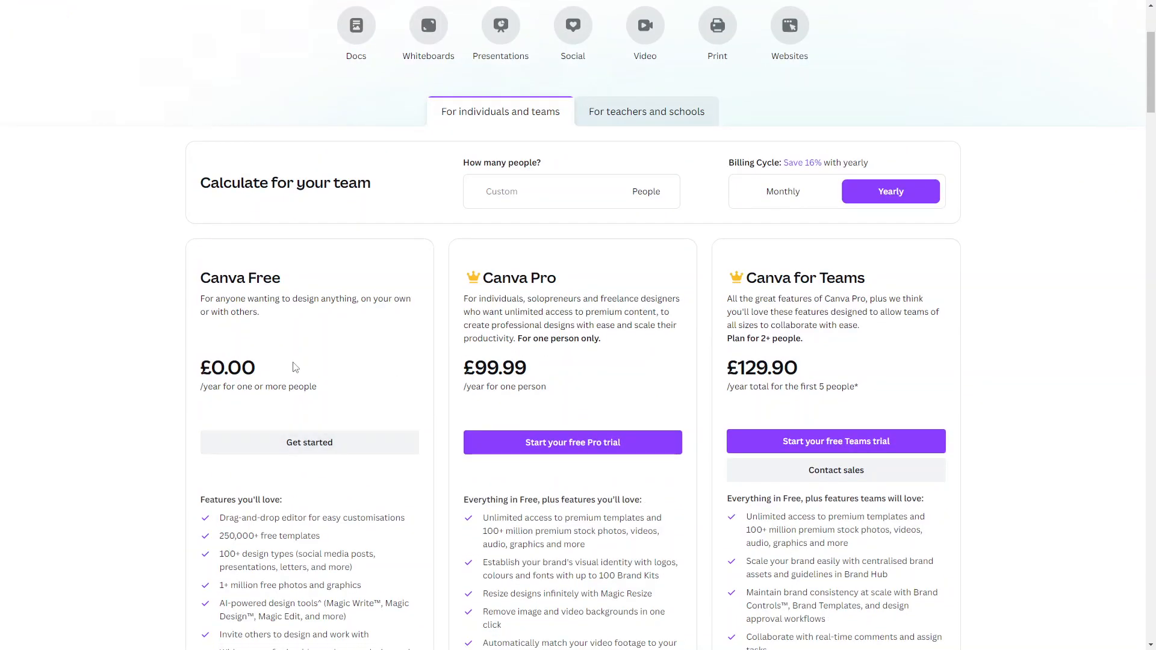
mouse_move(871, 358)
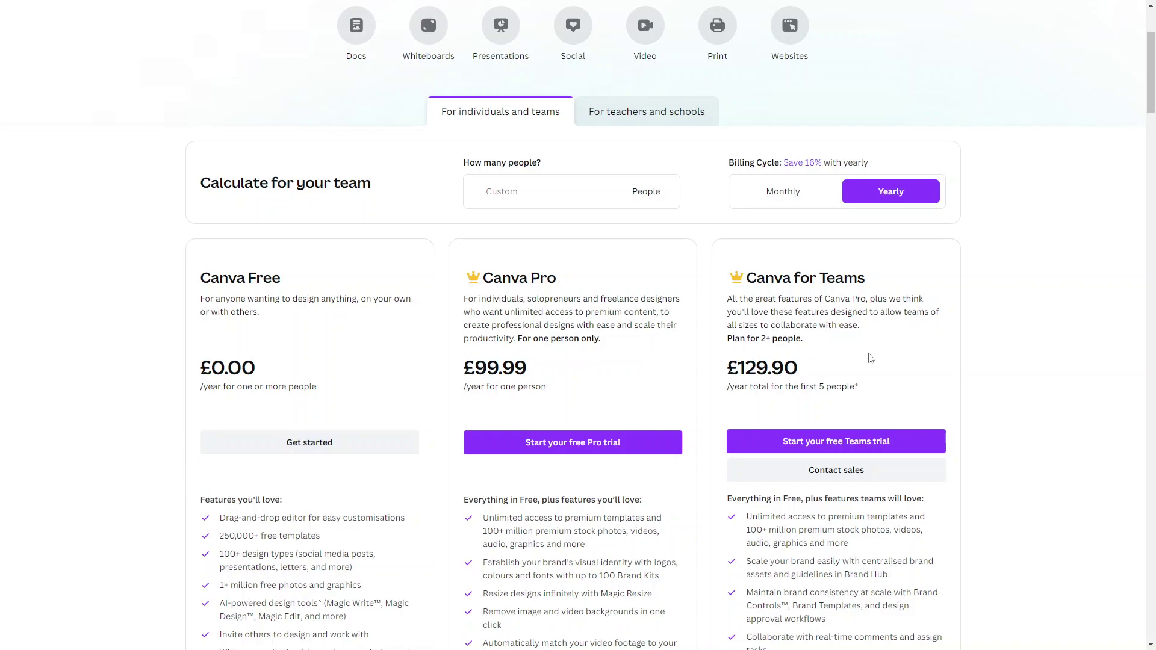
mouse_move(651, 344)
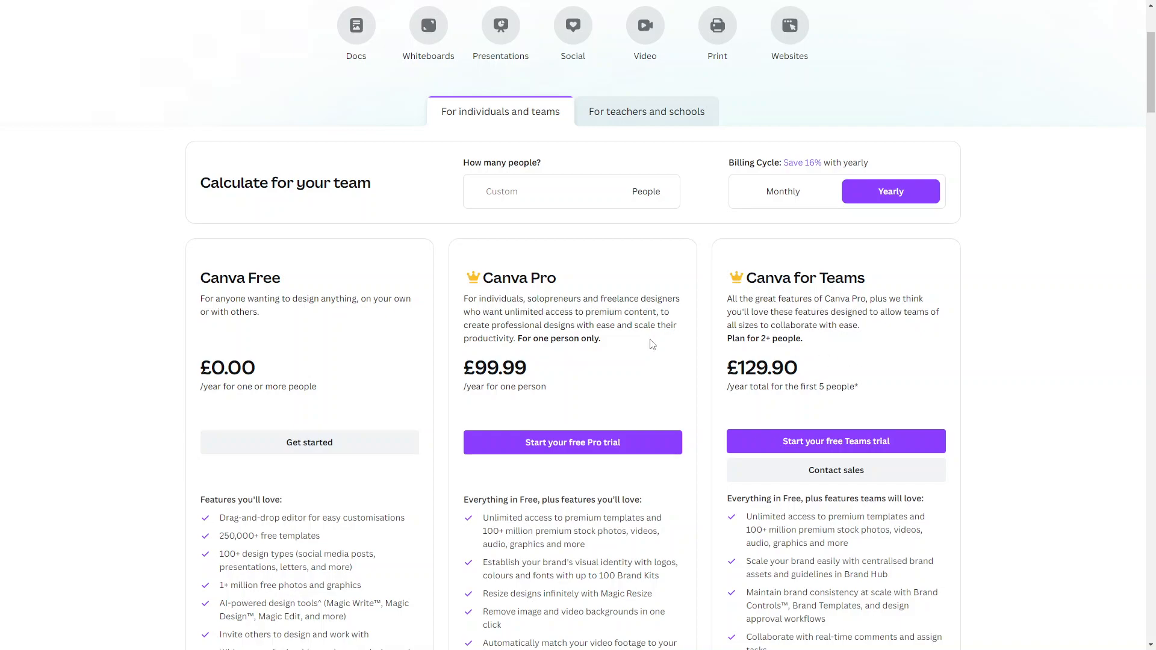
mouse_move(596, 379)
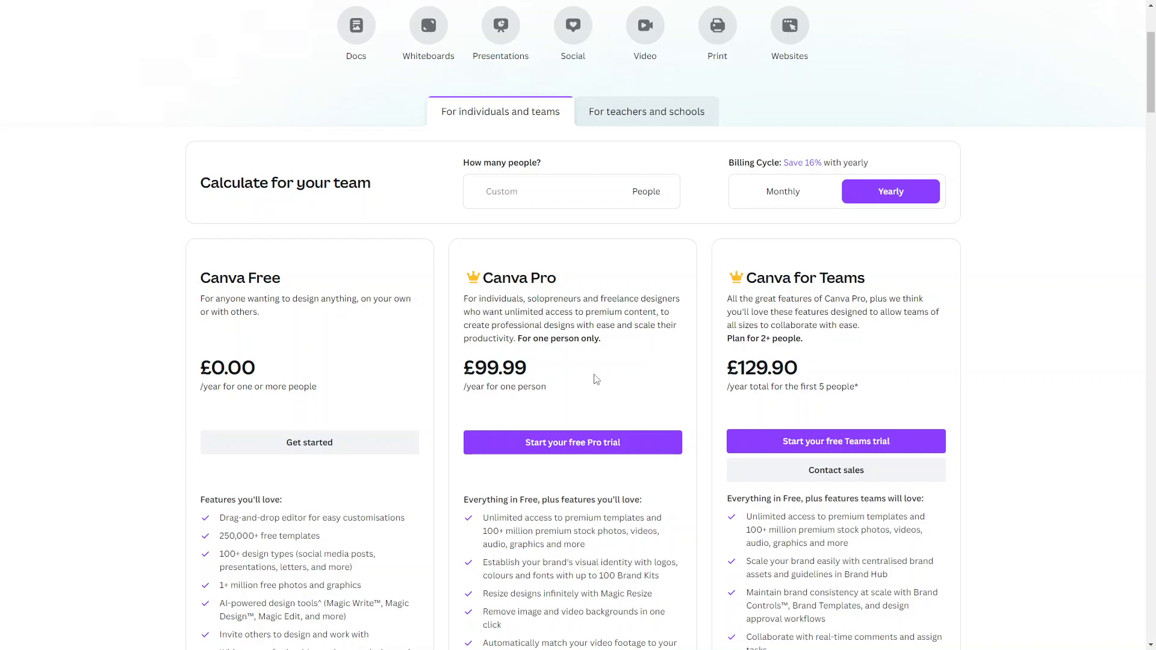
scroll("down", 3)
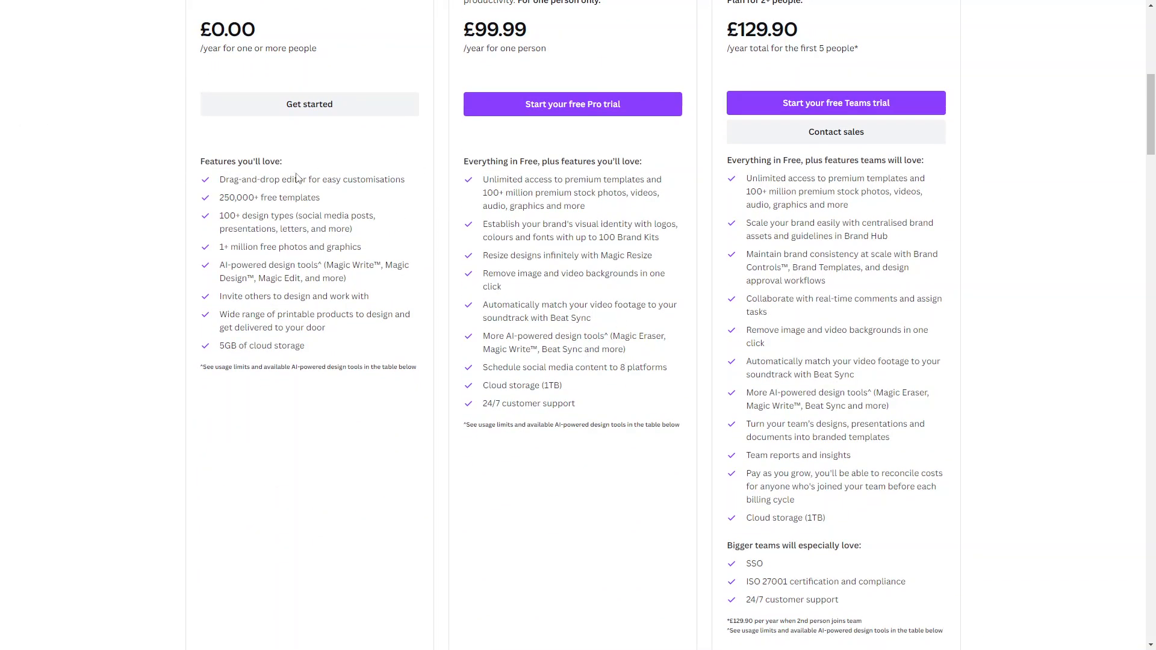
scroll("up", 3)
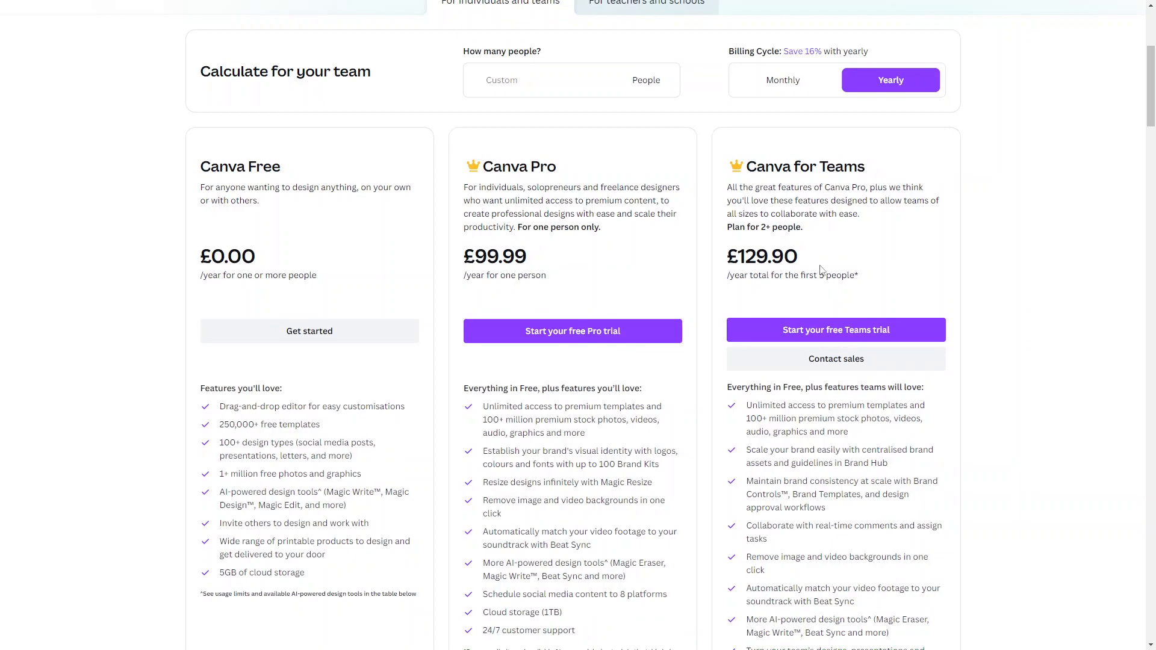
mouse_move(772, 248)
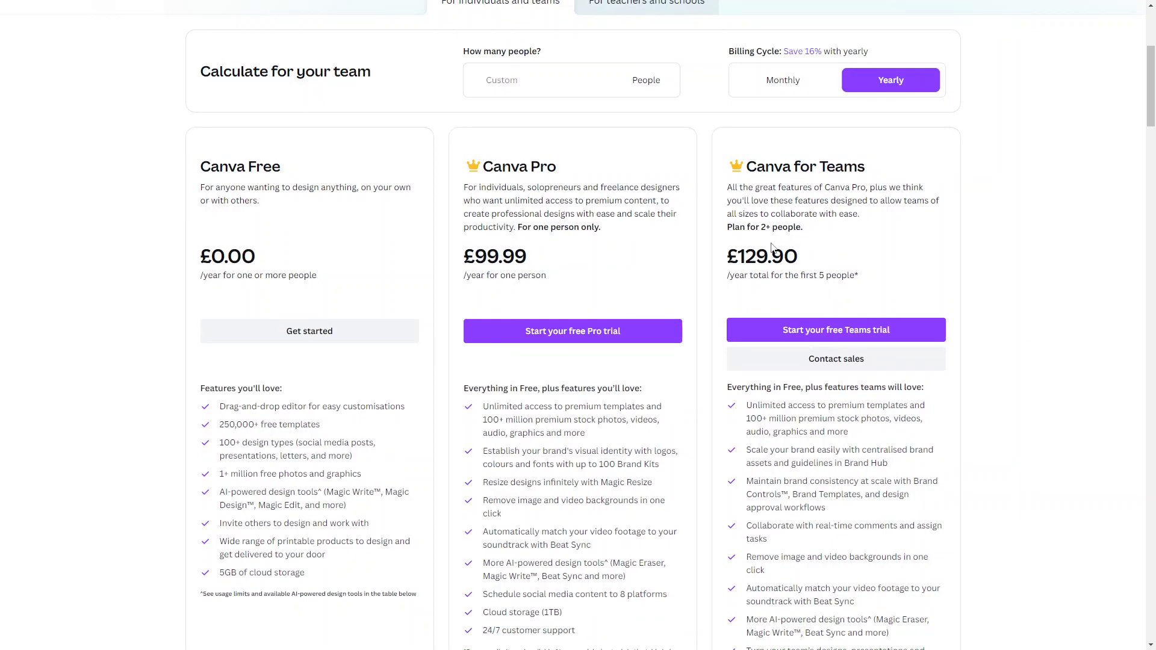
mouse_move(864, 257)
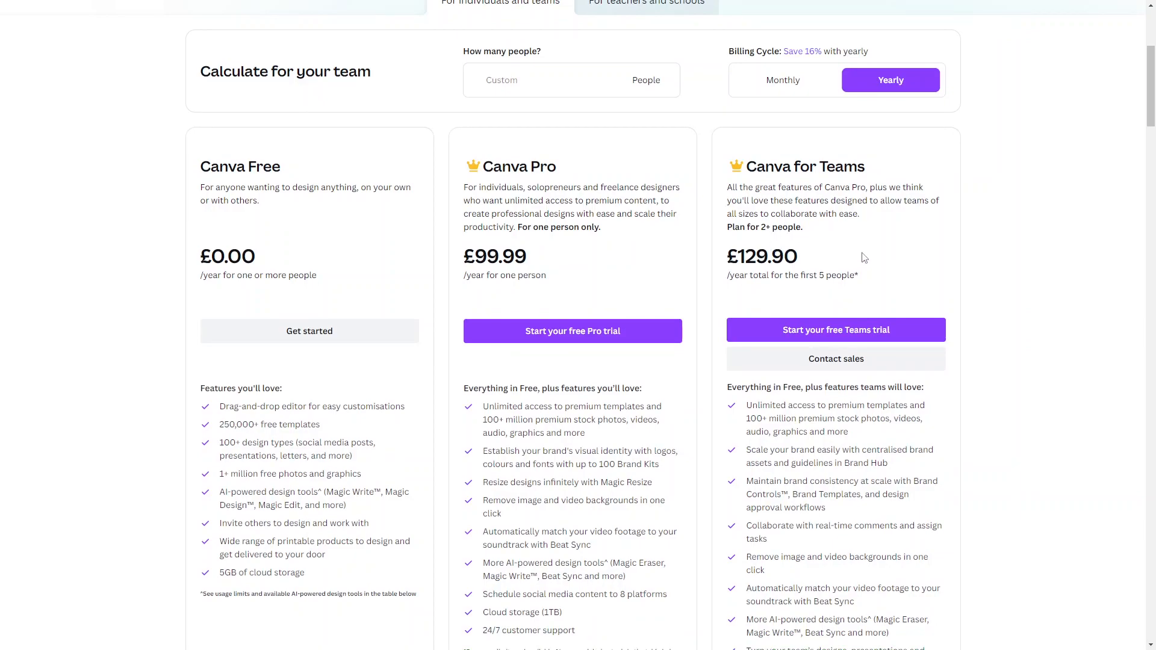
mouse_move(392, 286)
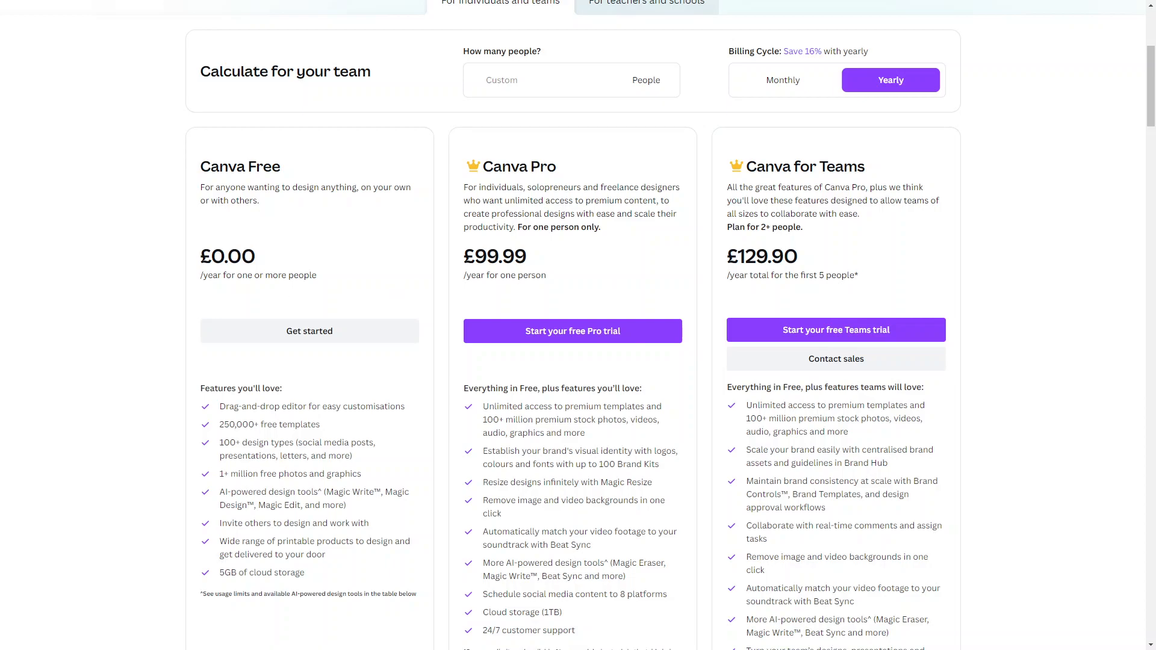
scroll("down", 3)
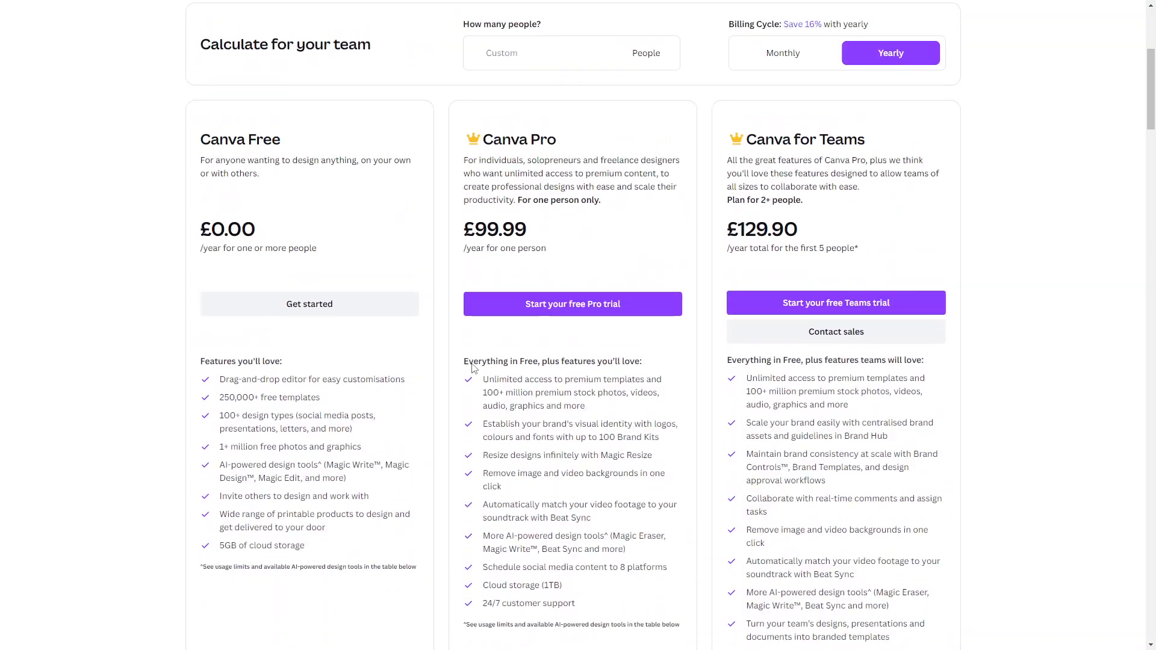
scroll("down", 3)
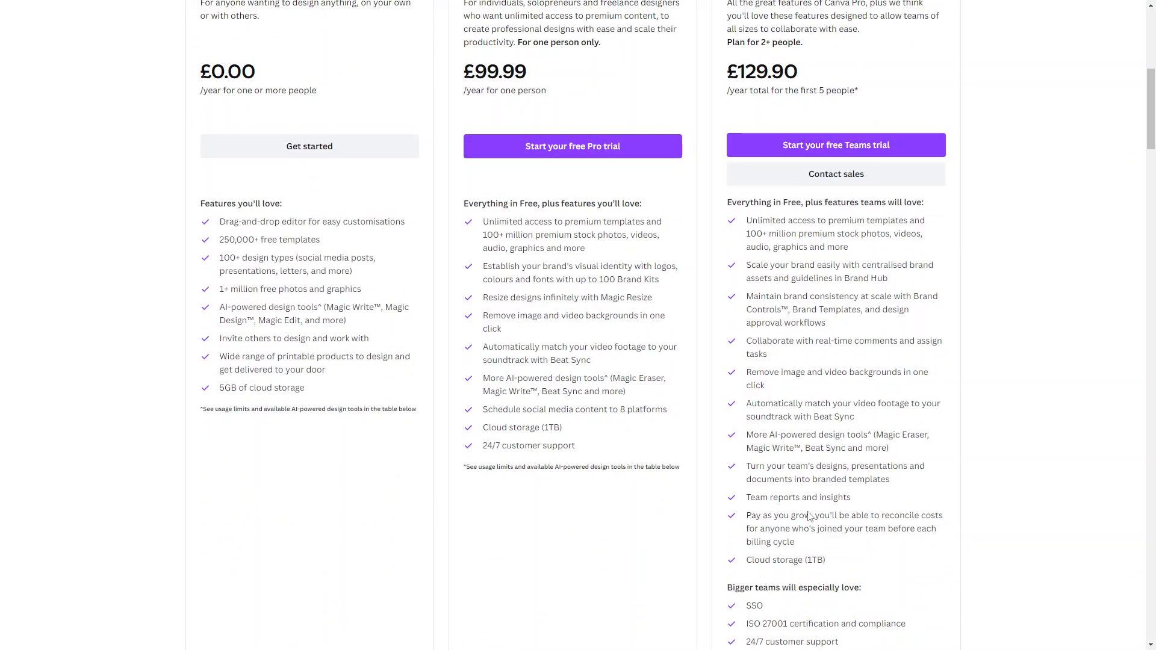
scroll("down", 3)
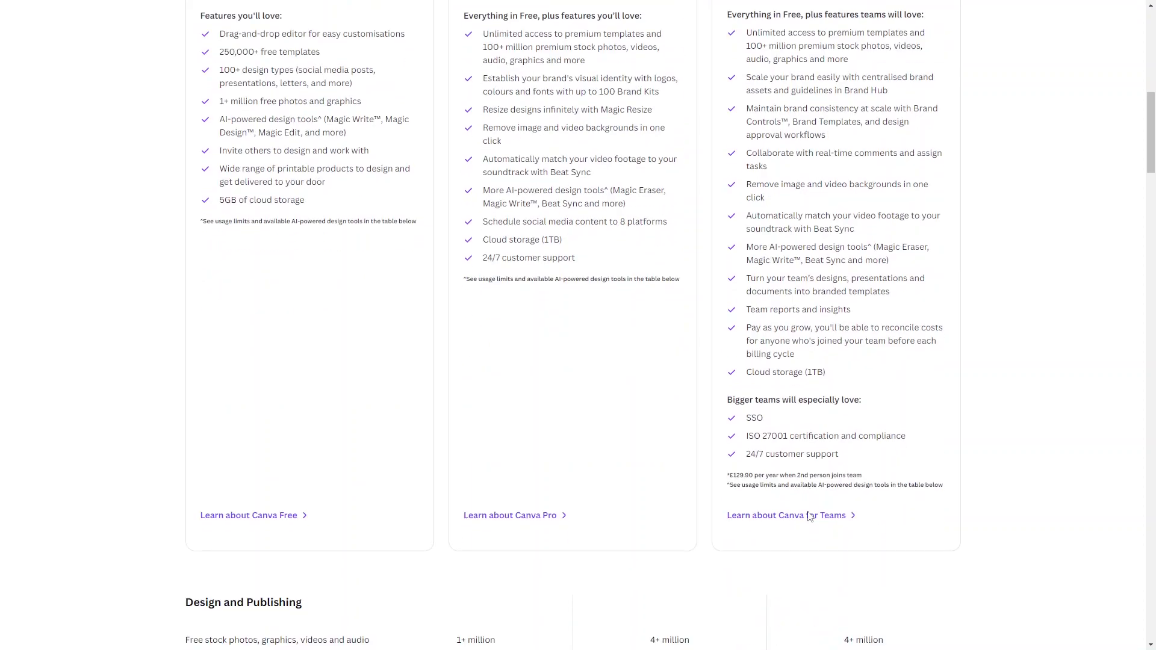
scroll("up", 3)
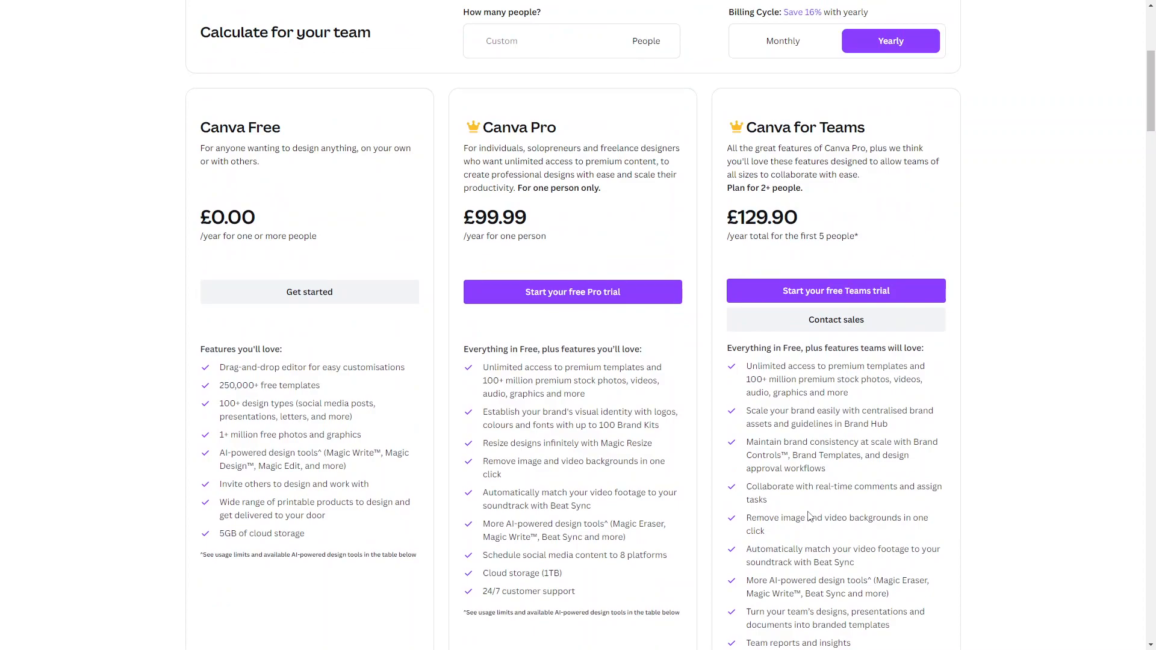
scroll("up", 3)
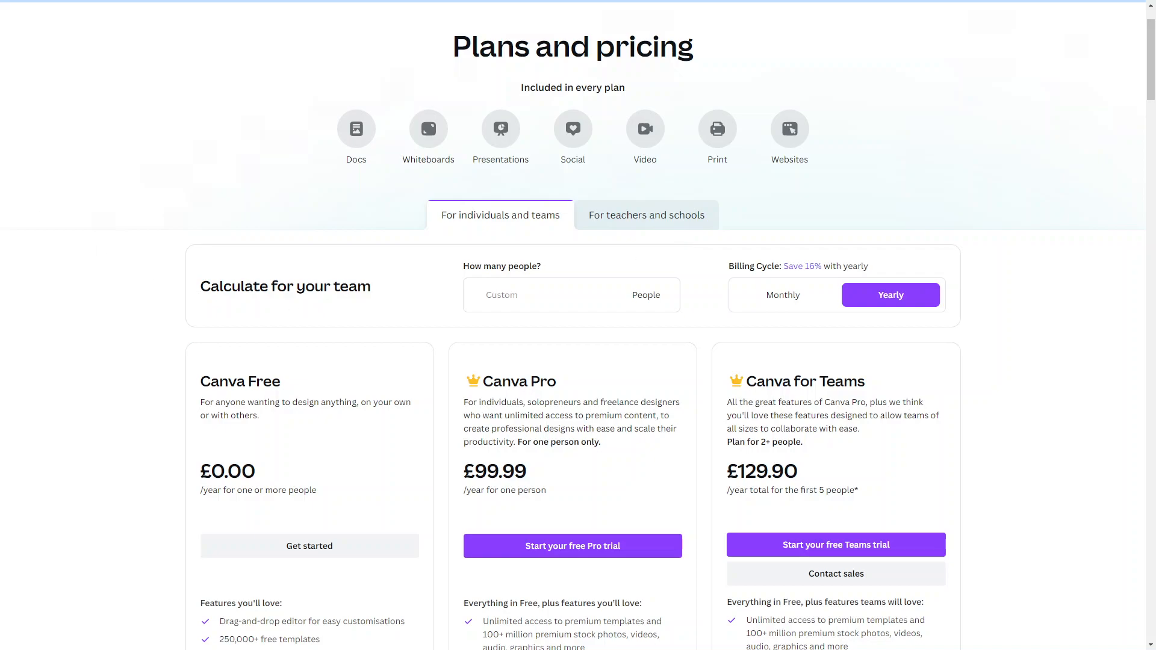
- Open the Canva Websites page and dismiss the 'Pick up where you left off' pop-up
left_click(788, 127)
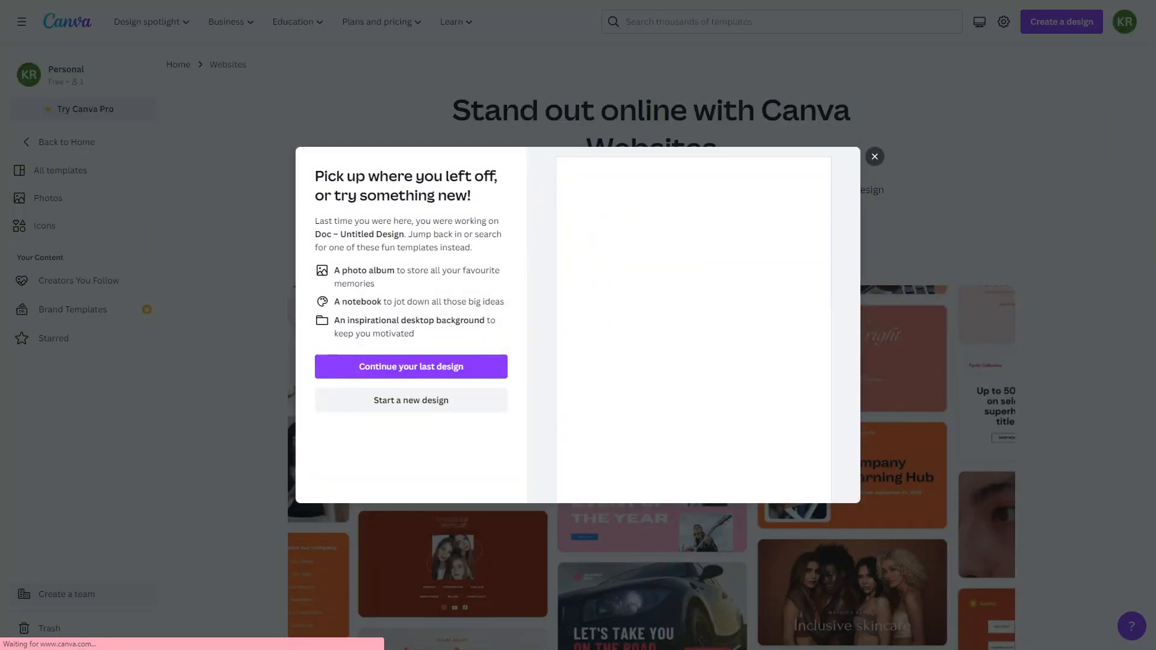
scroll("down", 3)
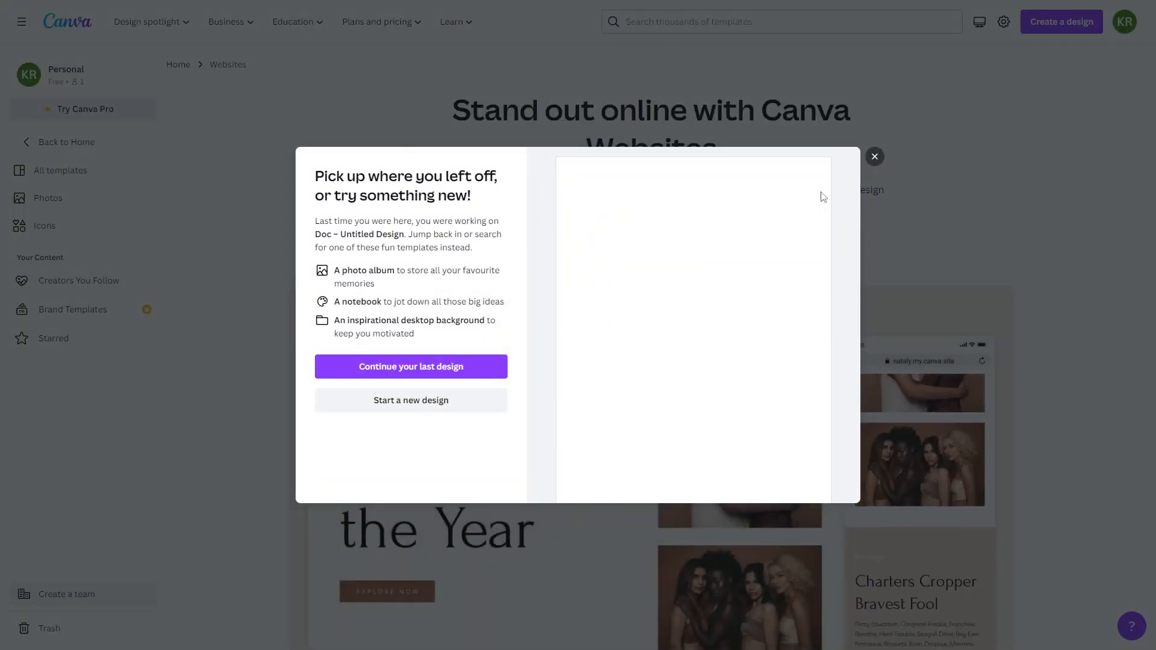
left_click(874, 156)
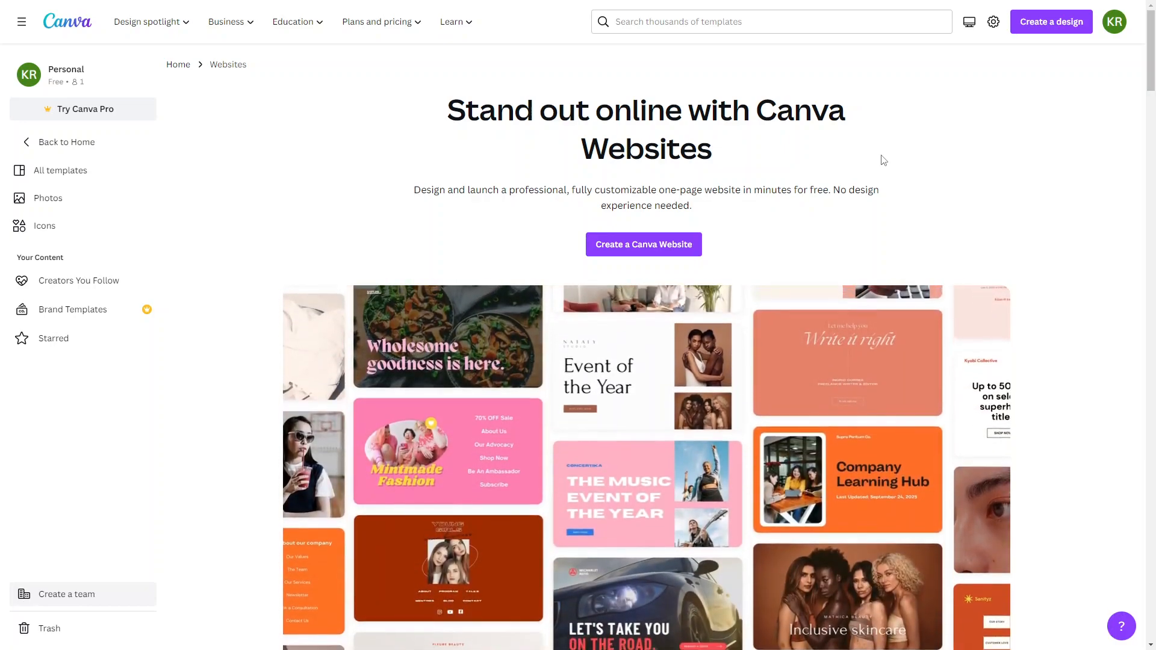
- Click through the website editing and publishing demo previews
left_click(646, 492)
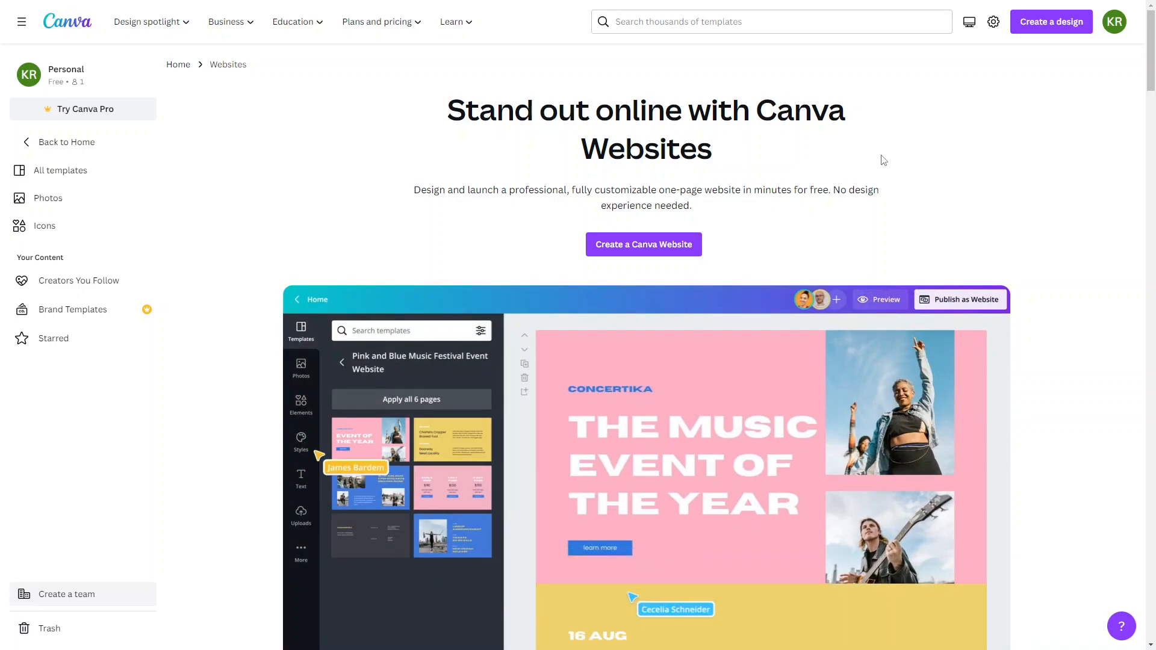
left_click(300, 442)
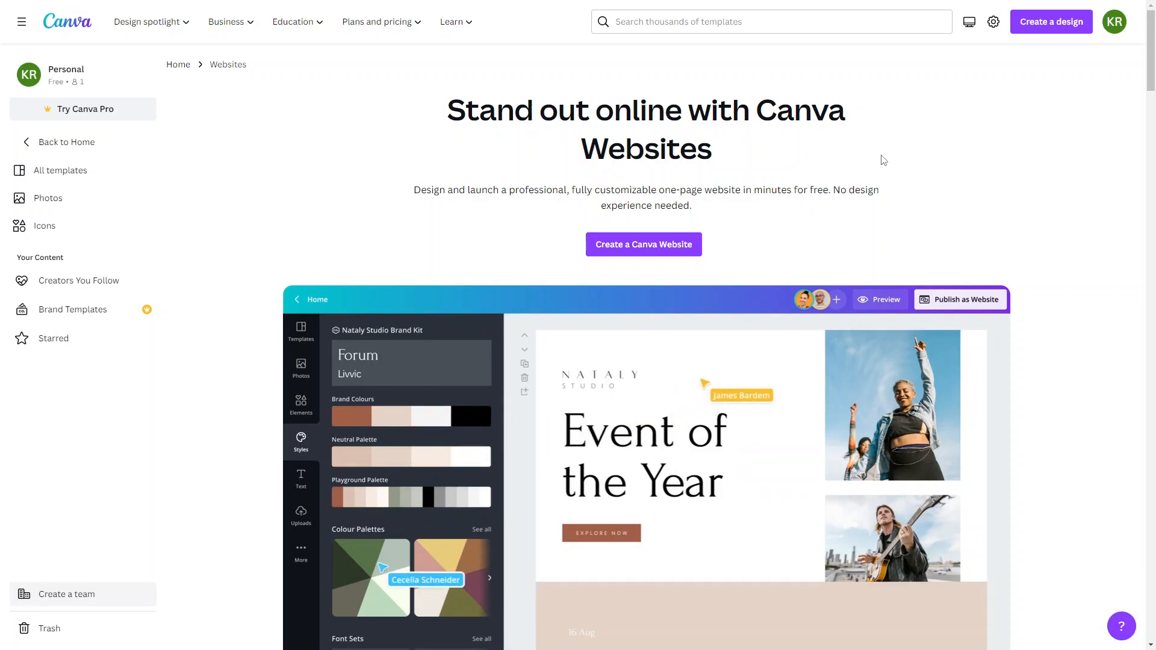
left_click(301, 514)
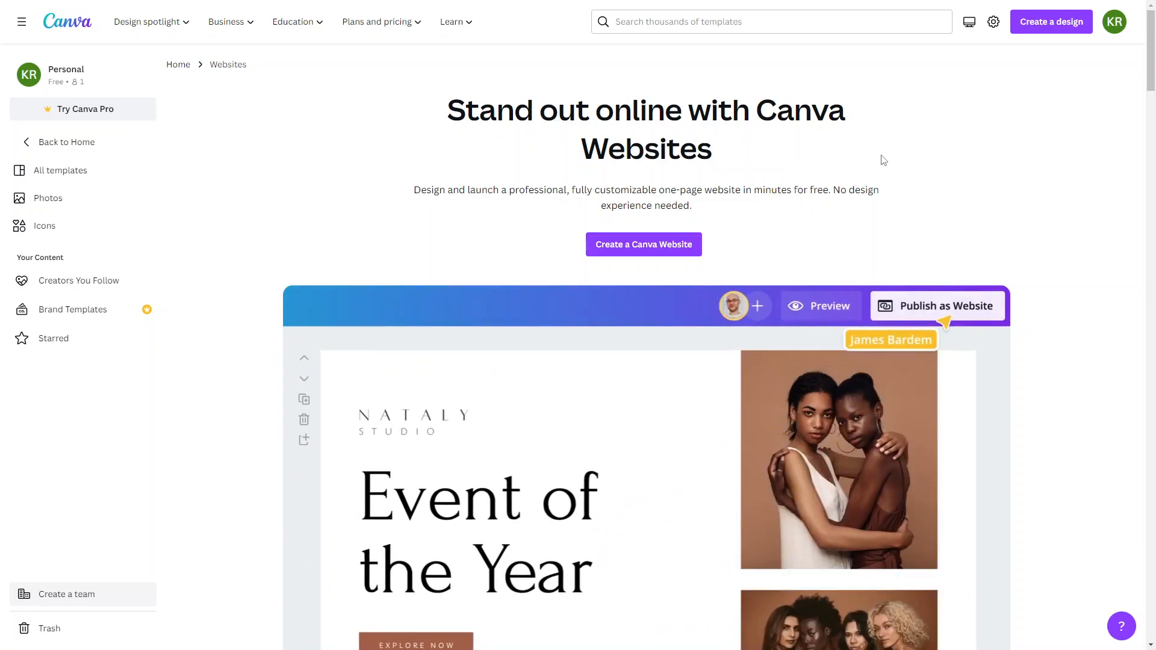
left_click(936, 305)
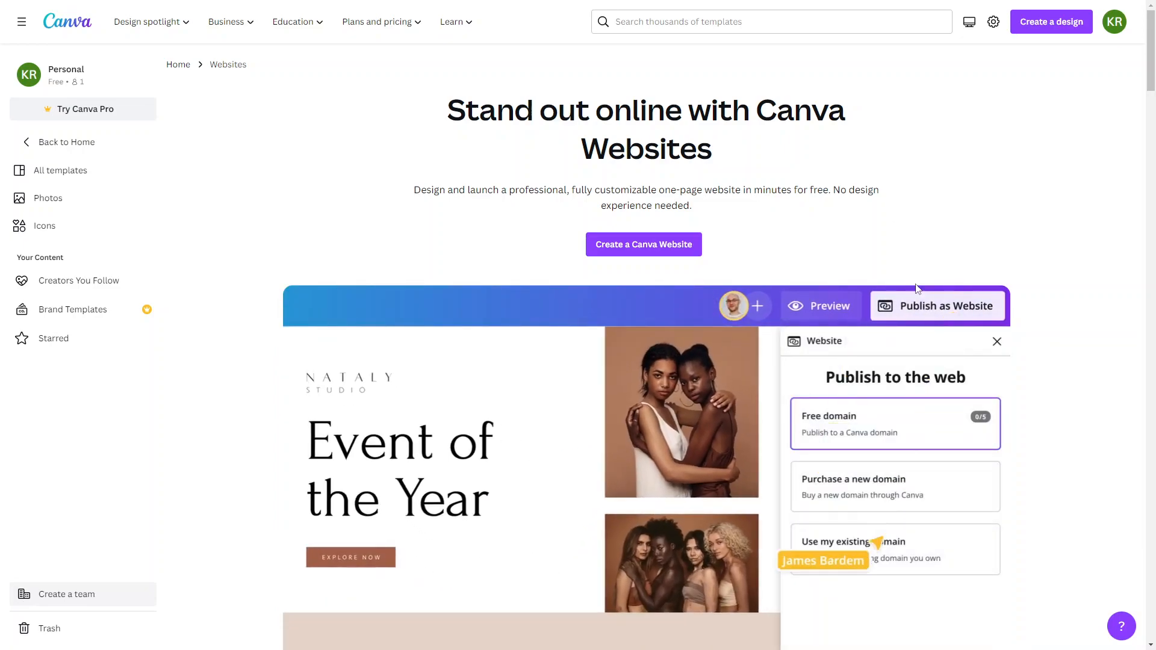
left_click(895, 423)
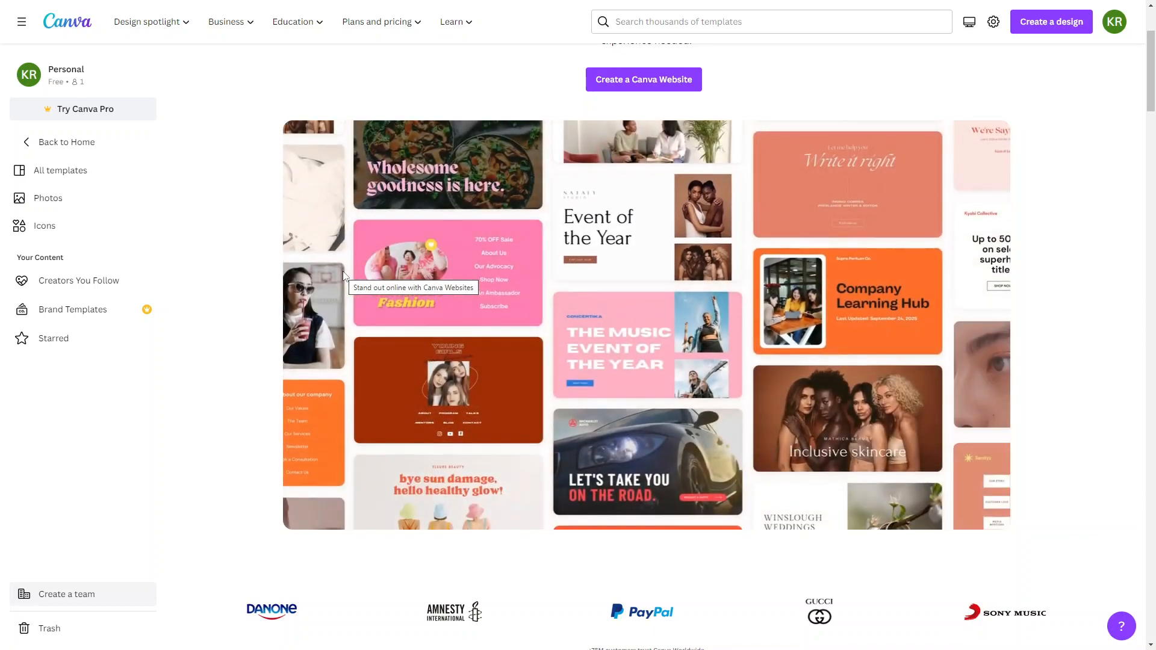
- Scroll through Canva's website templates down to the category tabs
scroll("down", 3)
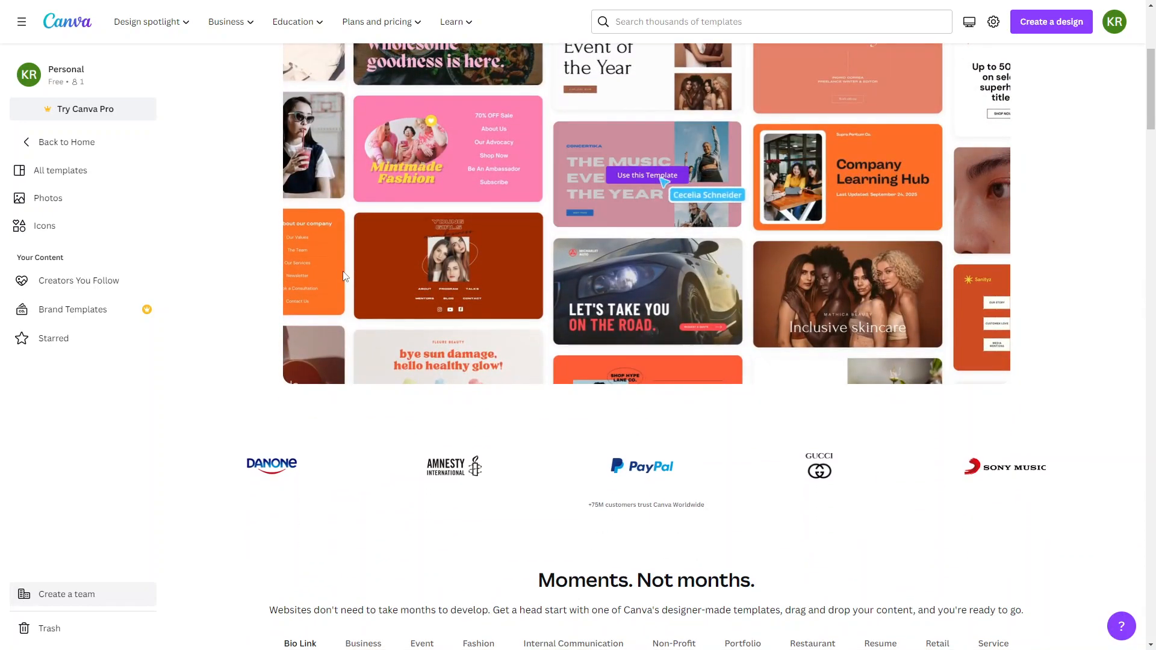
scroll("down", 3)
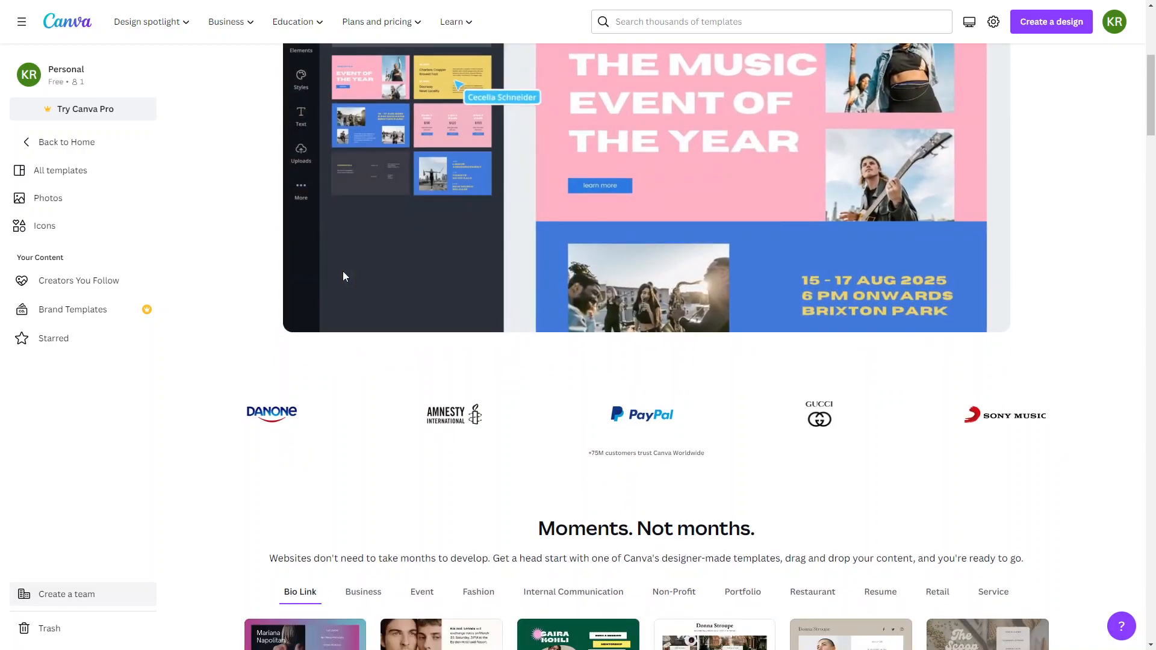
scroll("down", 3)
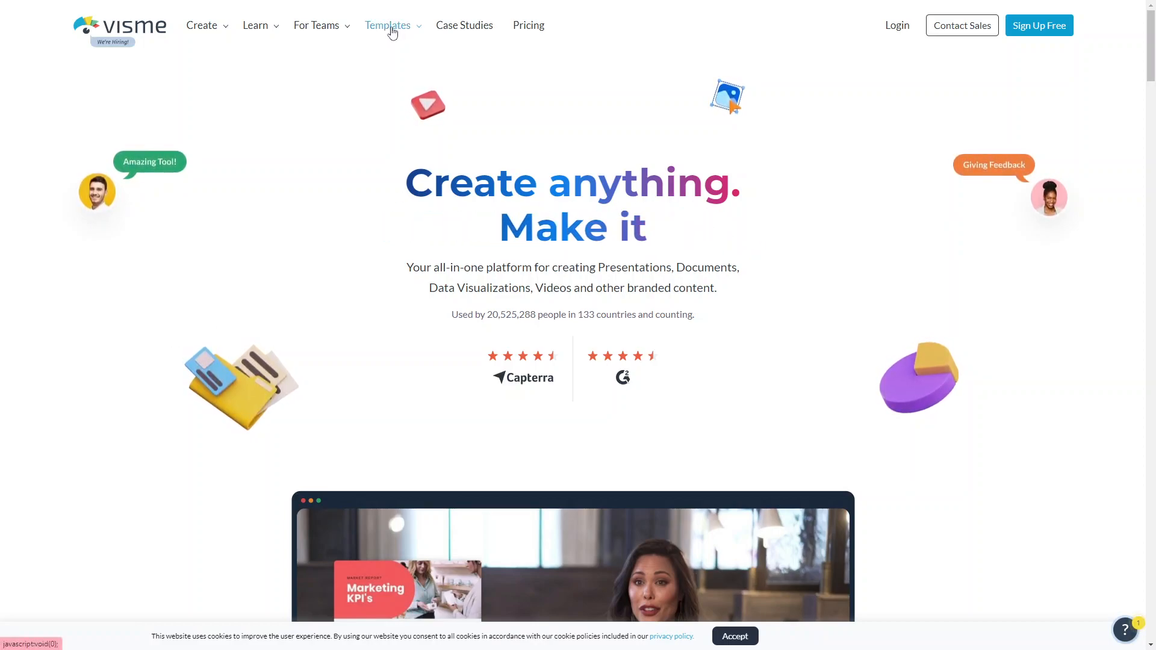
- Open Visme's template categories and scroll the presentation templates gallery
left_click(387, 24)
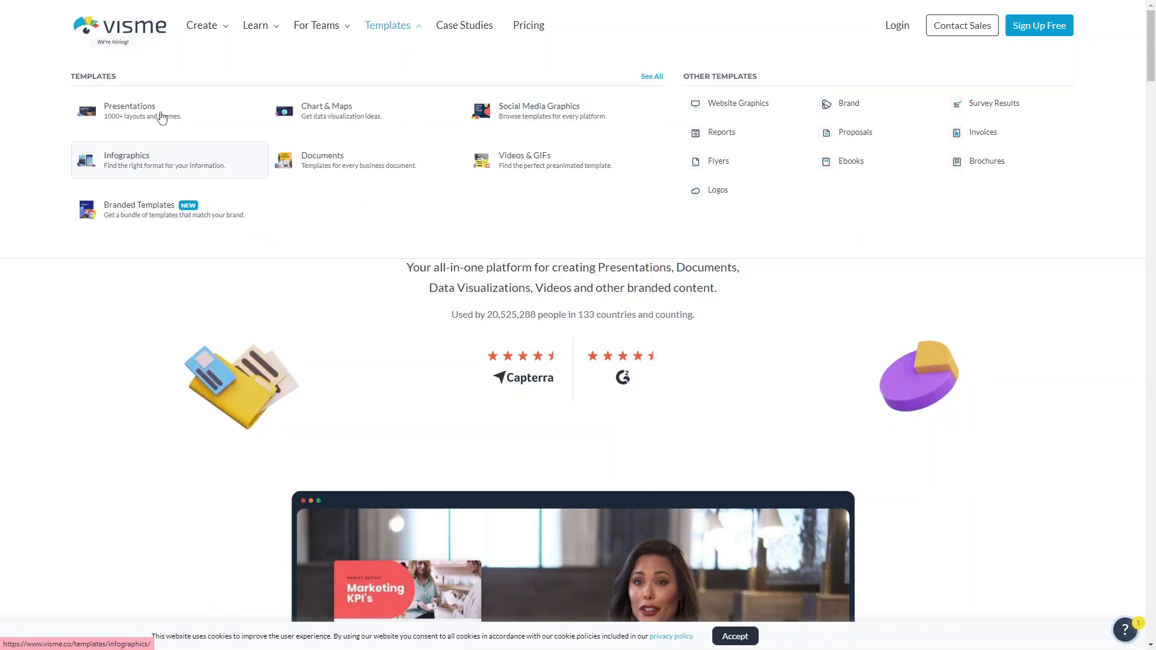
mouse_move(601, 122)
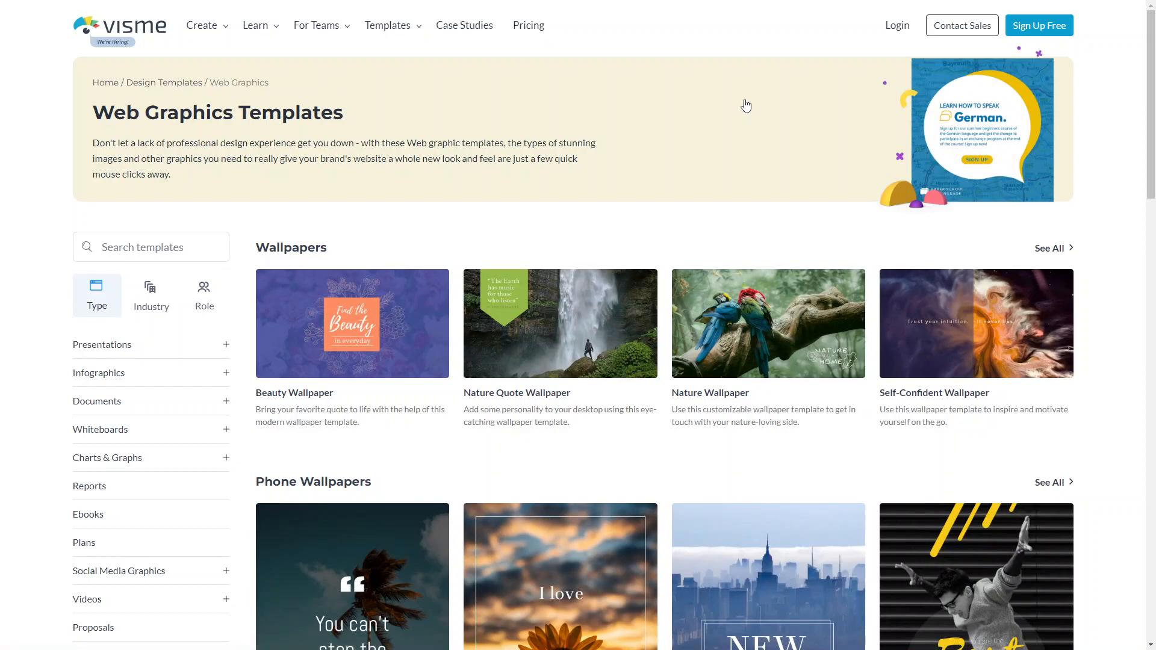
scroll("down", 3)
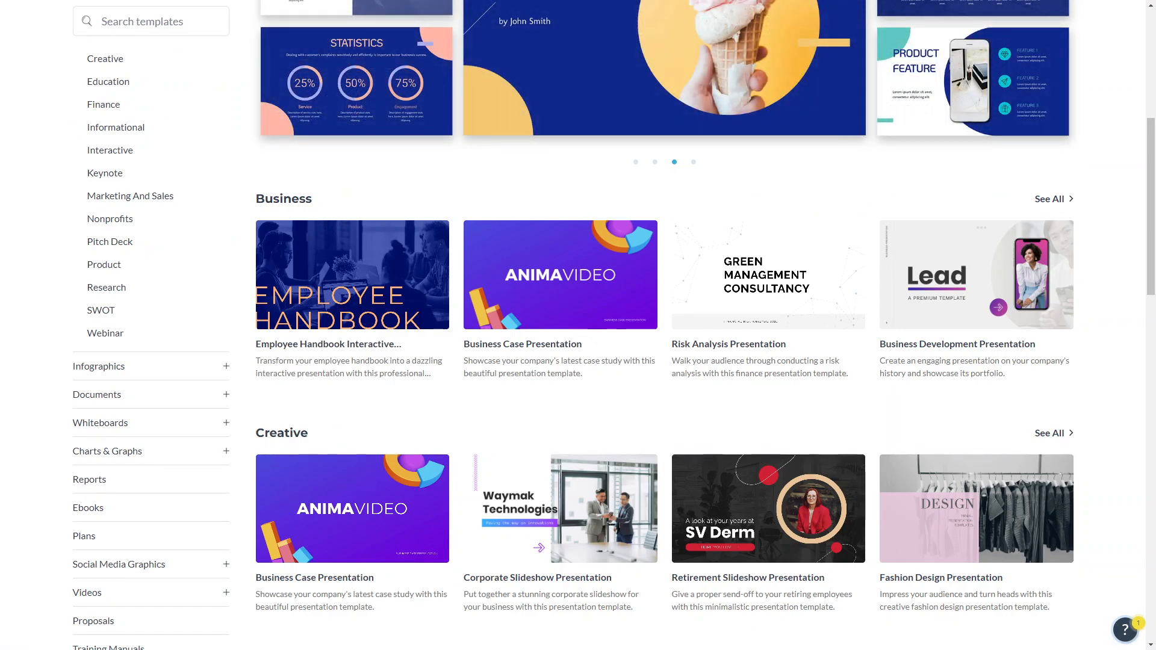
- Flip through the first few slides of the featured presentation templates carousel
left_click(693, 161)
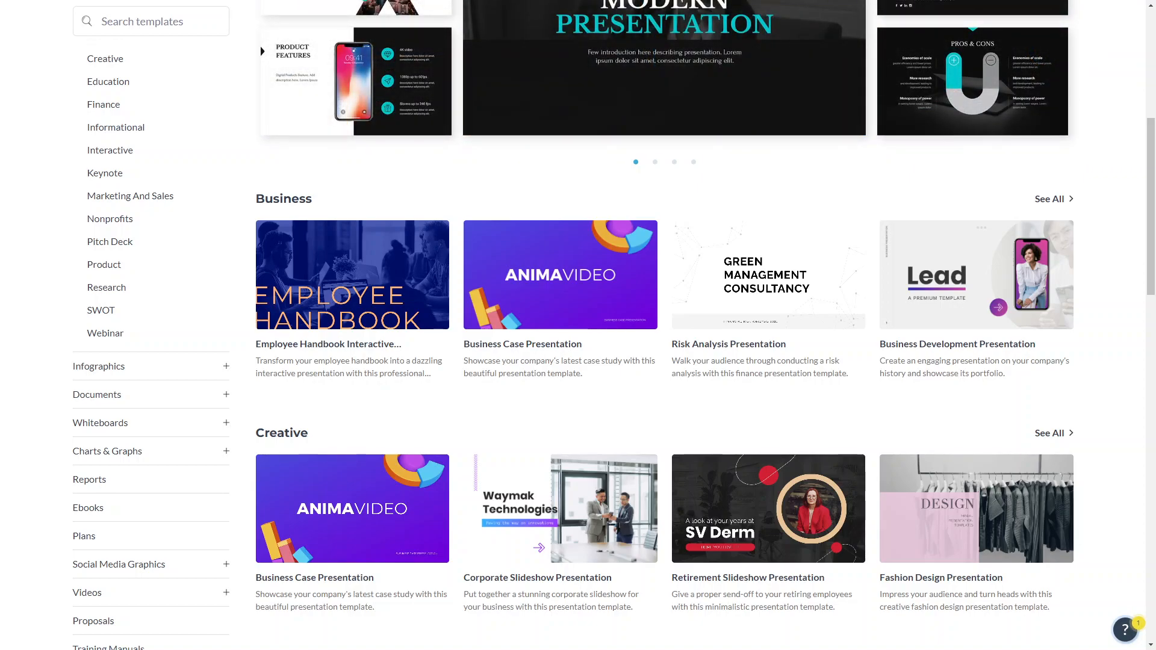
left_click(654, 162)
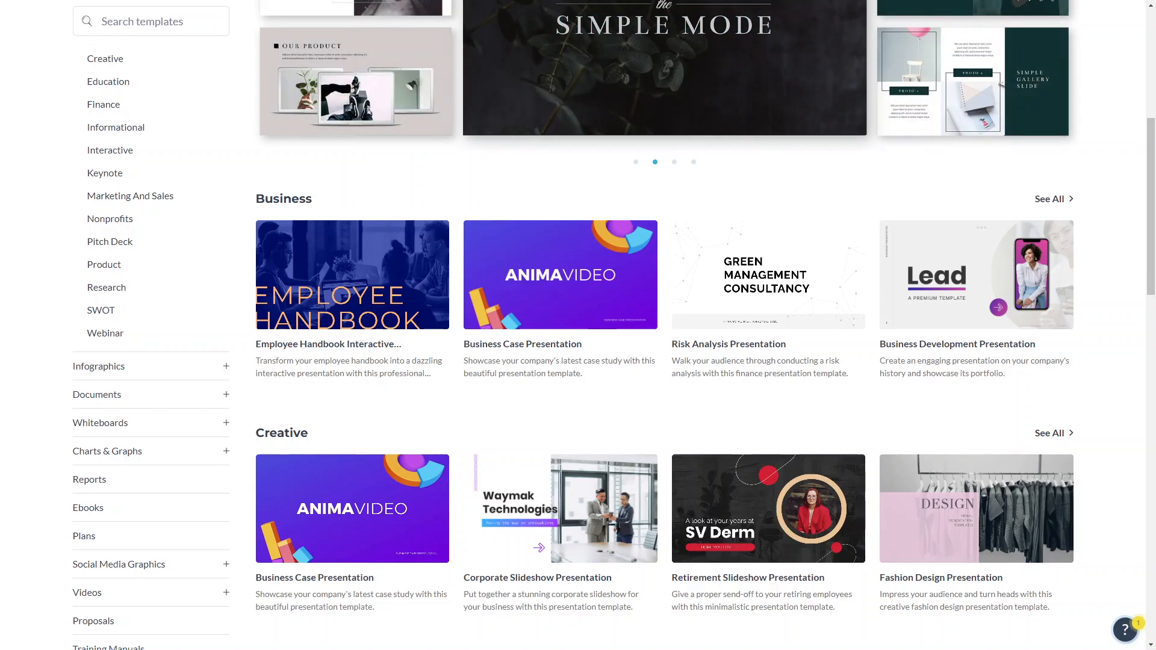
left_click(674, 161)
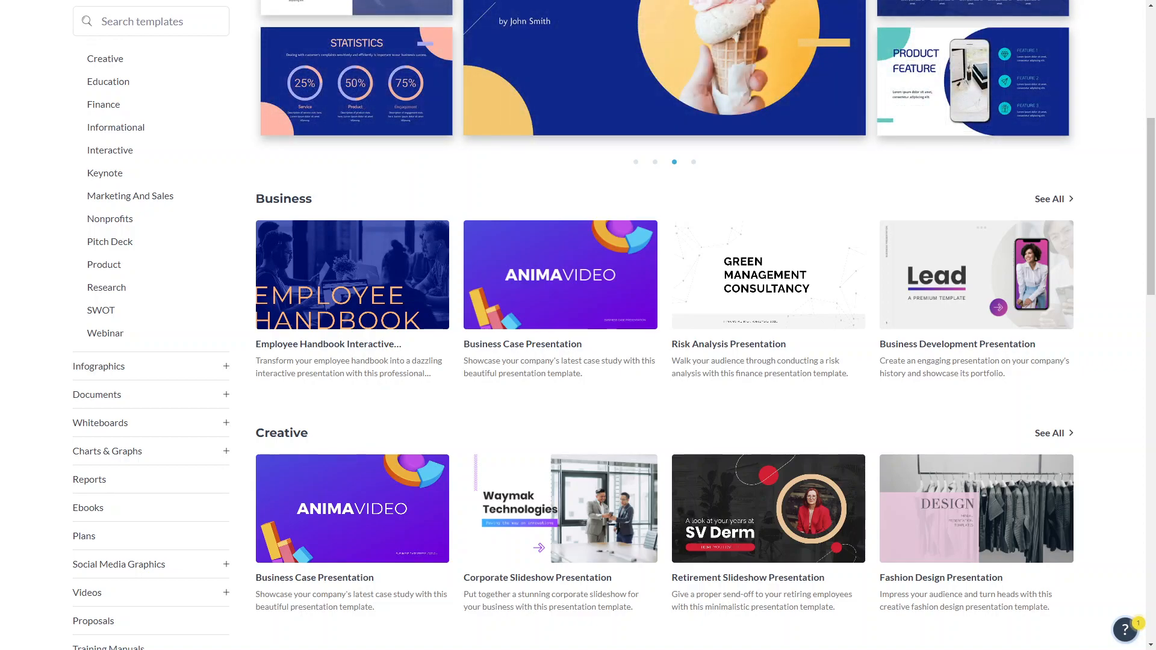
left_click(693, 162)
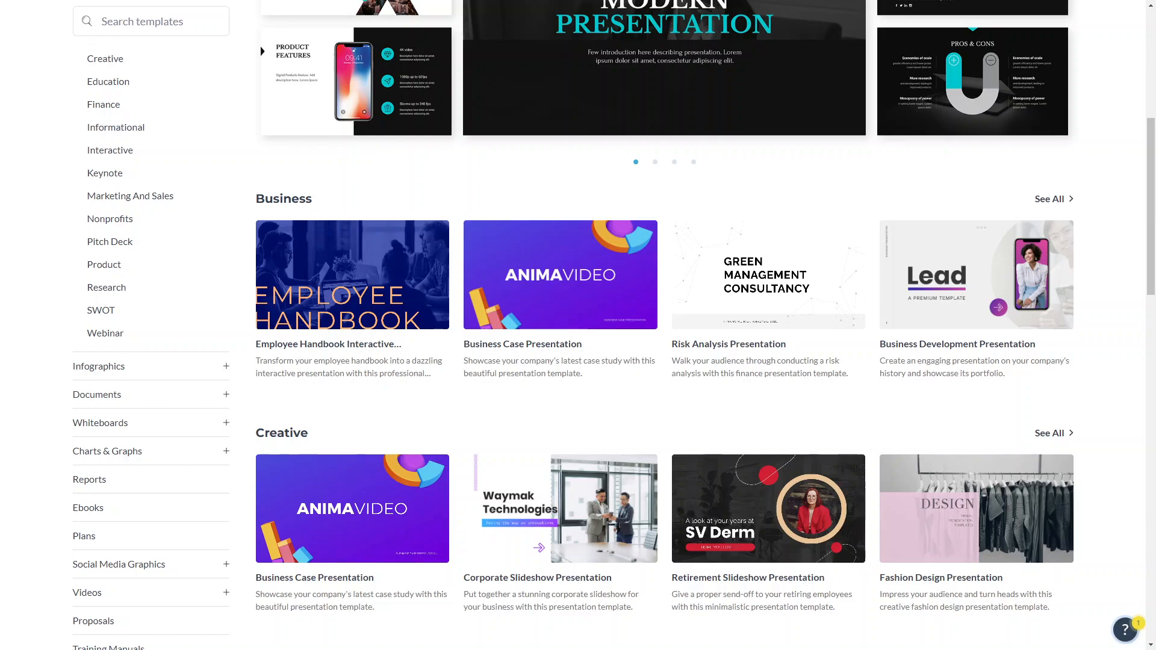
left_click(654, 161)
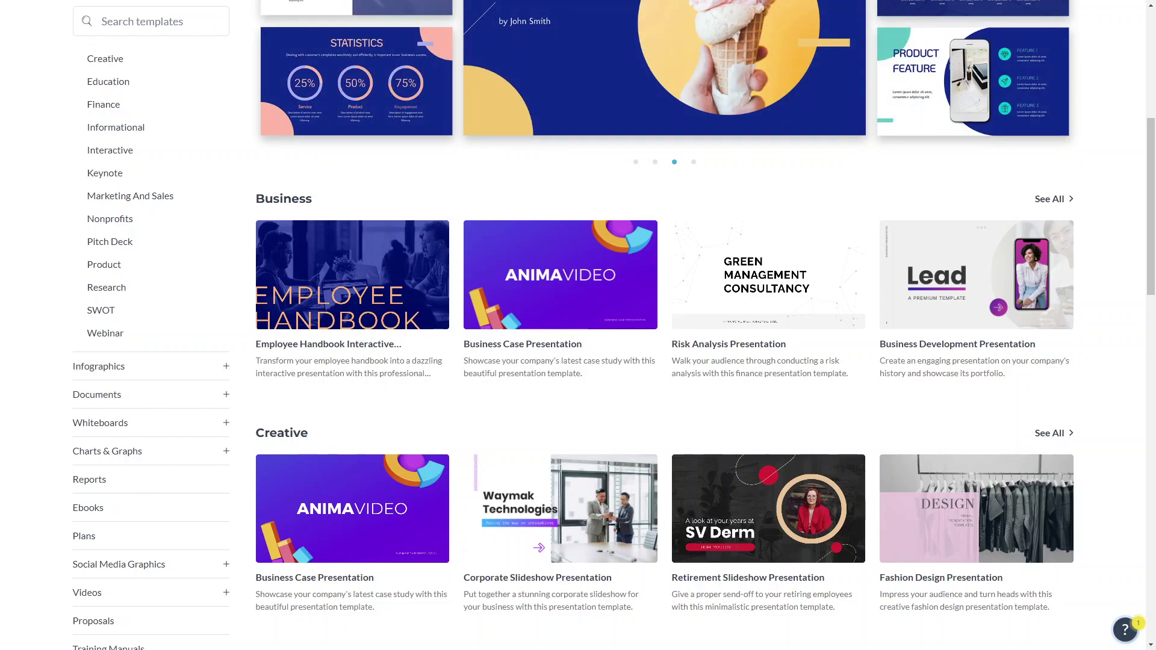
left_click(692, 161)
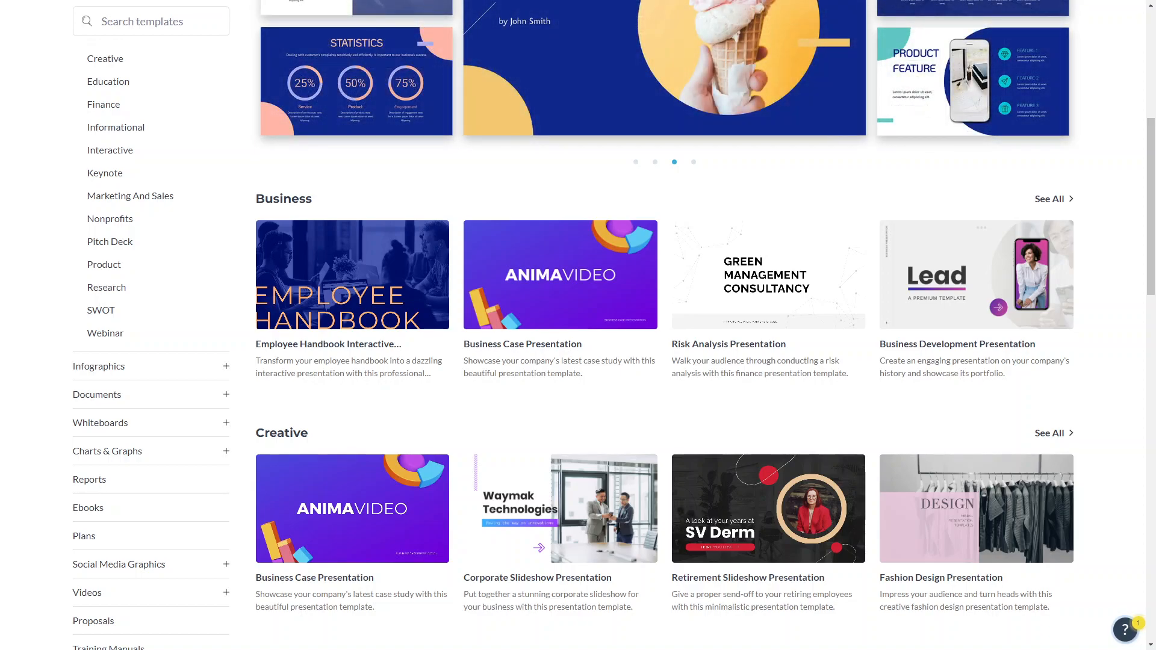
- Cycle through more featured slides, then open Visme's Pricing page
left_click(693, 162)
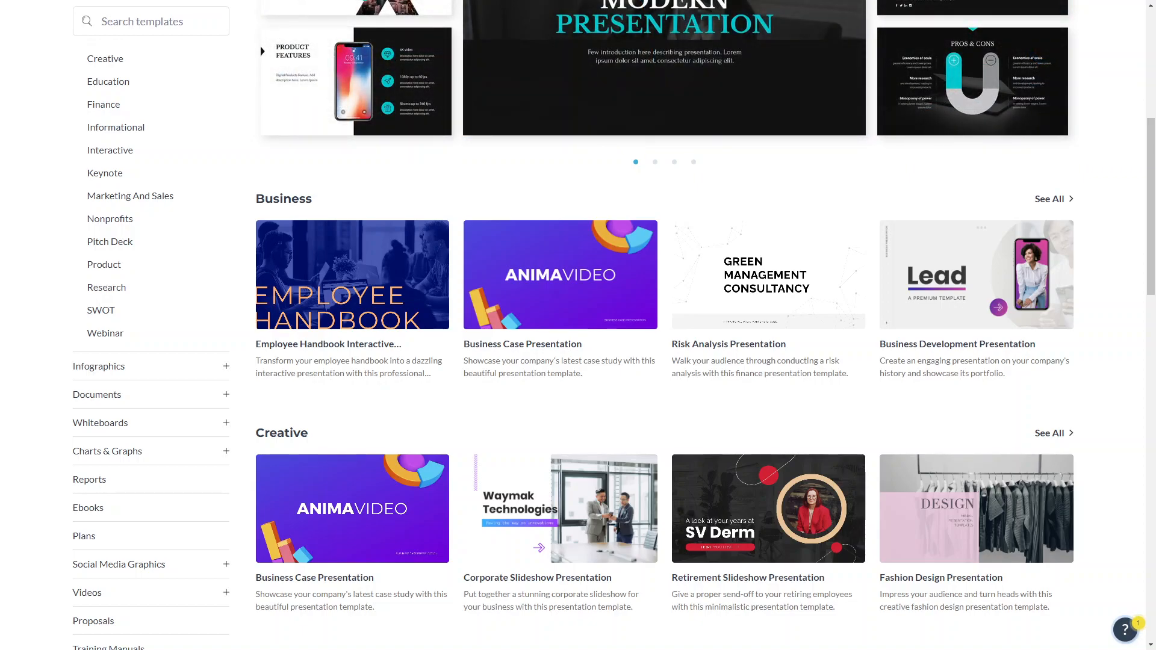
left_click(654, 162)
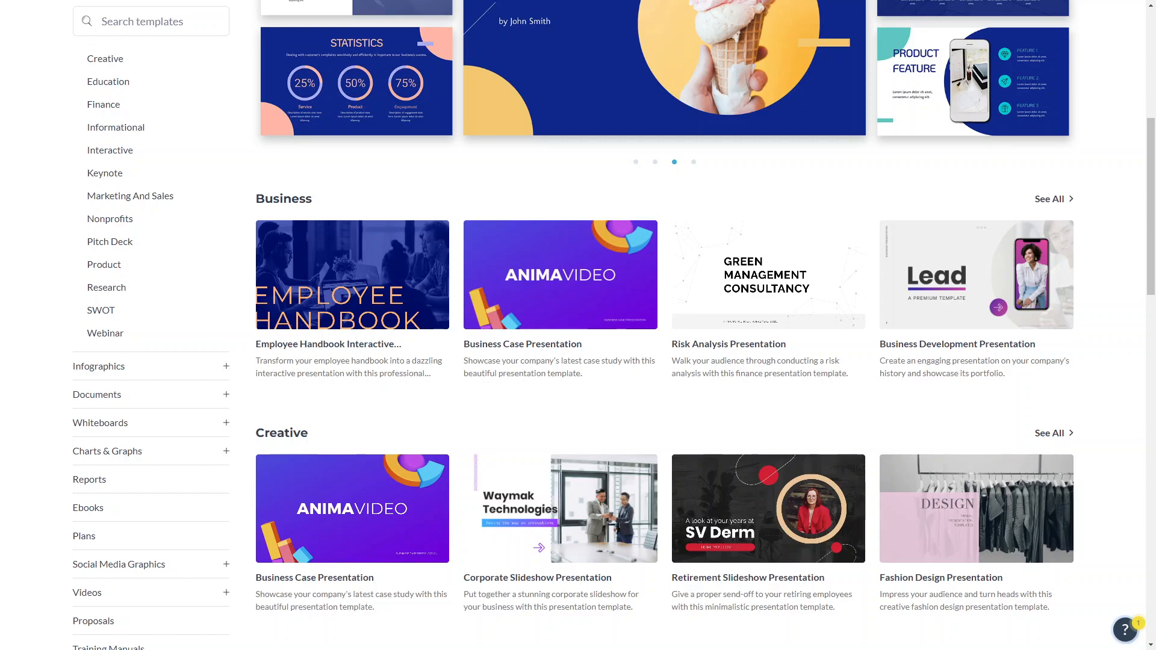
left_click(693, 162)
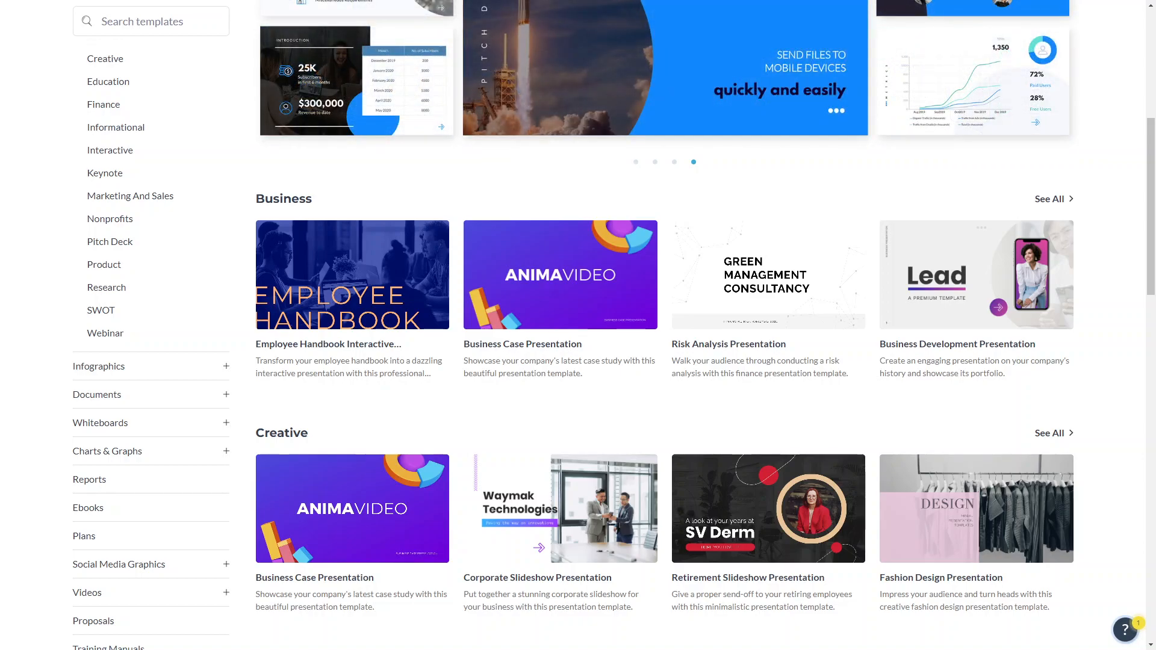
left_click(636, 162)
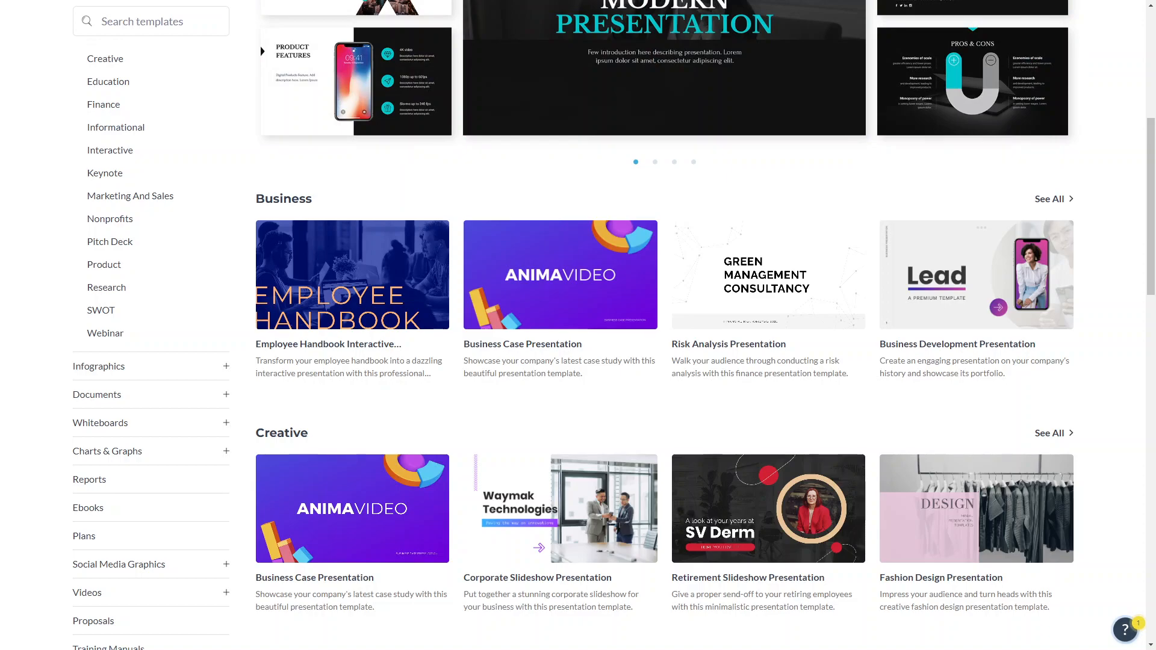
left_click(654, 161)
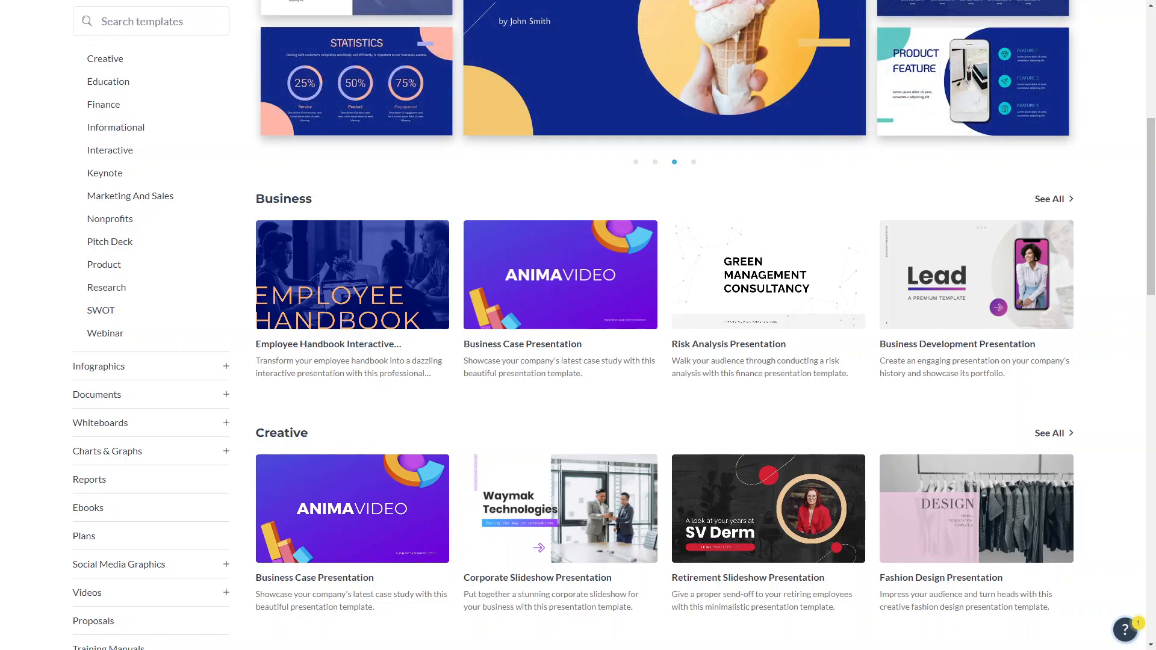
left_click(692, 161)
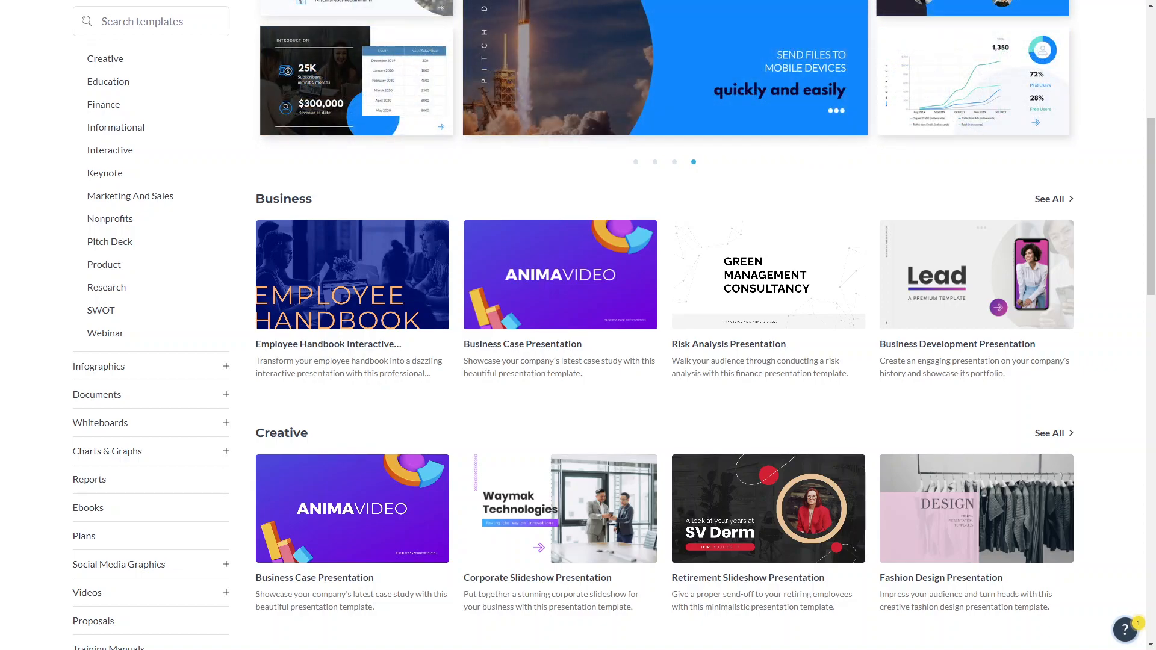
left_click(636, 161)
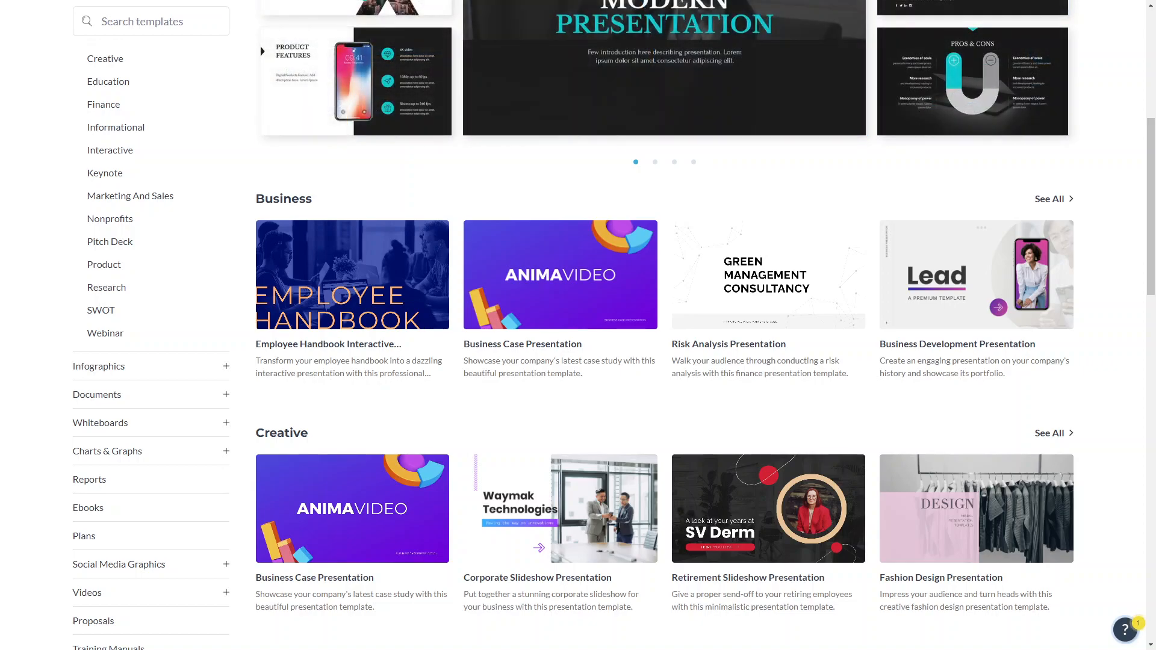
left_click(479, 26)
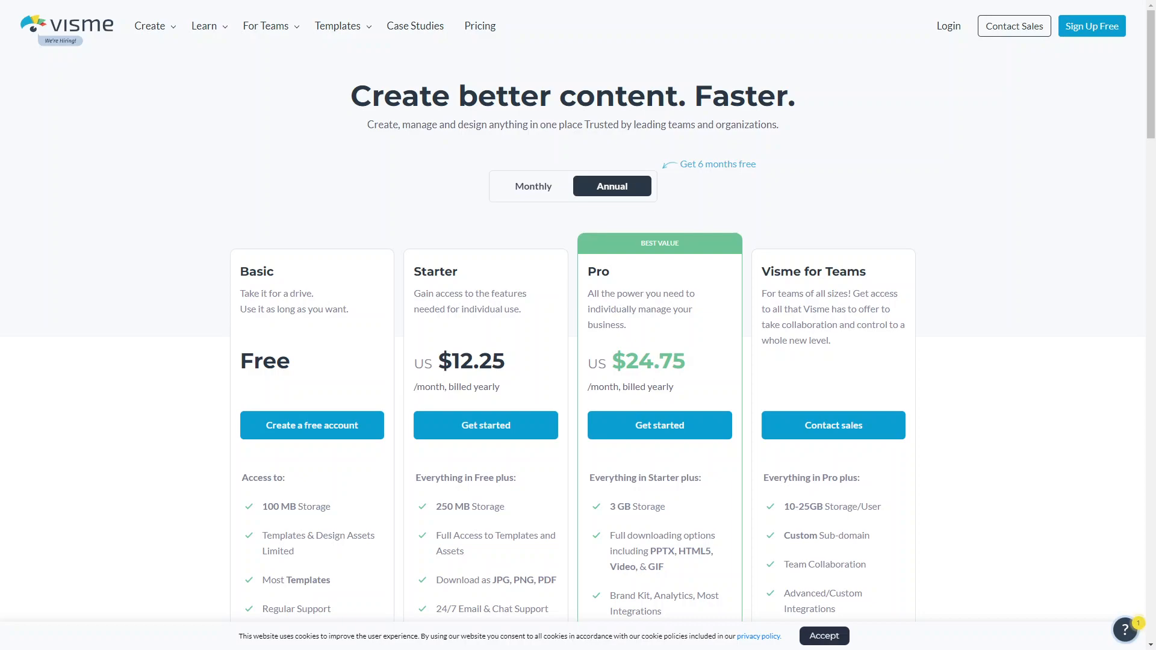
- Scroll the Visme pricing page to review plan features from Basic to Teams
scroll("down", 3)
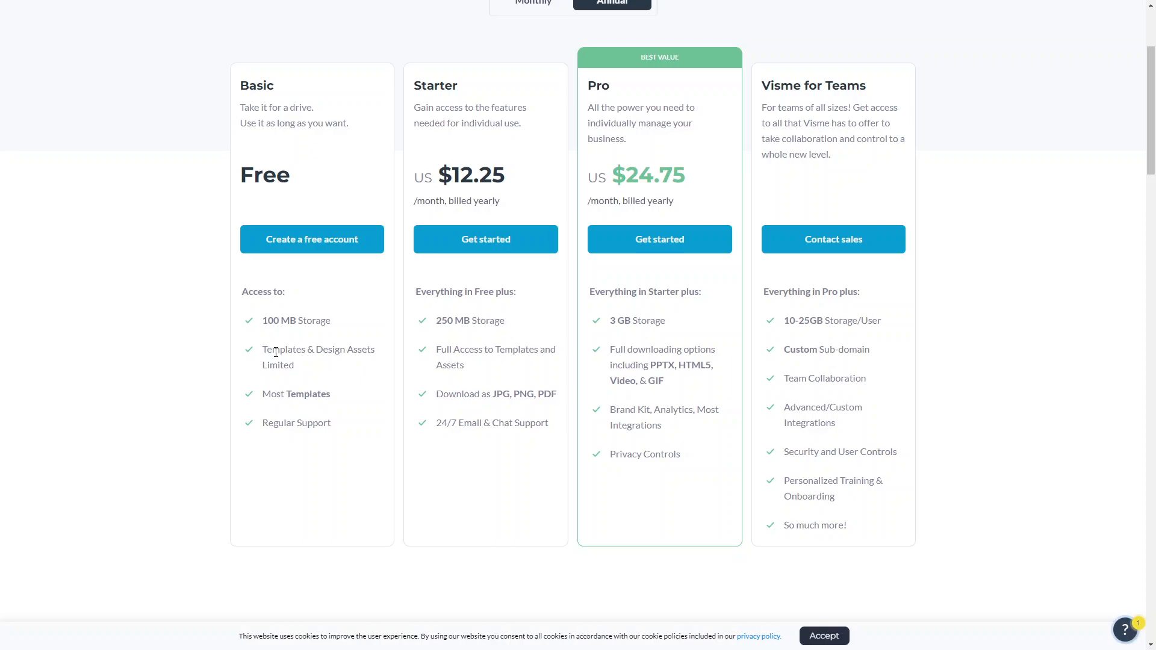
scroll("up", 3)
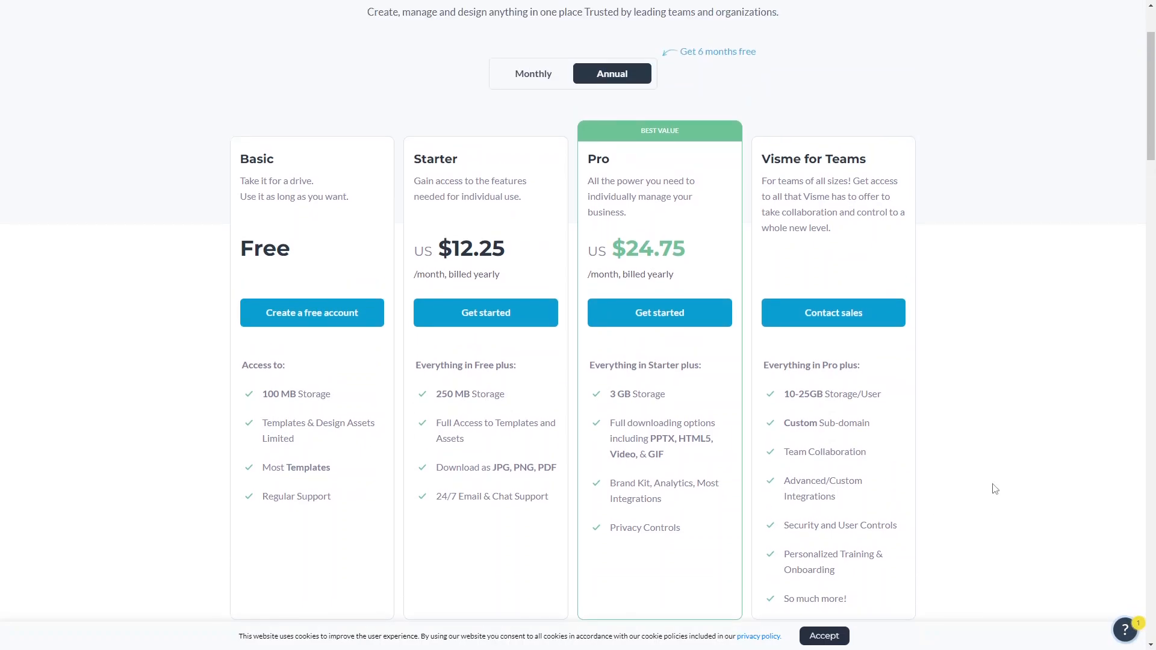
mouse_move(742, 299)
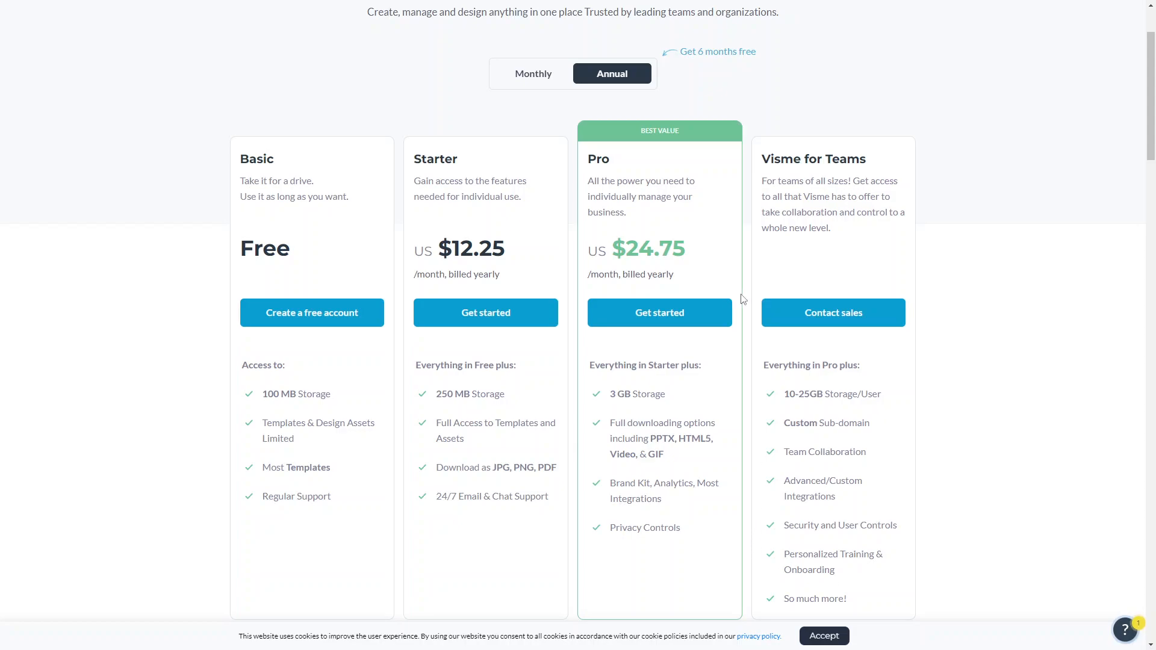
mouse_move(706, 286)
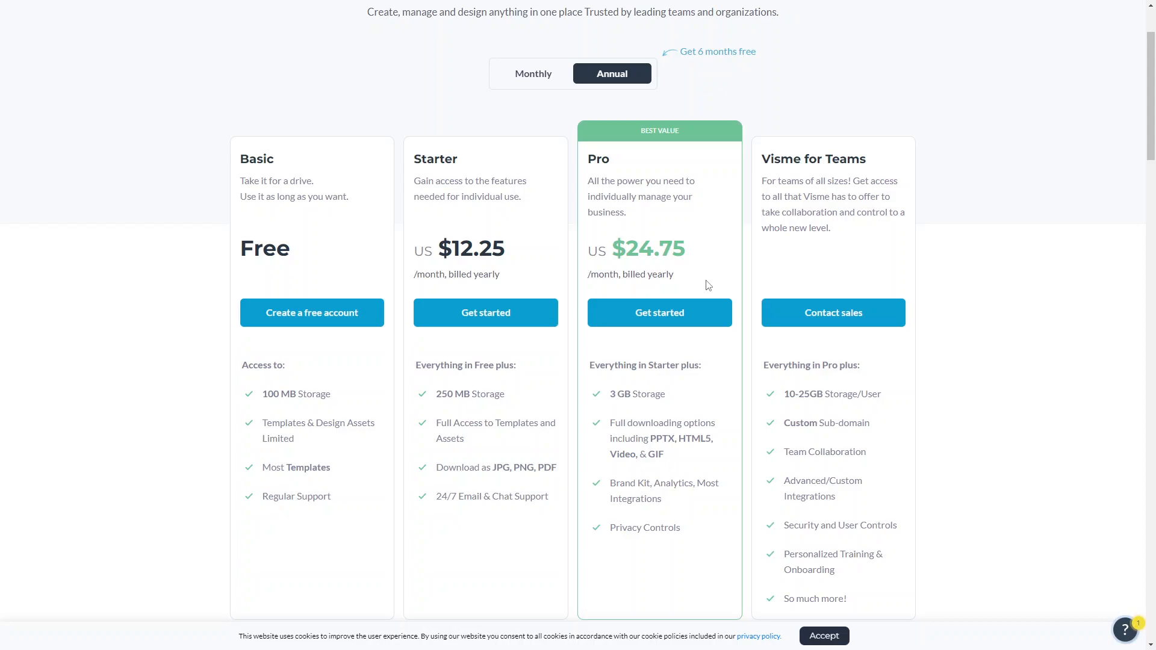
mouse_move(570, 266)
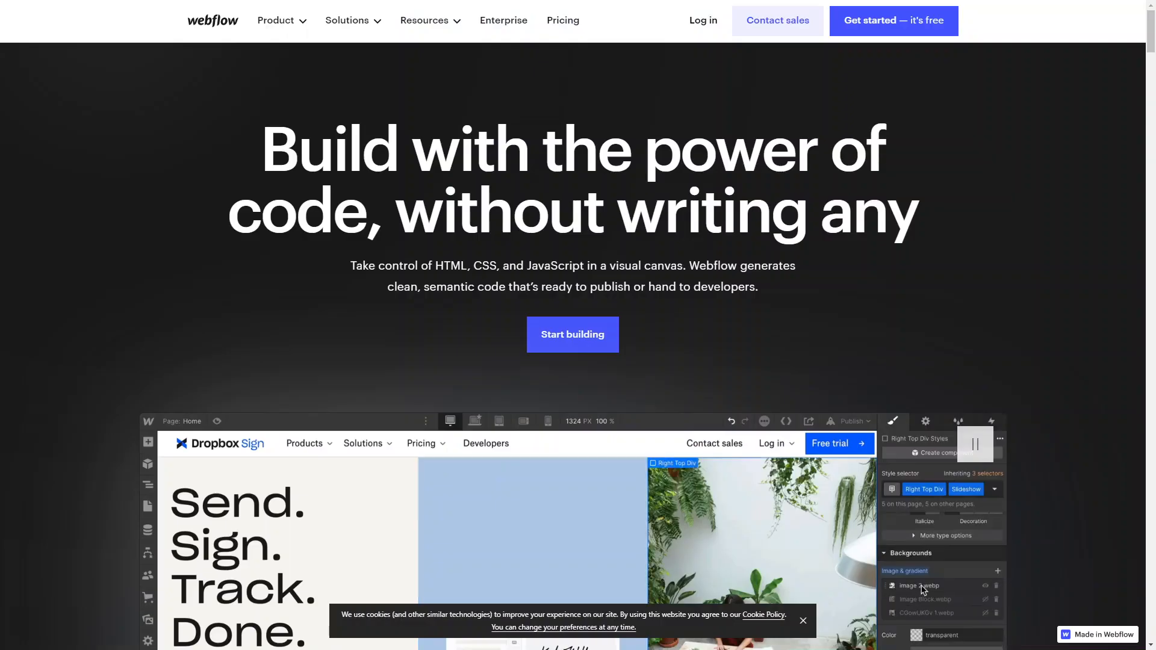
left_click(498, 421)
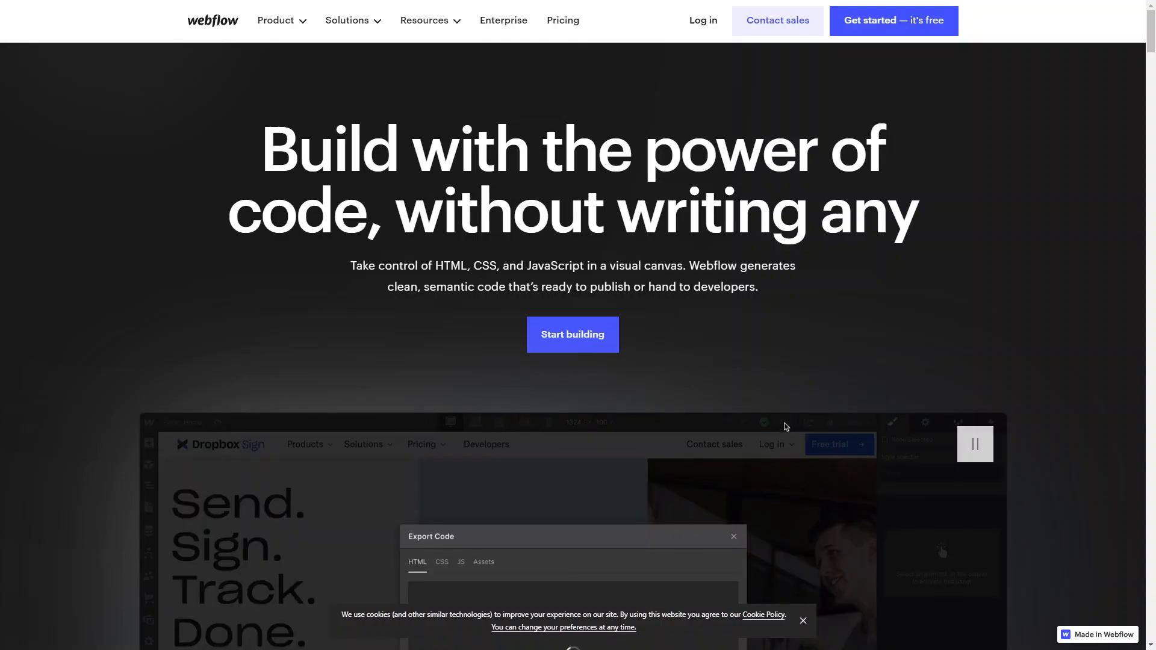
left_click(441, 562)
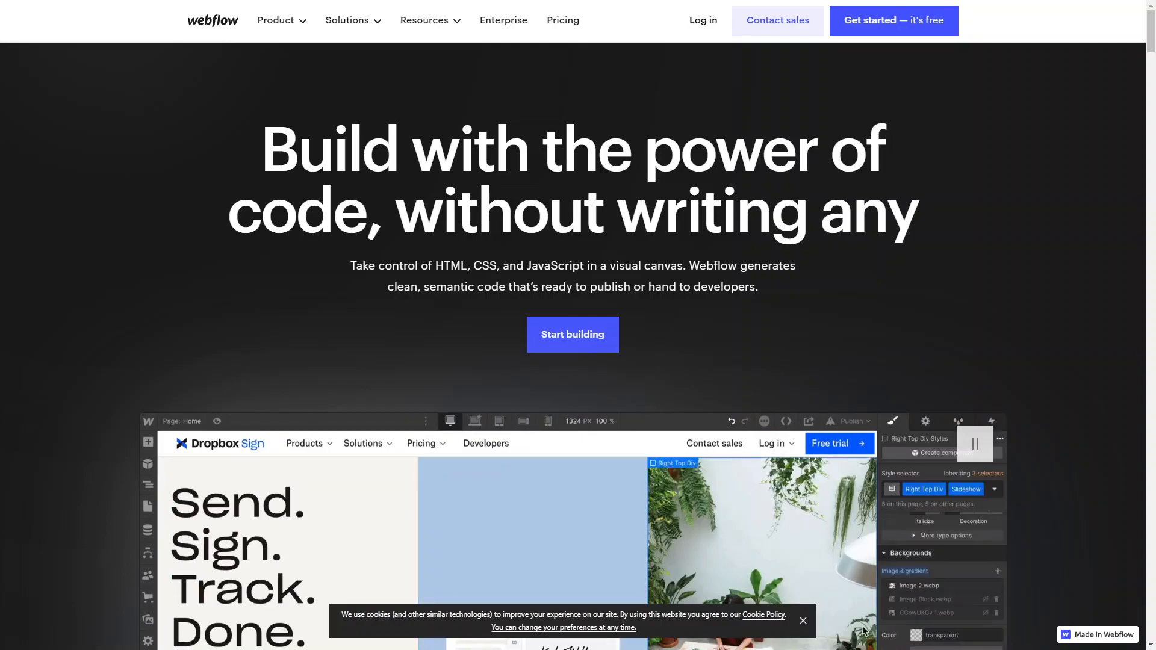
left_click(498, 421)
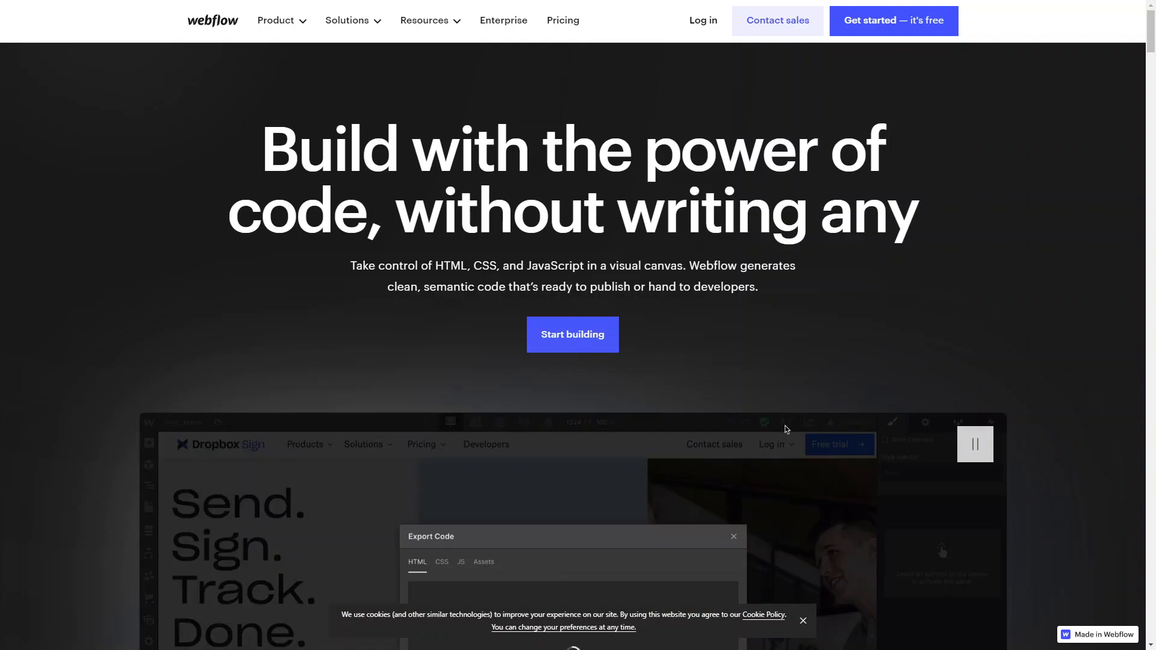
left_click(441, 562)
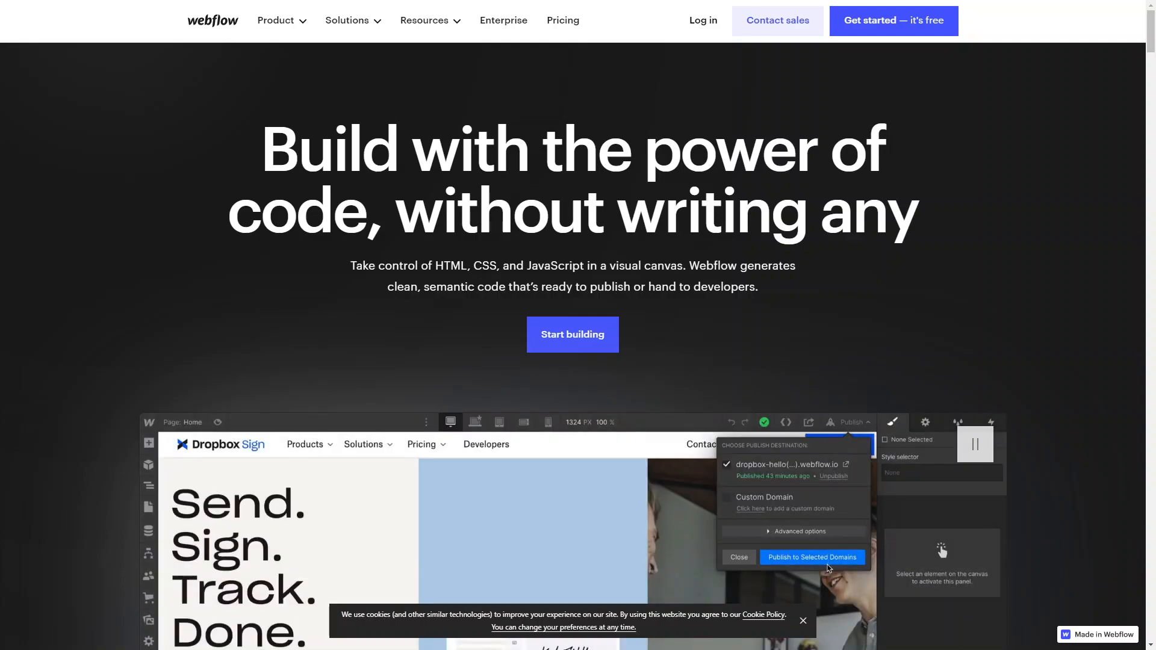
left_click(738, 557)
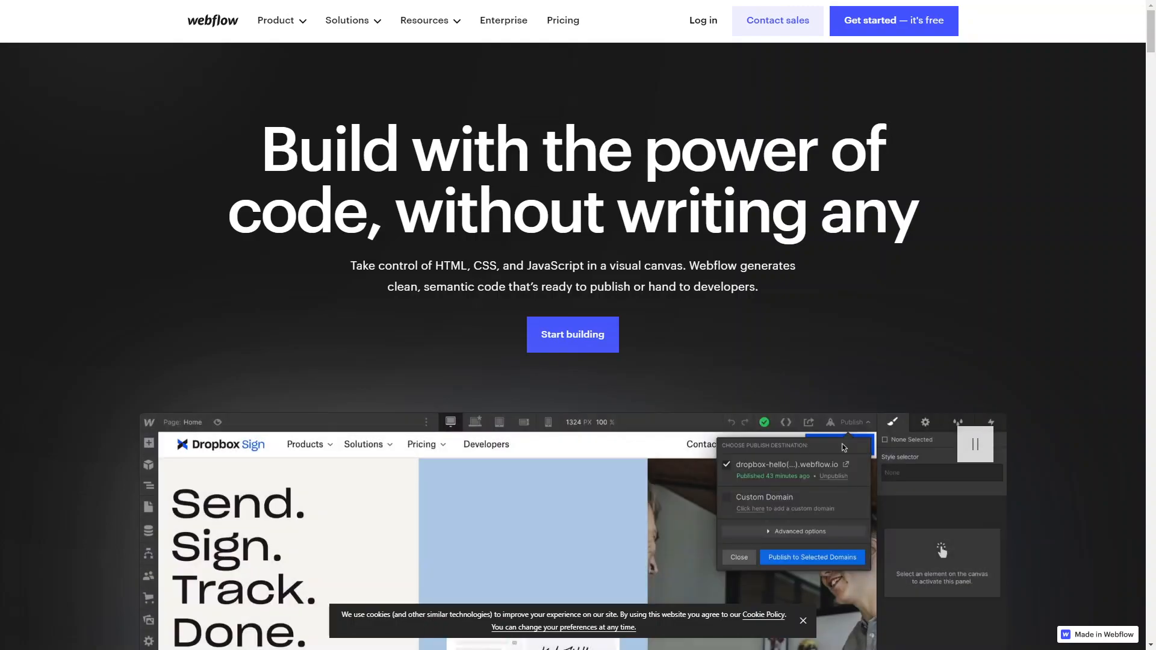
left_click(738, 557)
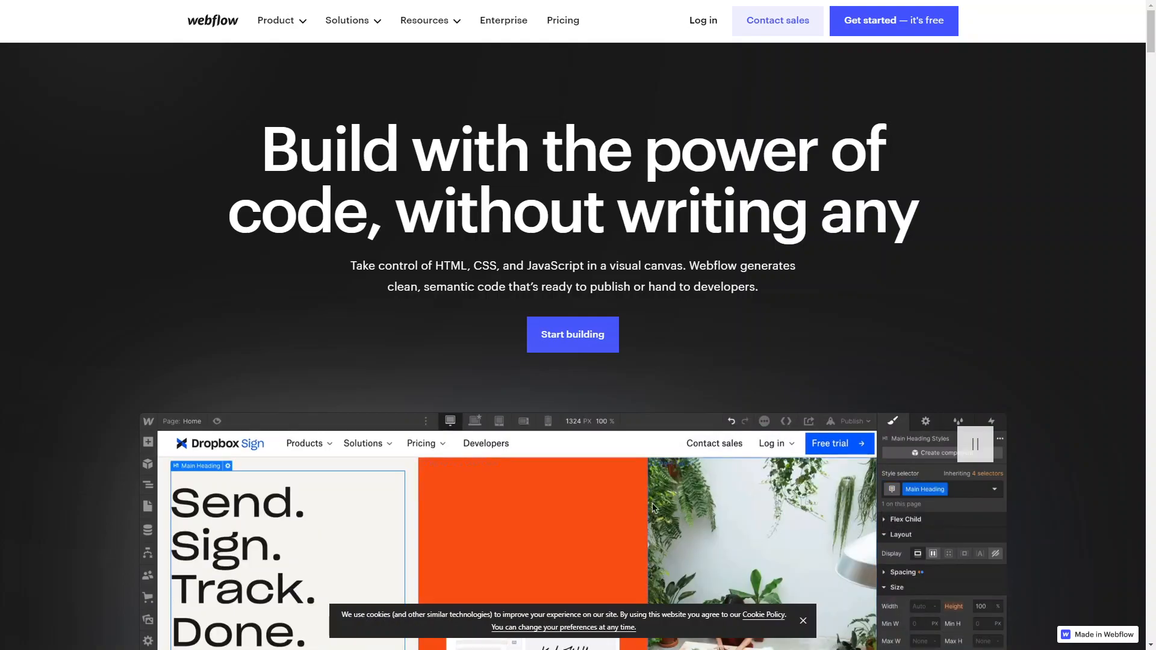
left_click(532, 531)
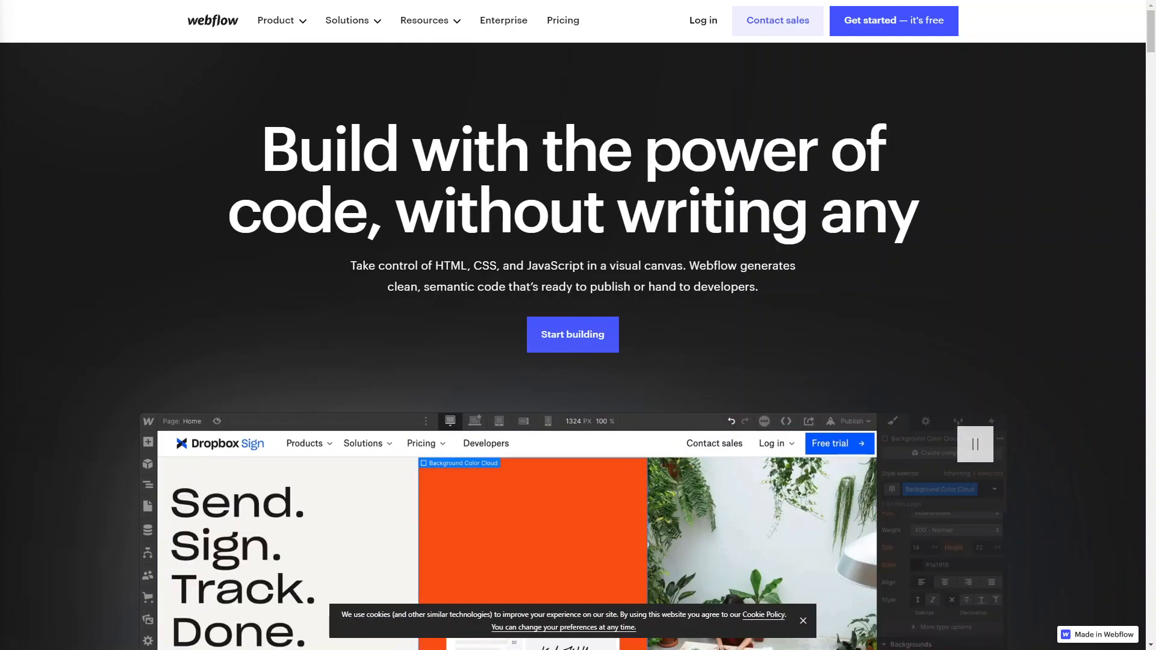
scroll("down", 3)
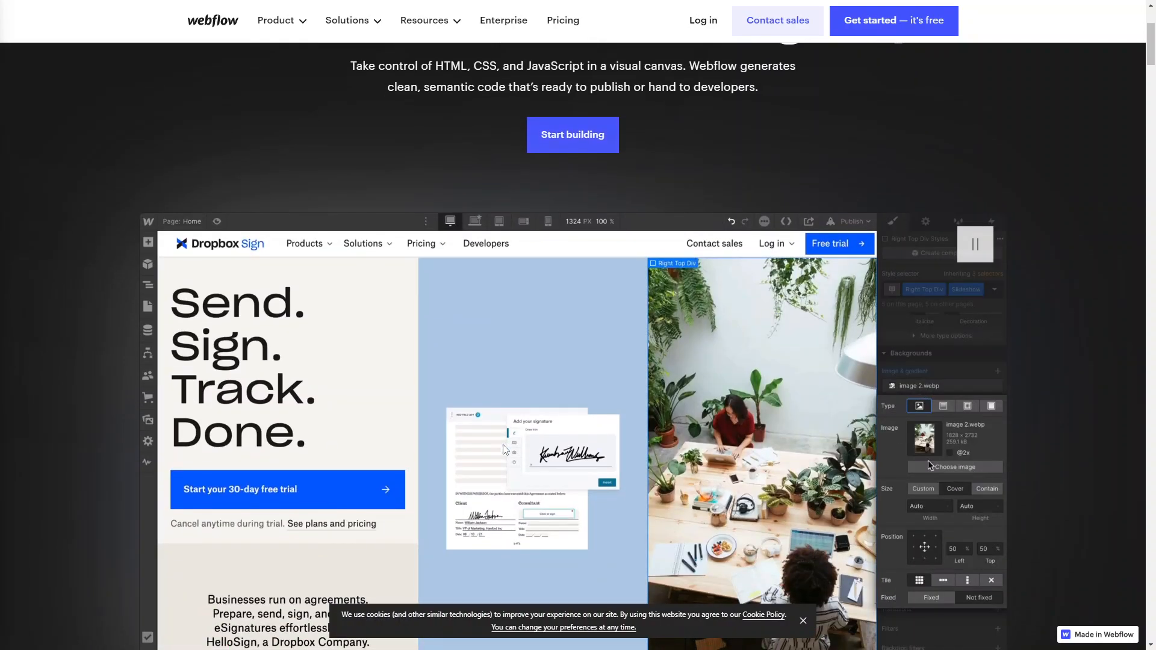
left_click(499, 189)
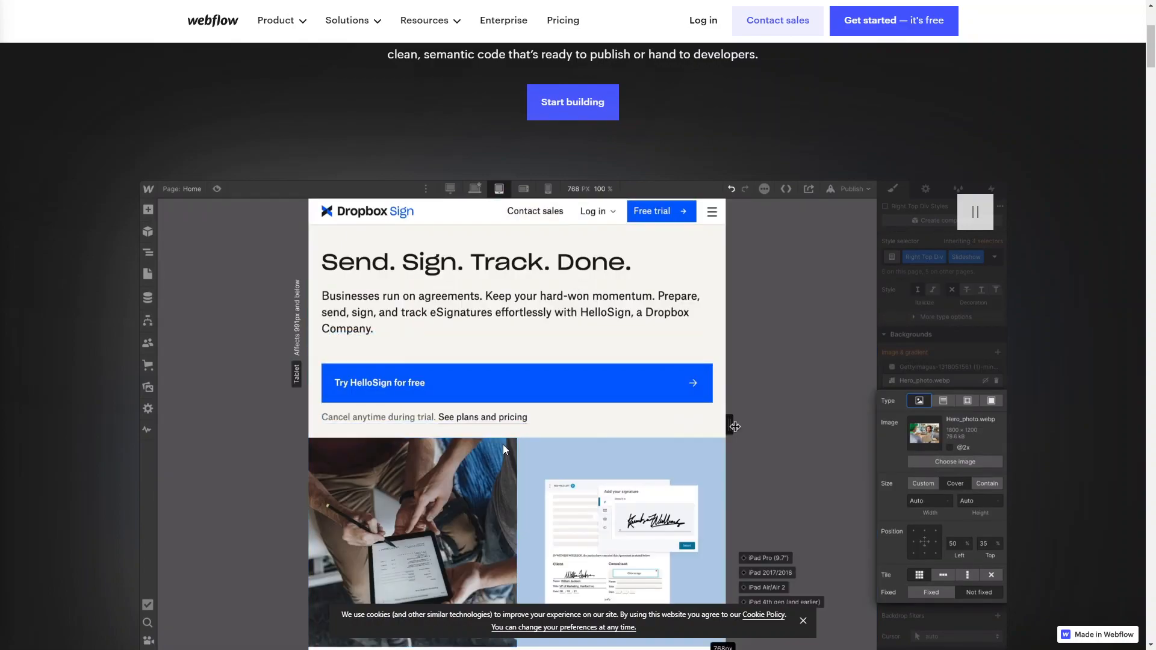
left_click(808, 188)
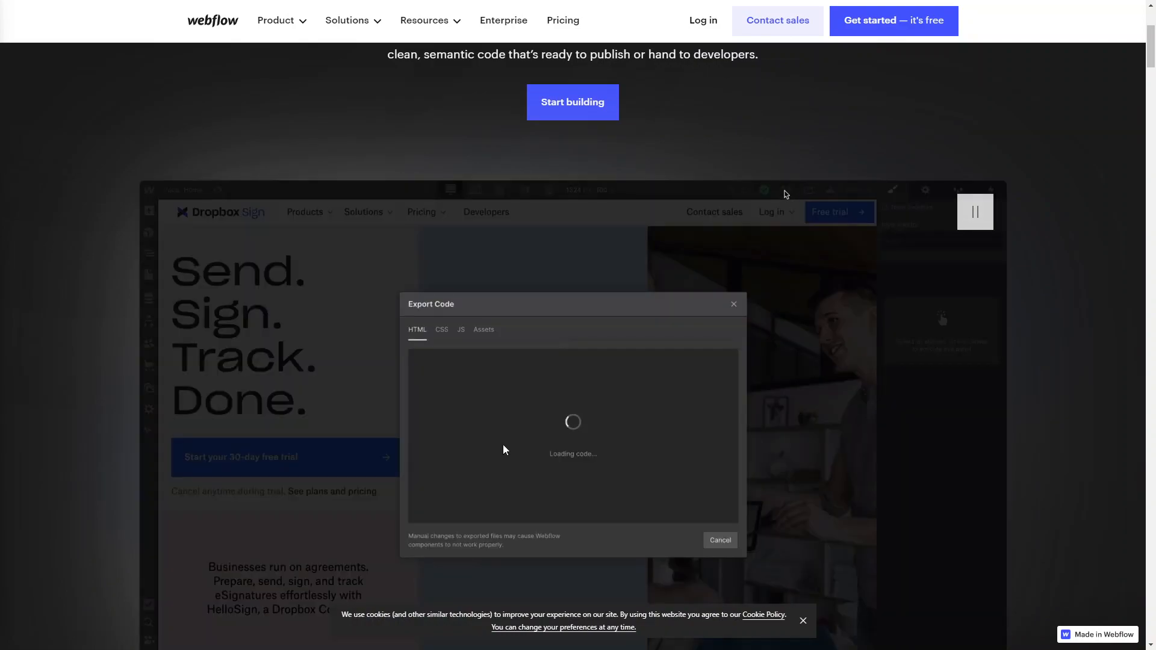
left_click(440, 330)
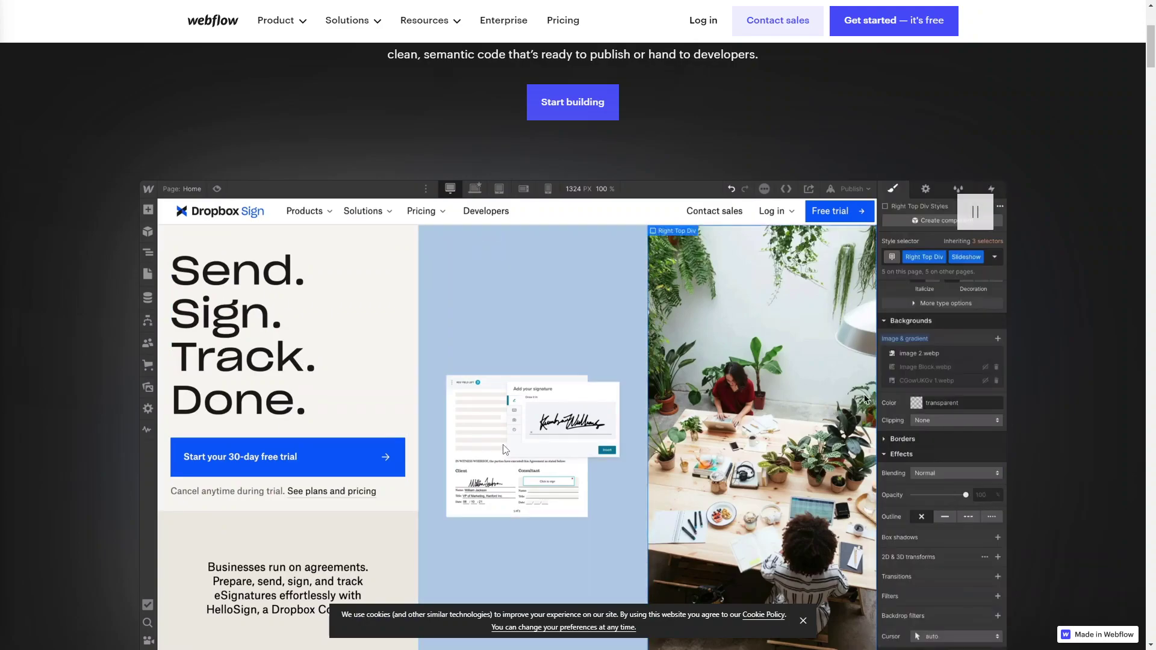
left_click(499, 189)
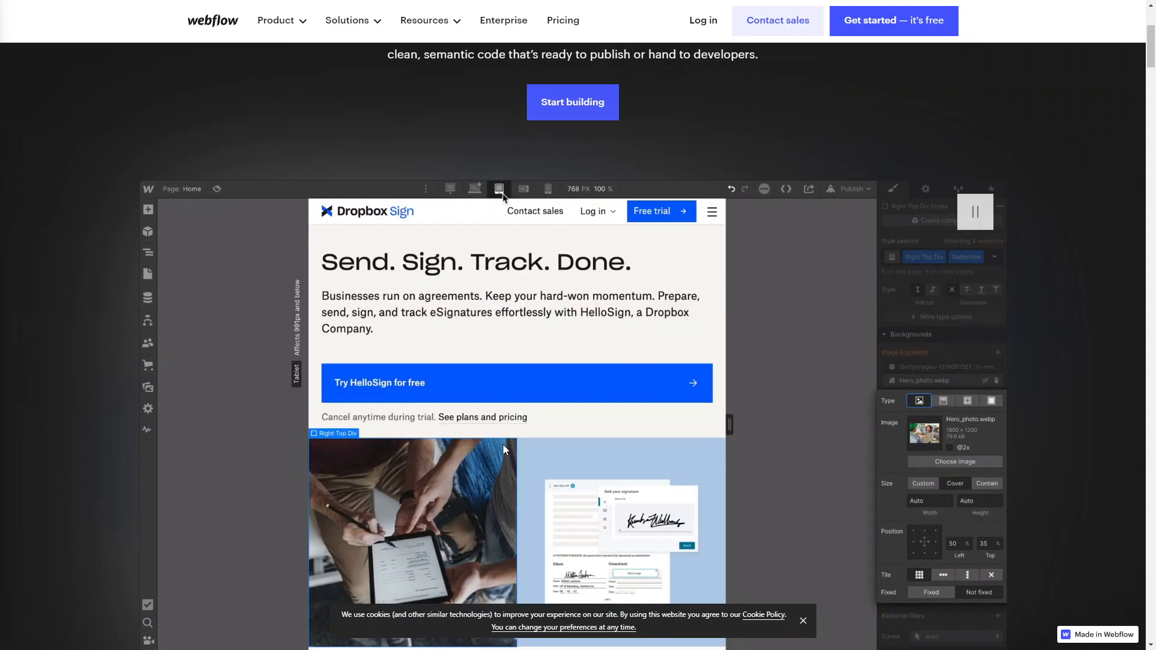
left_click(449, 188)
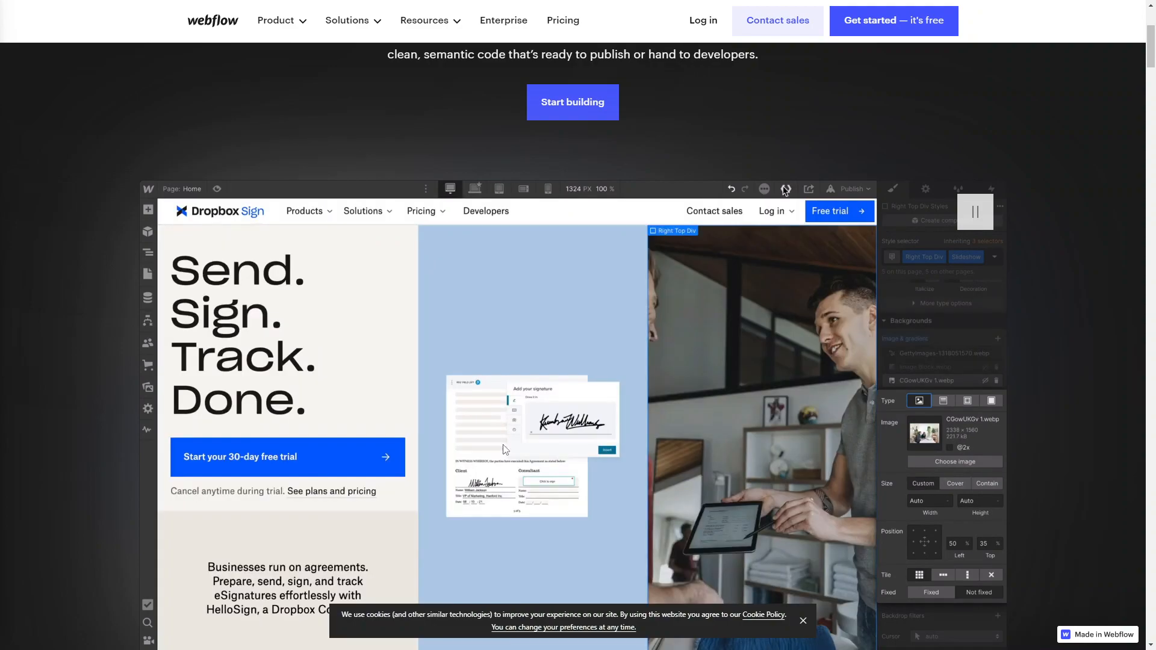
left_click(786, 189)
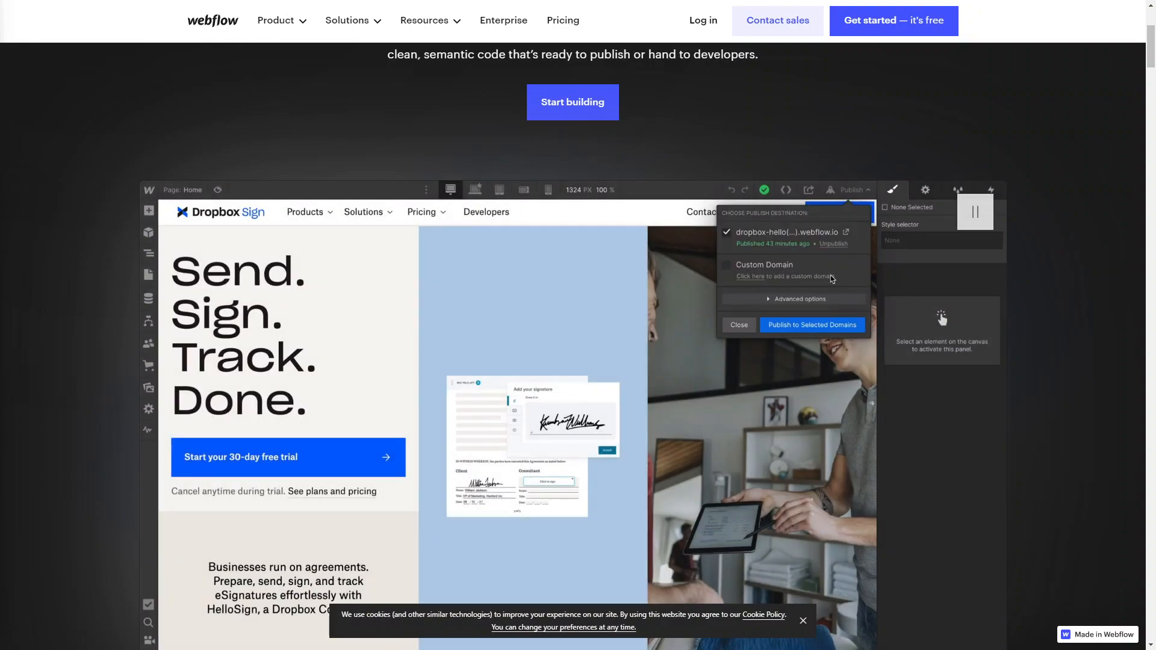
left_click(247, 335)
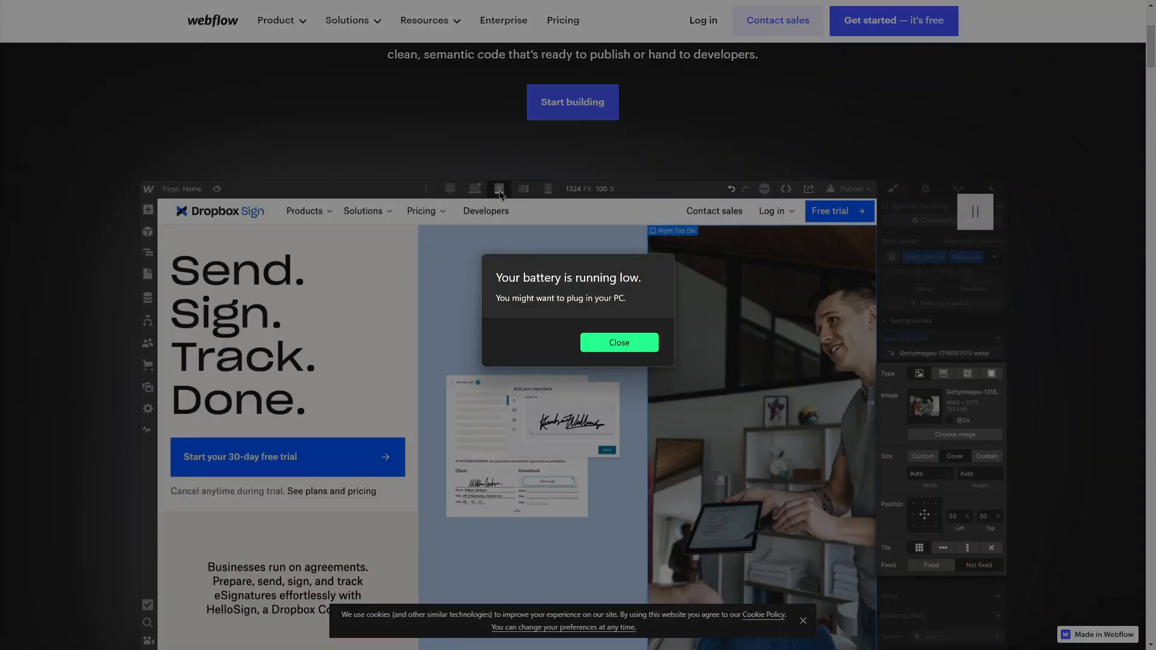
left_click(809, 188)
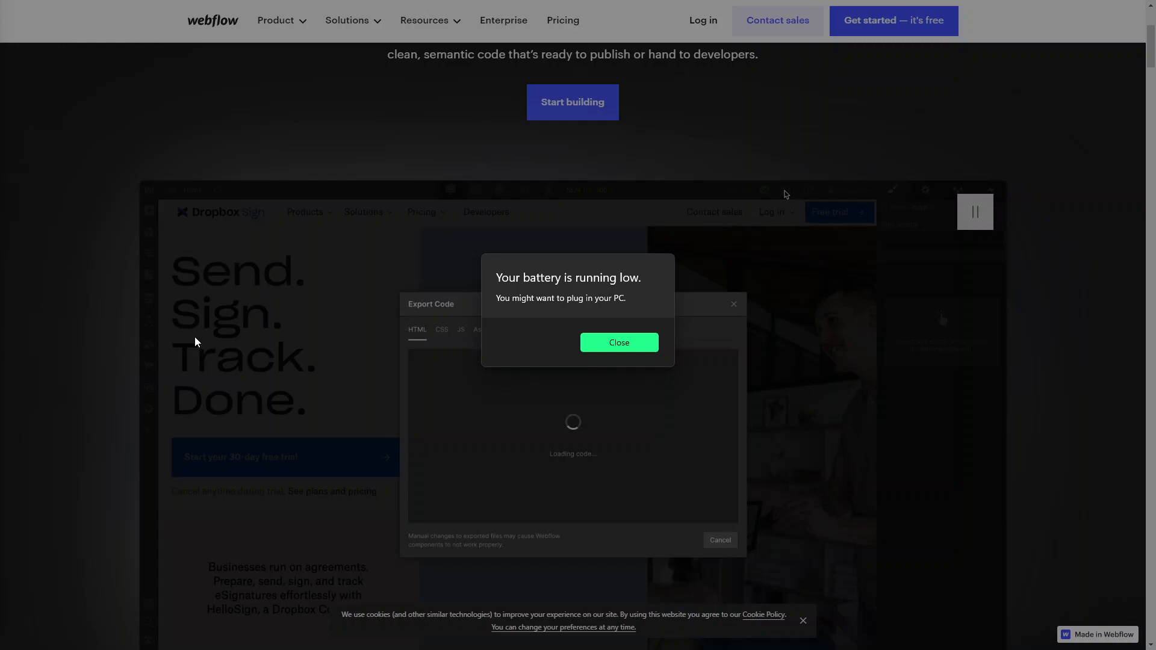
left_click(619, 342)
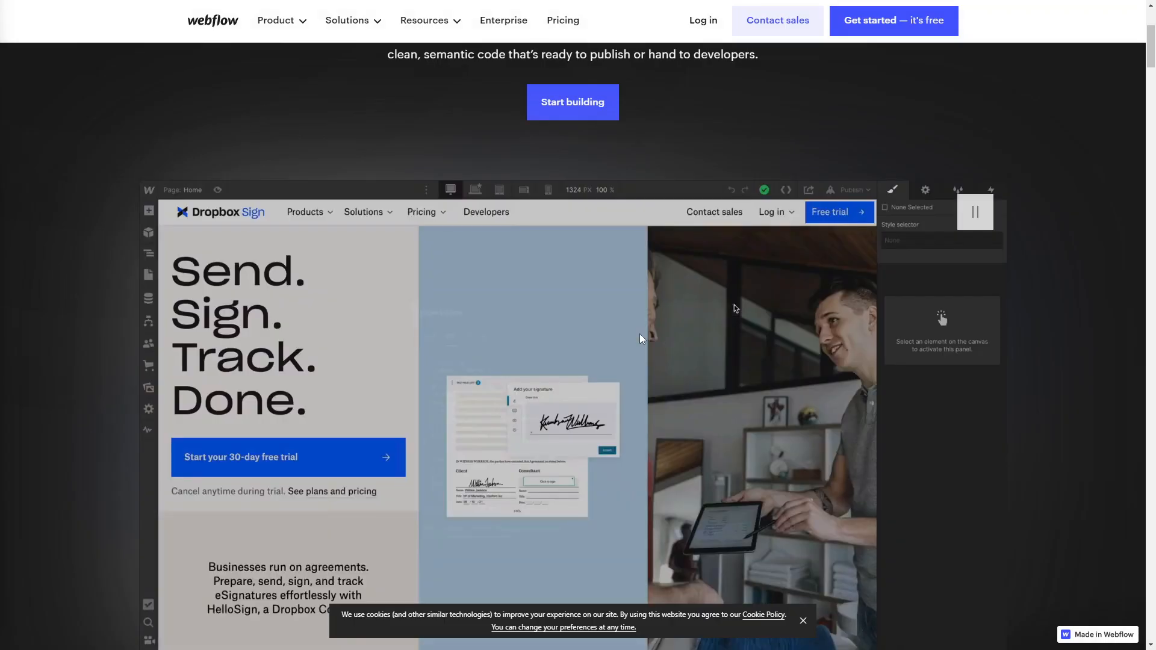
left_click(850, 190)
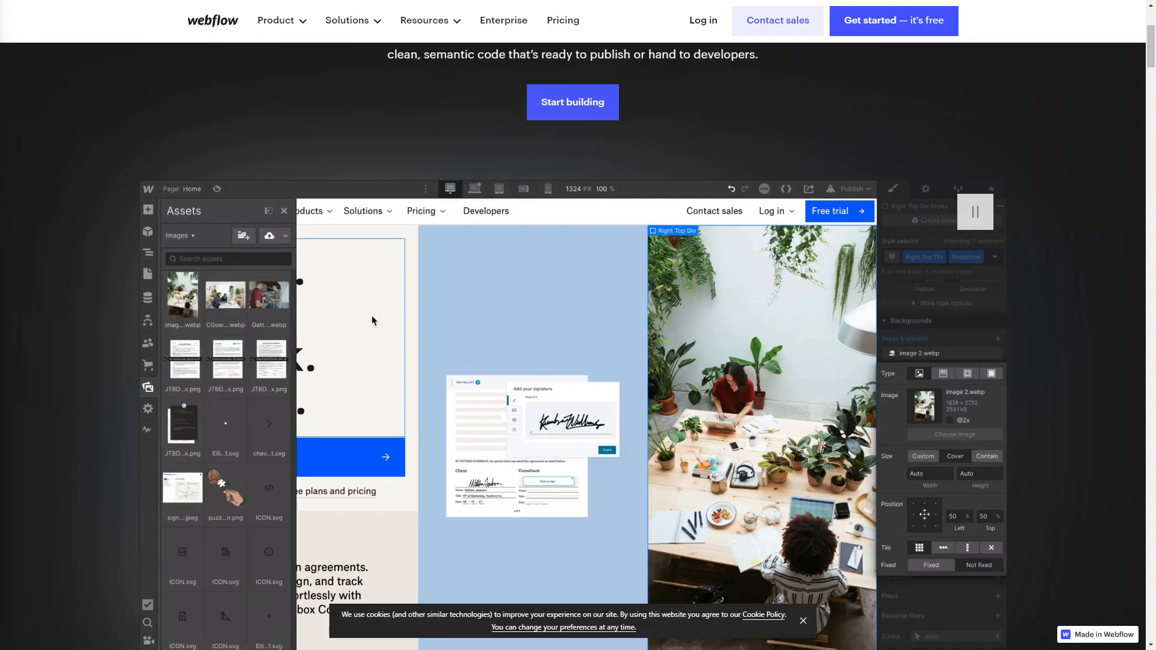
left_click(499, 188)
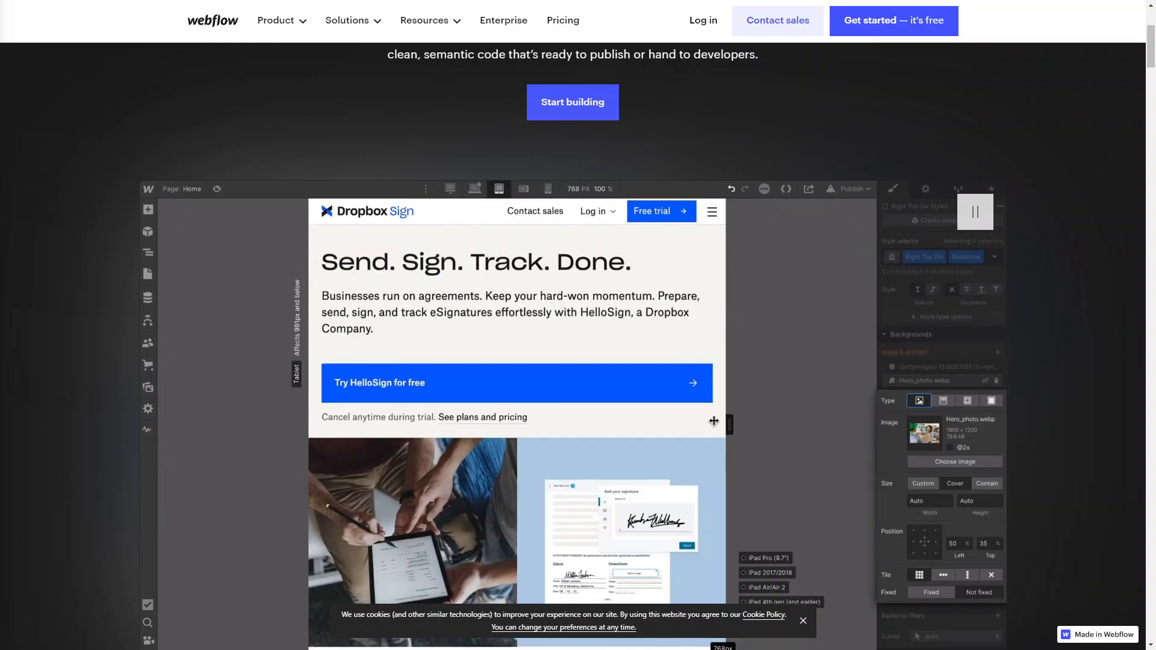
left_click(785, 189)
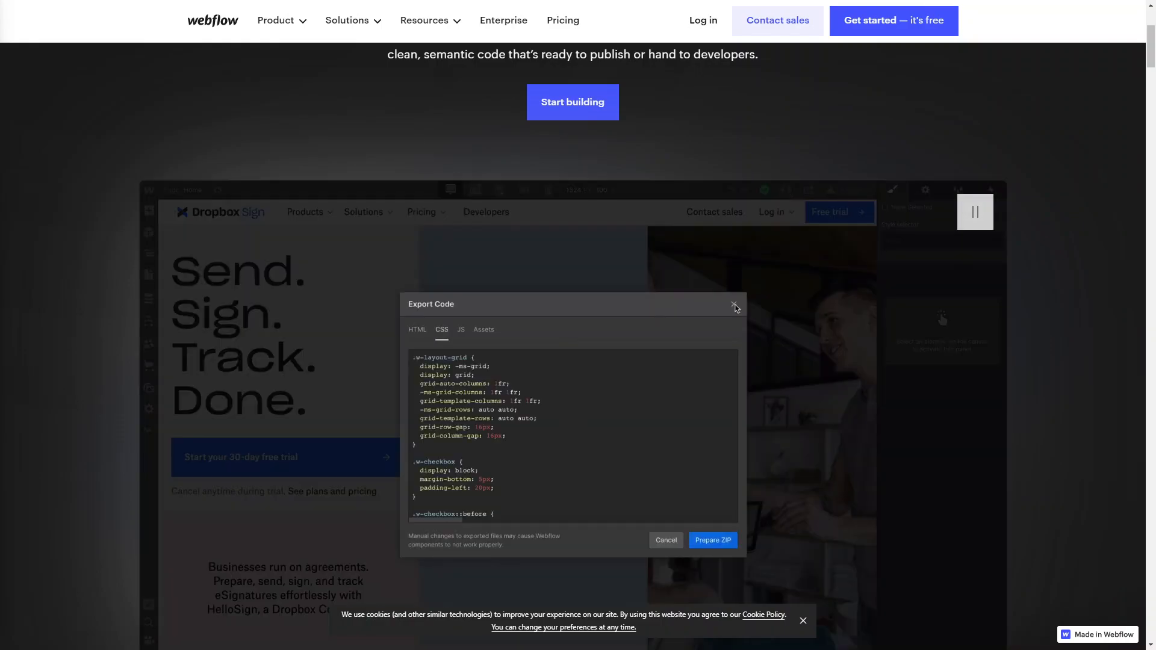
left_click(734, 306)
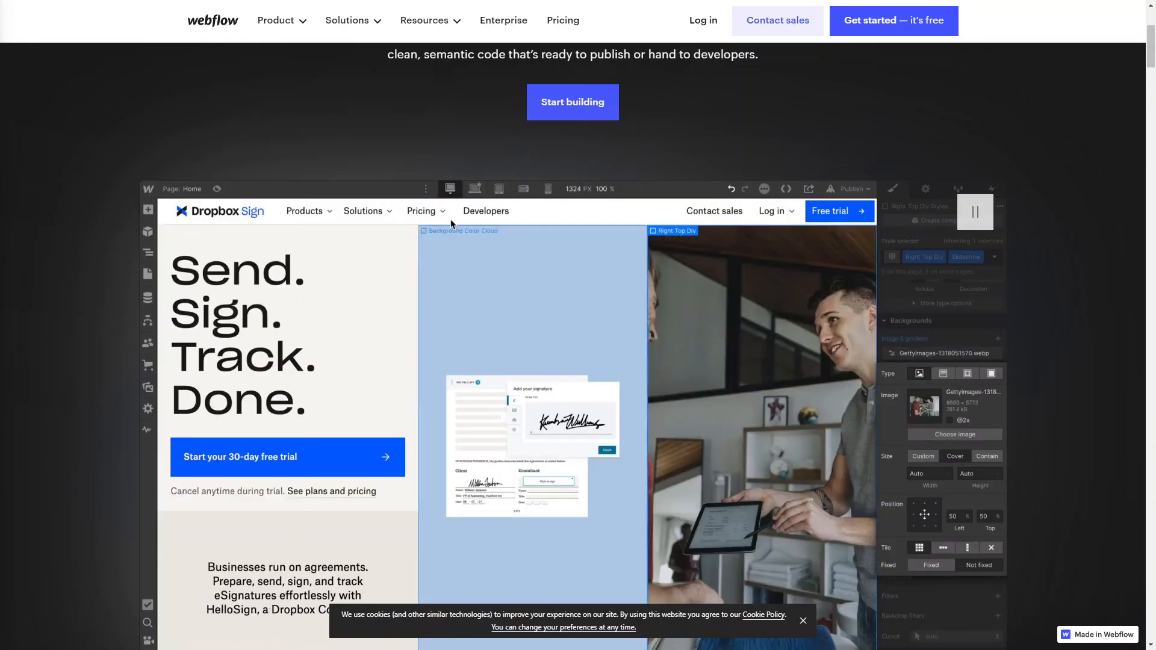
left_click(499, 188)
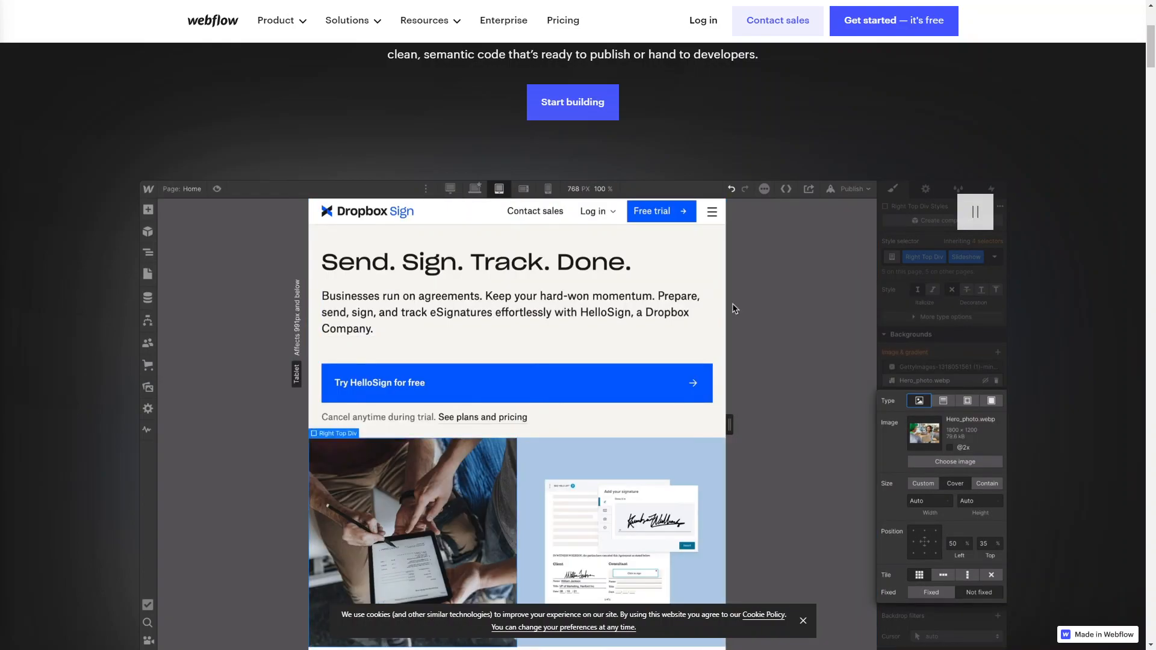
left_click(786, 188)
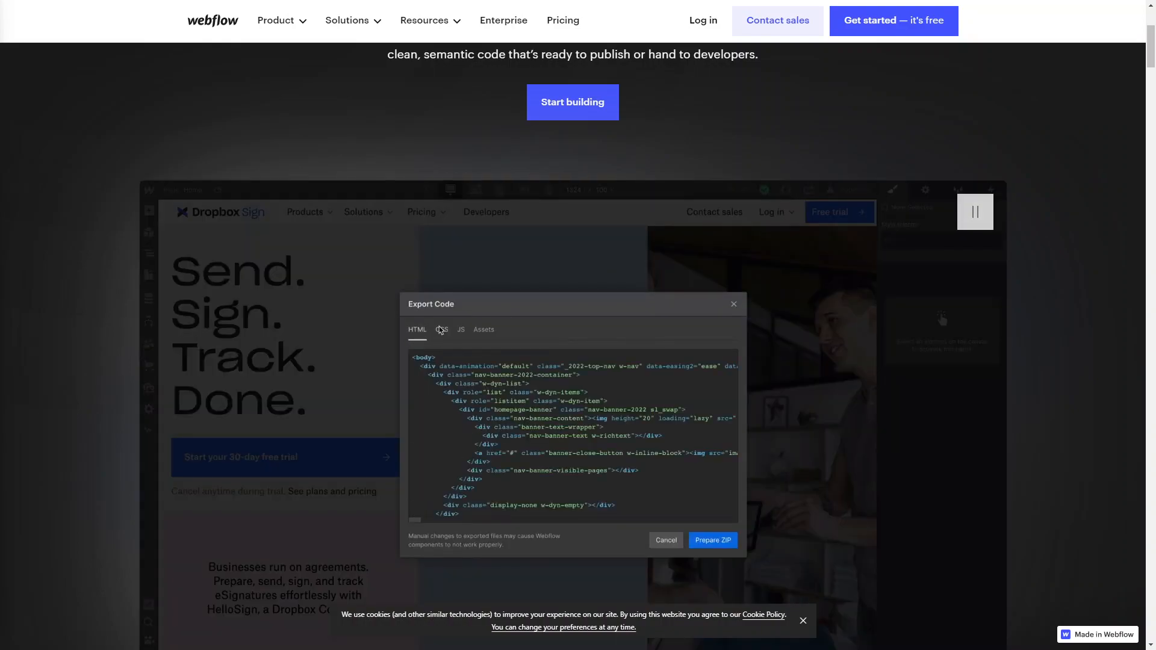
left_click(852, 190)
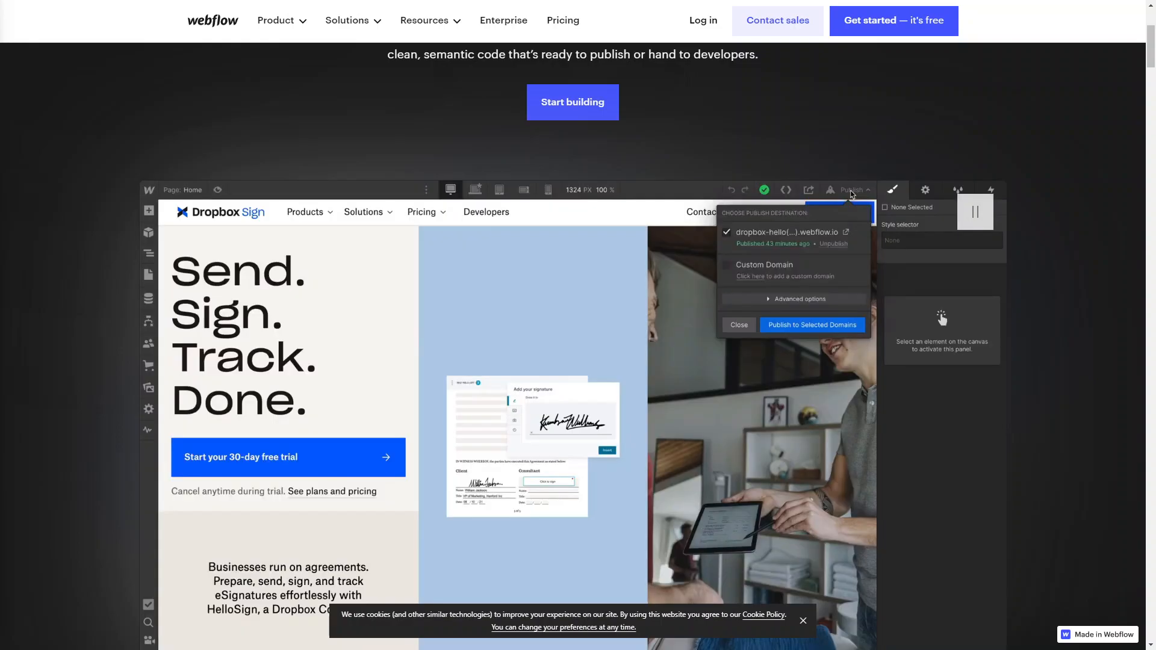
left_click(811, 324)
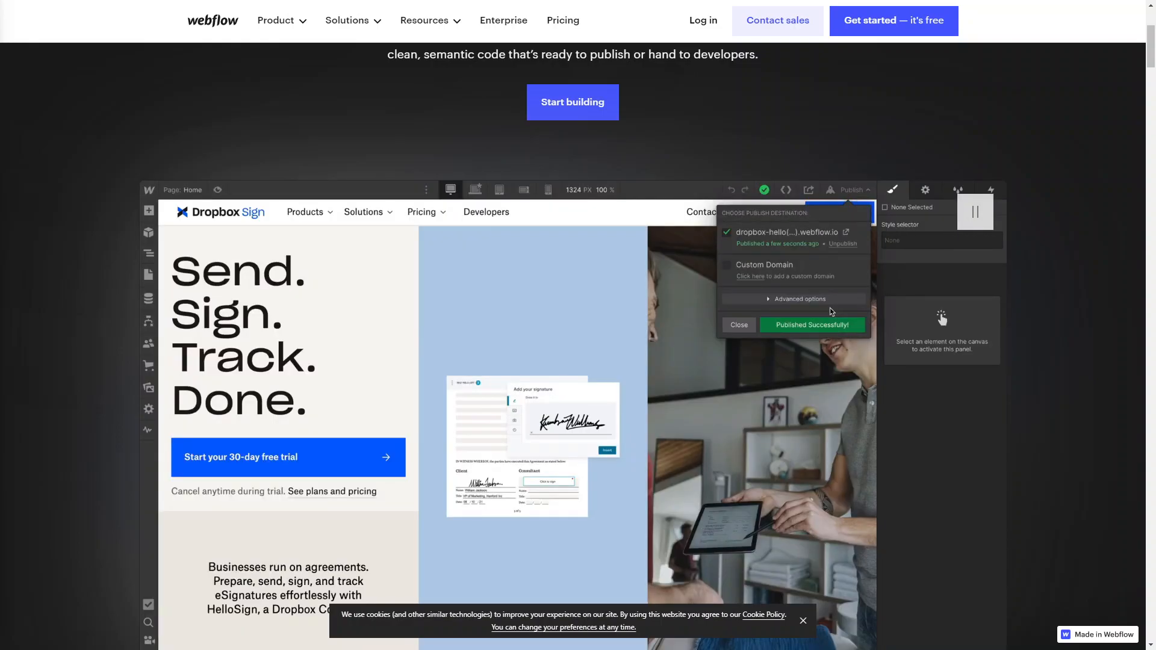
left_click(738, 325)
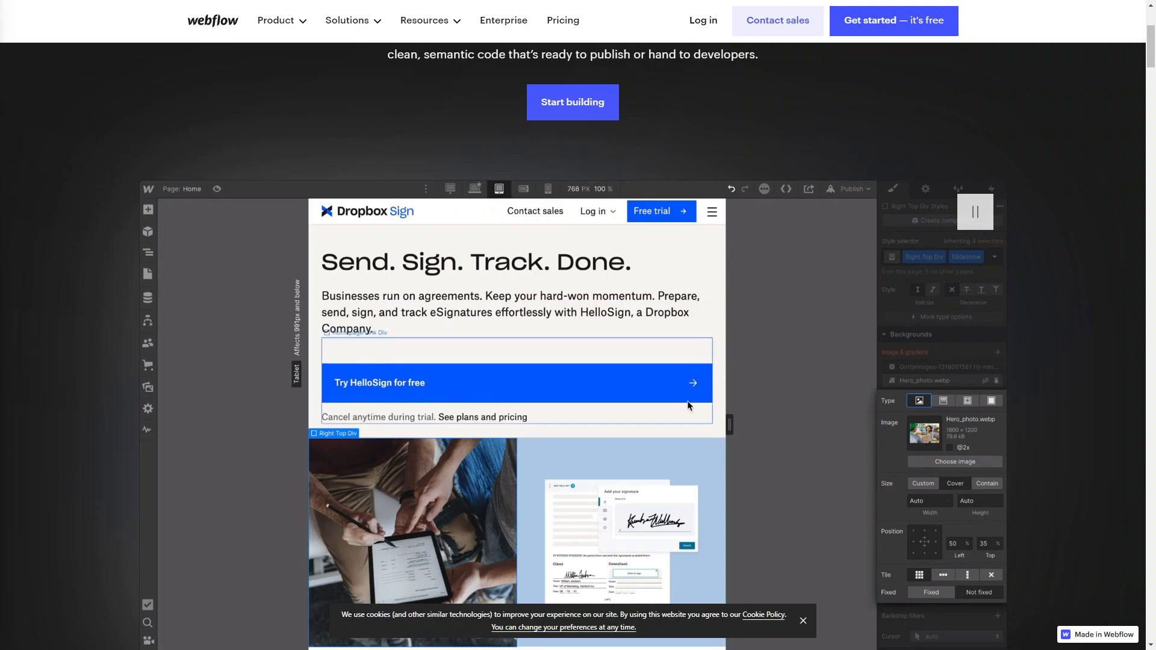
left_click(786, 188)
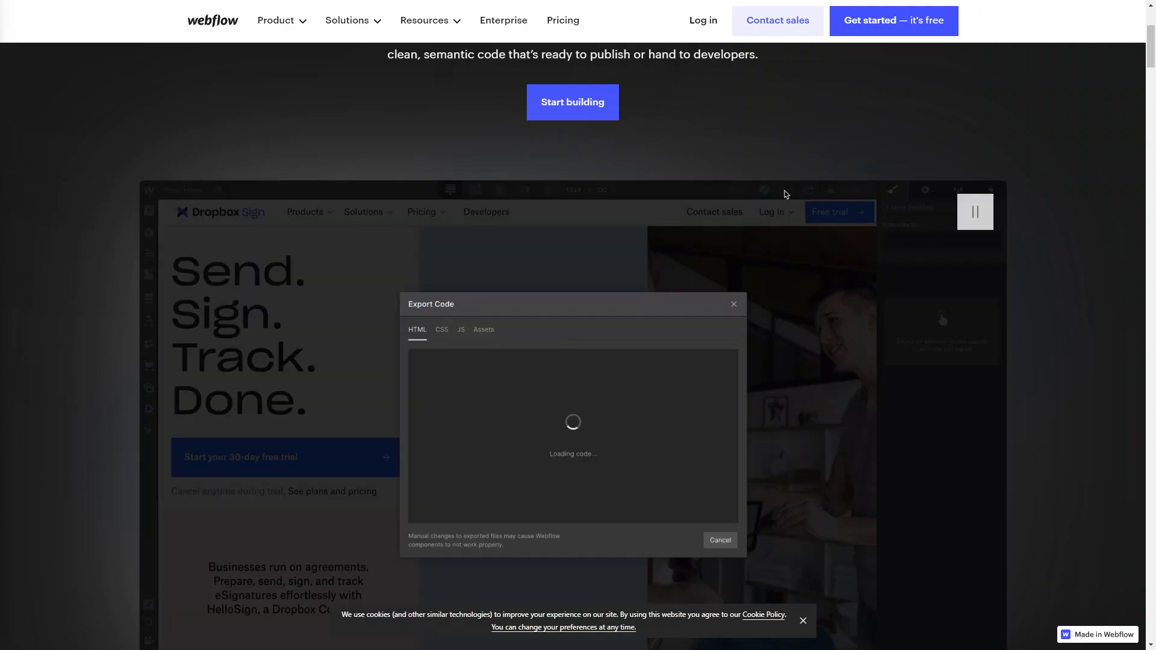
left_click(733, 304)
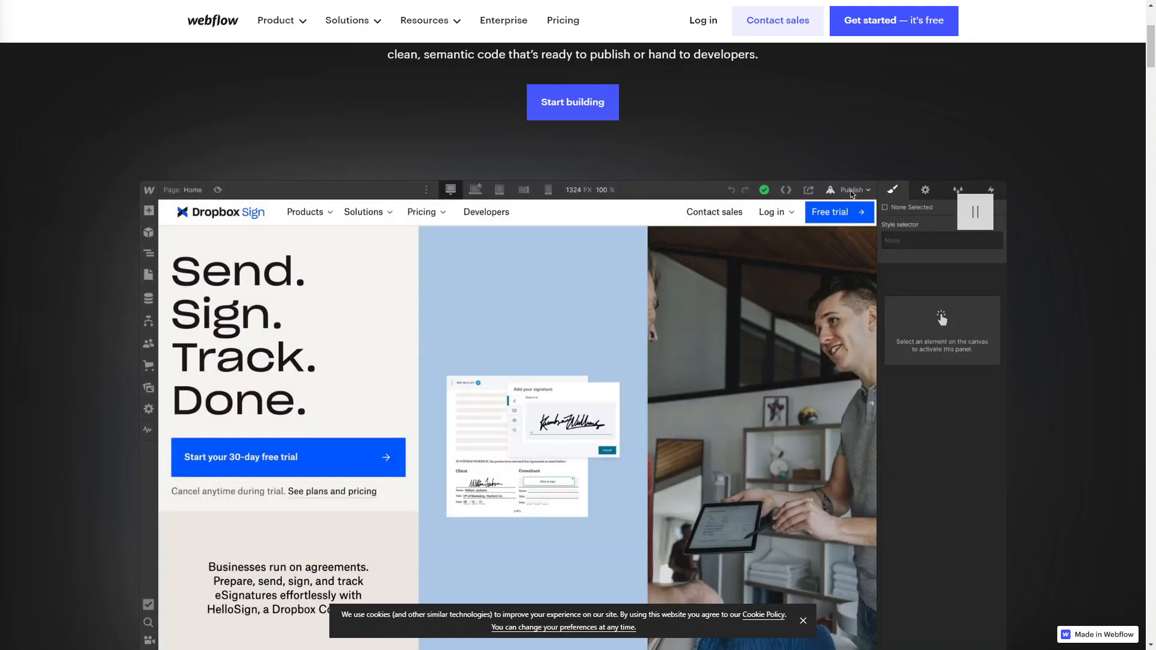
left_click(848, 190)
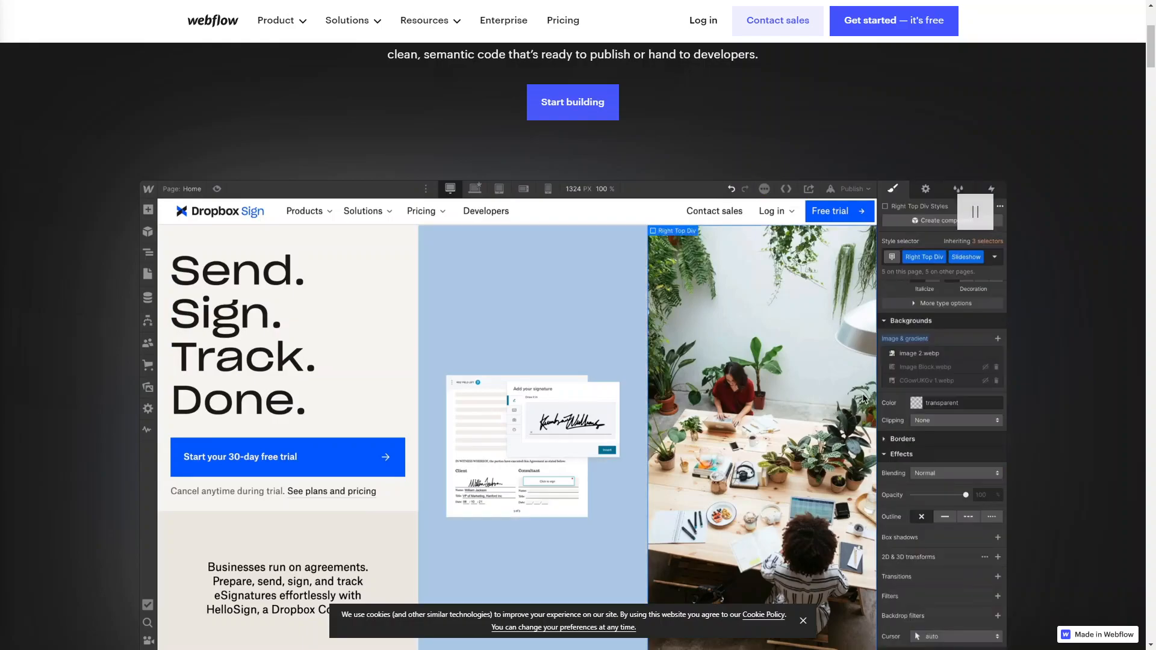
left_click(499, 188)
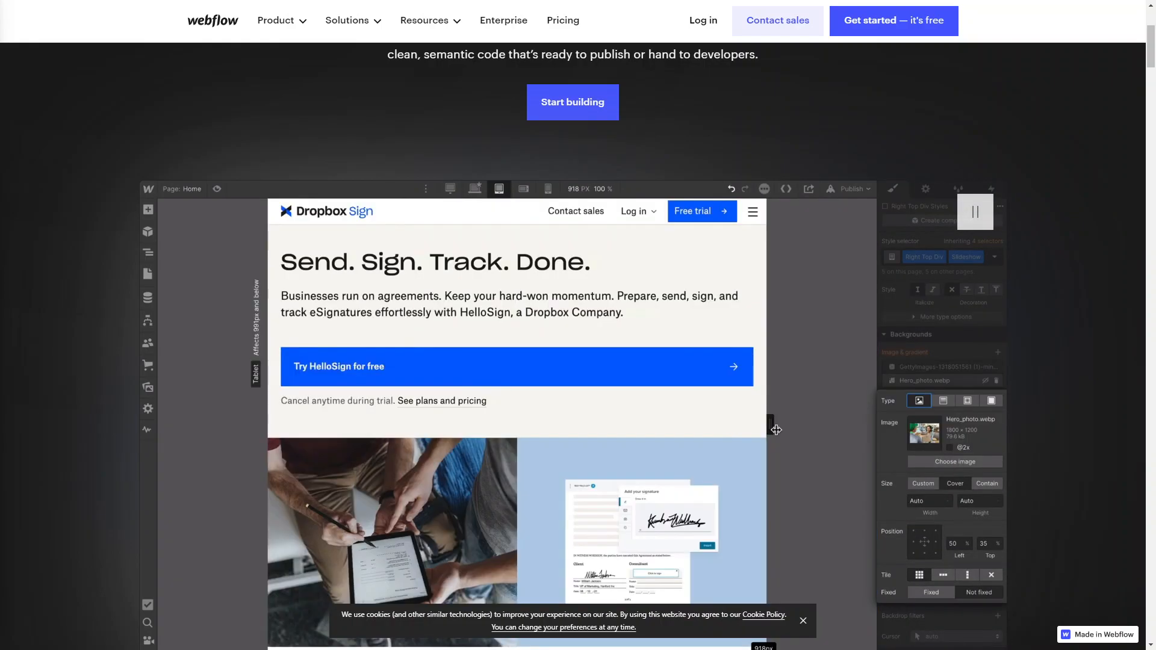
left_click(786, 188)
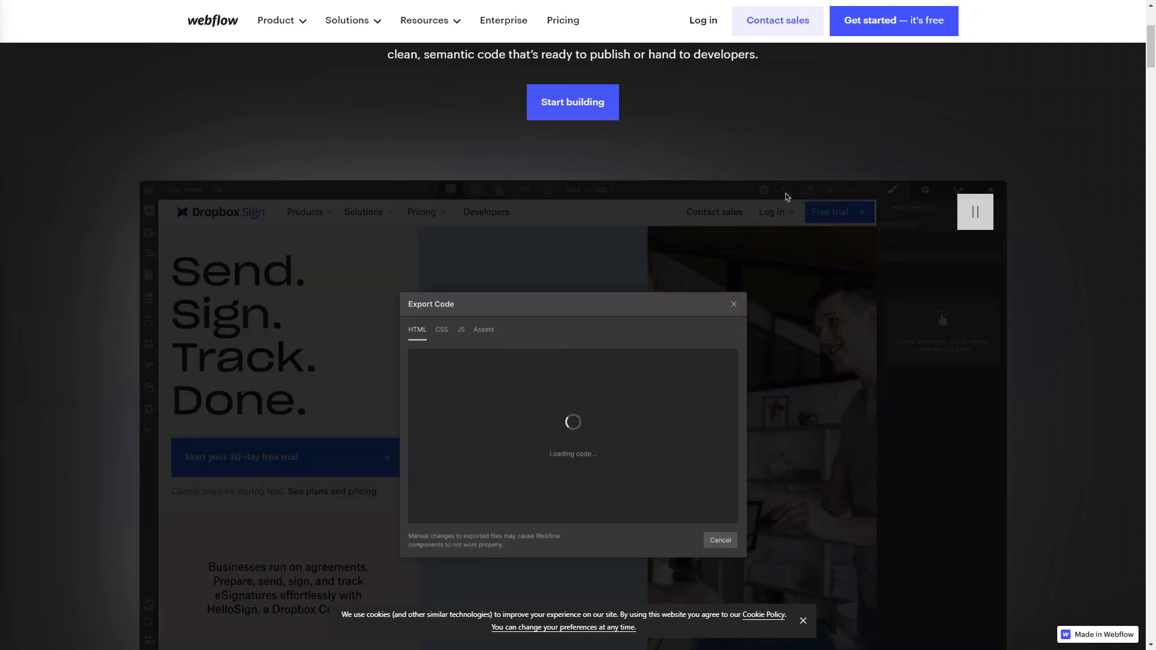
left_click(441, 329)
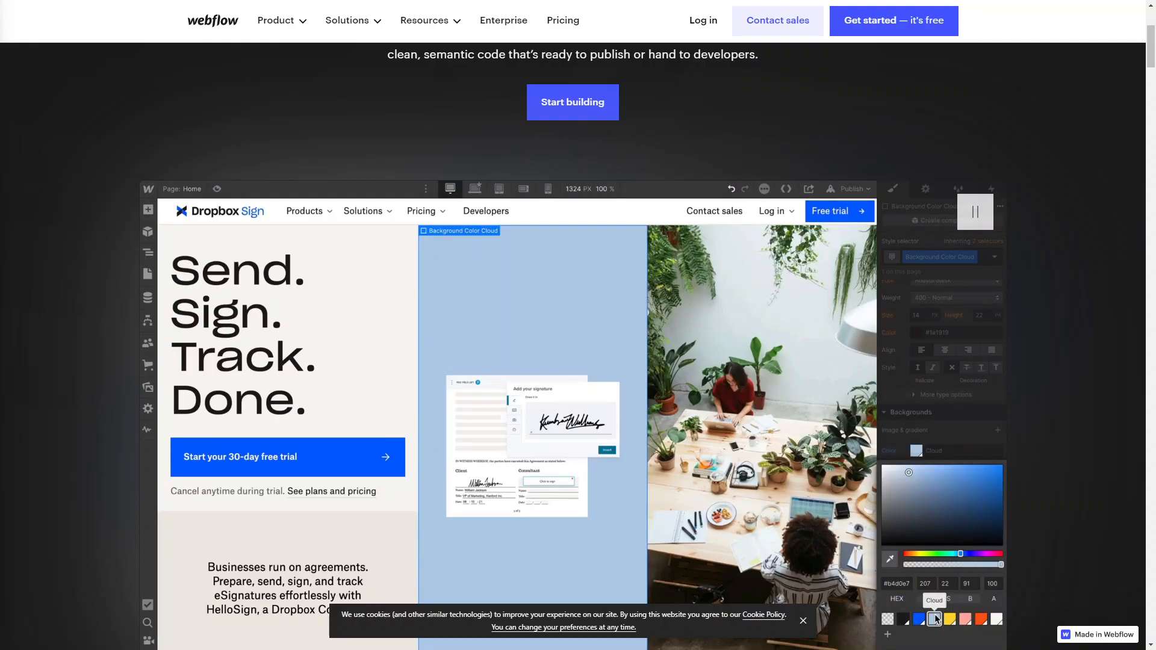
left_click(499, 188)
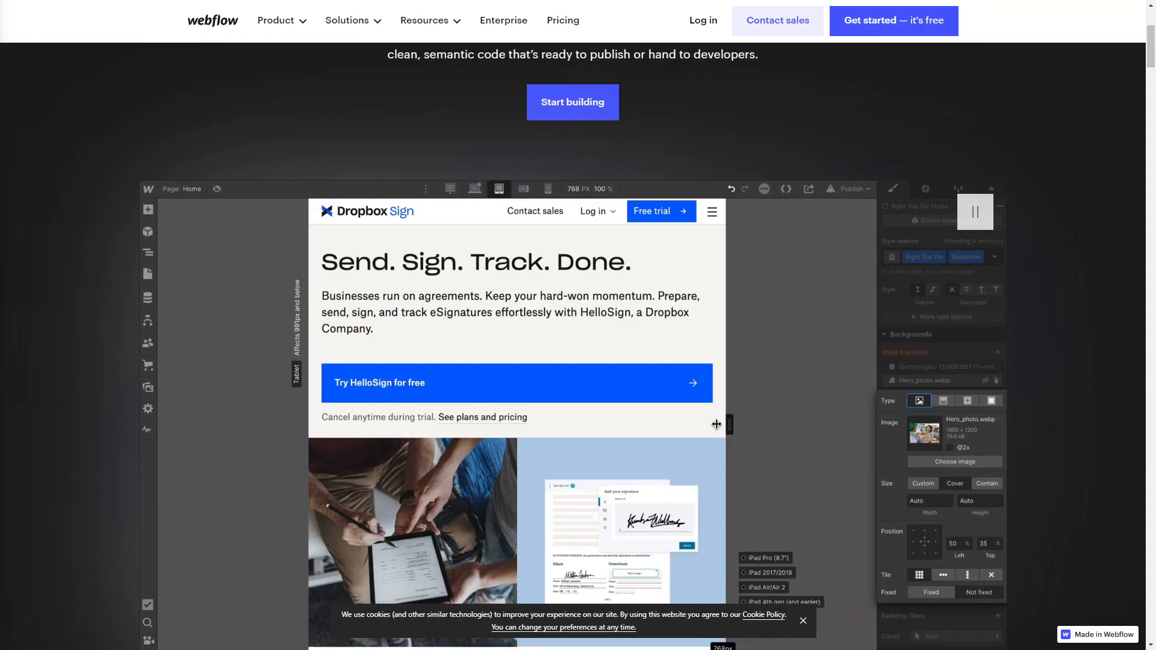
left_click(785, 189)
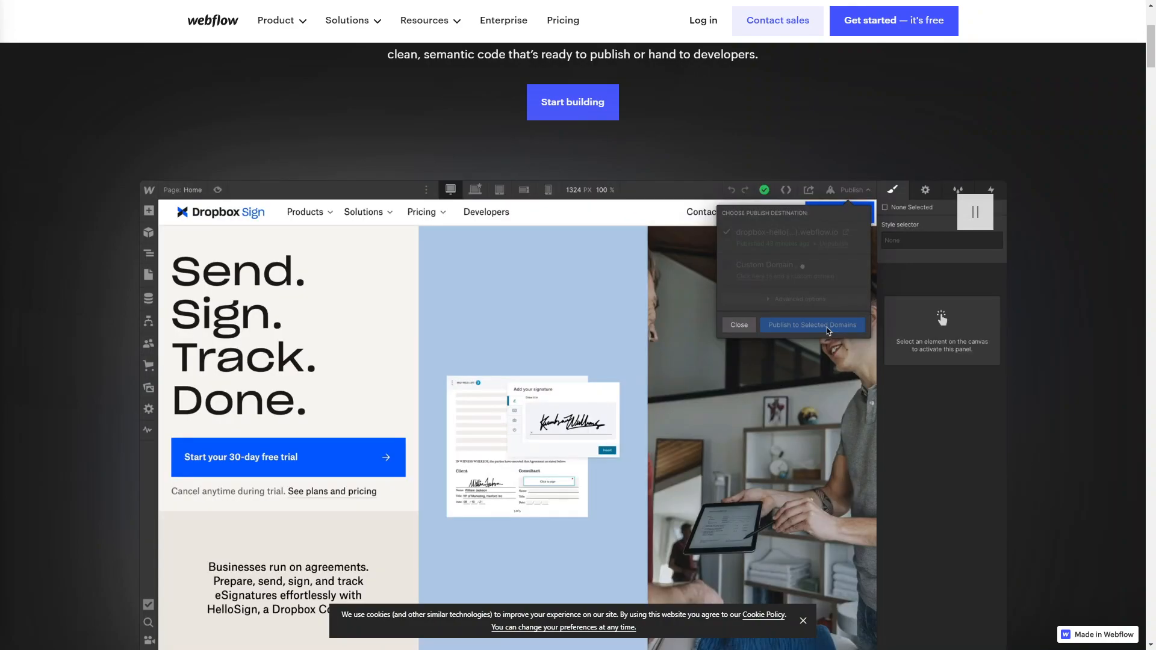
left_click(811, 324)
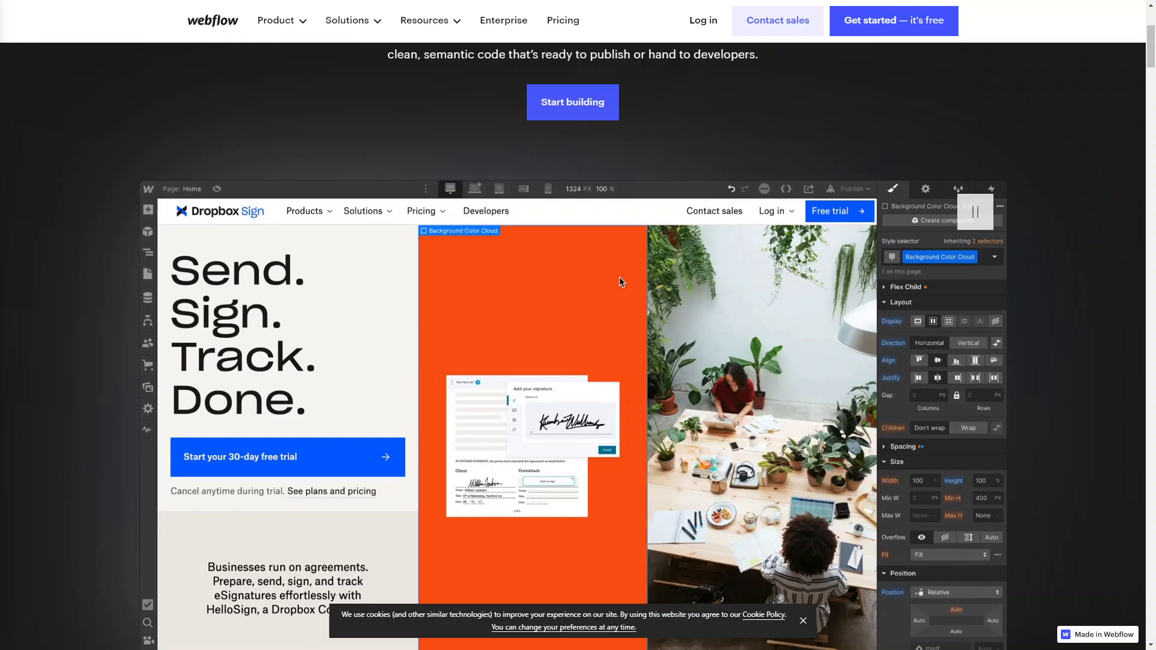
left_click(760, 332)
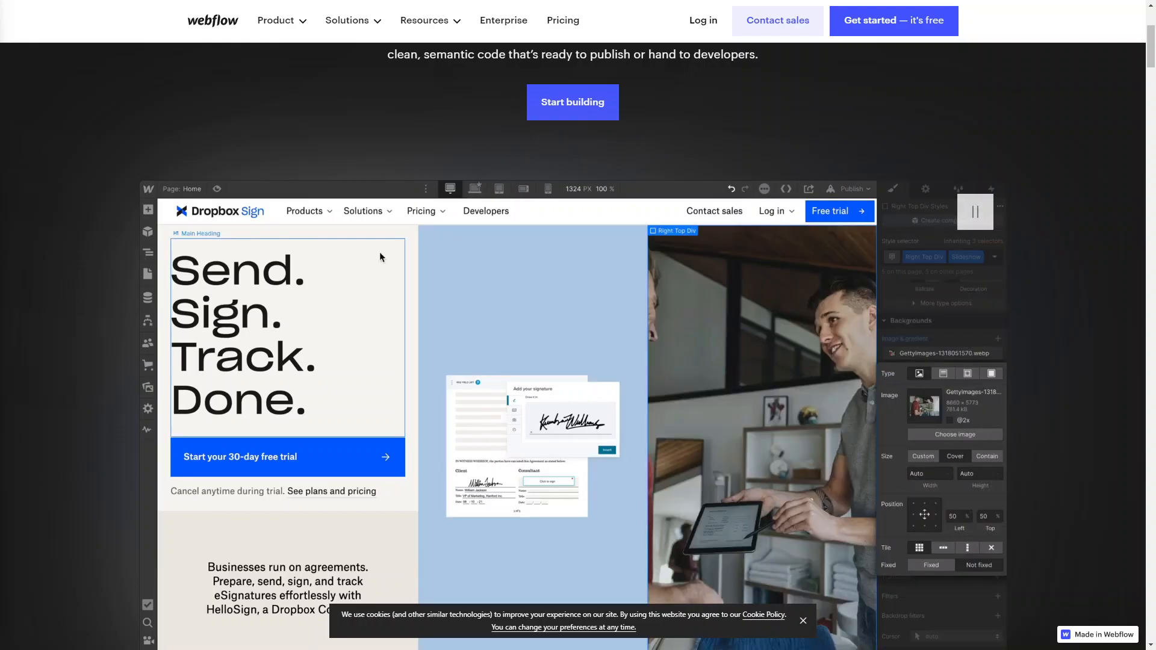
left_click(785, 188)
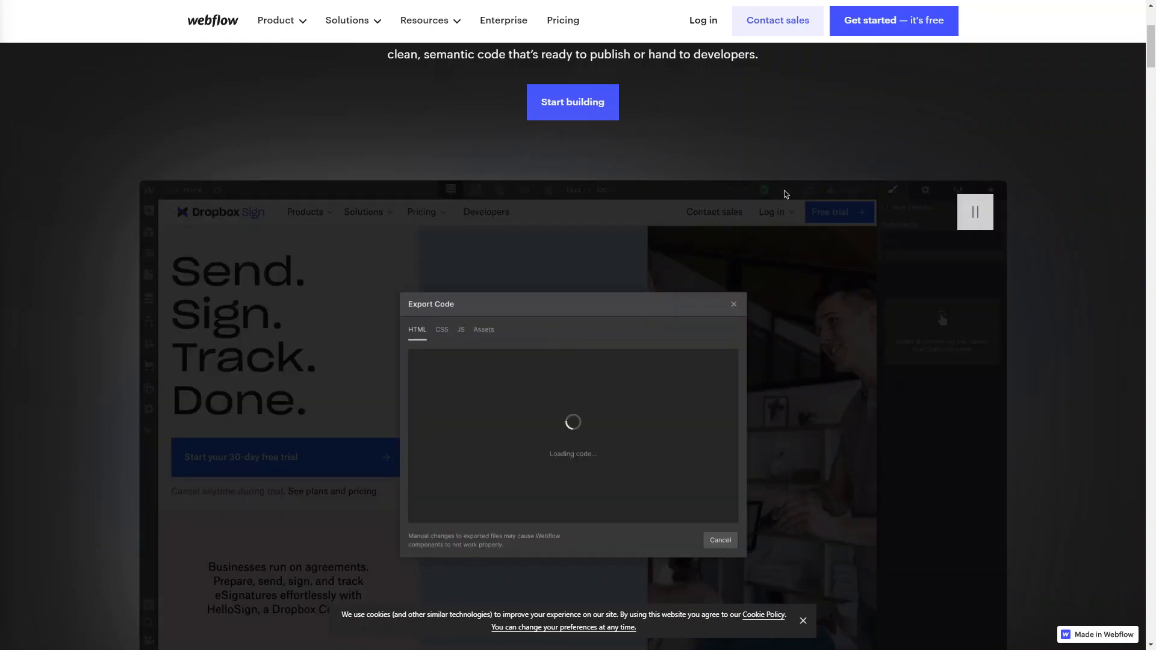
left_click(441, 330)
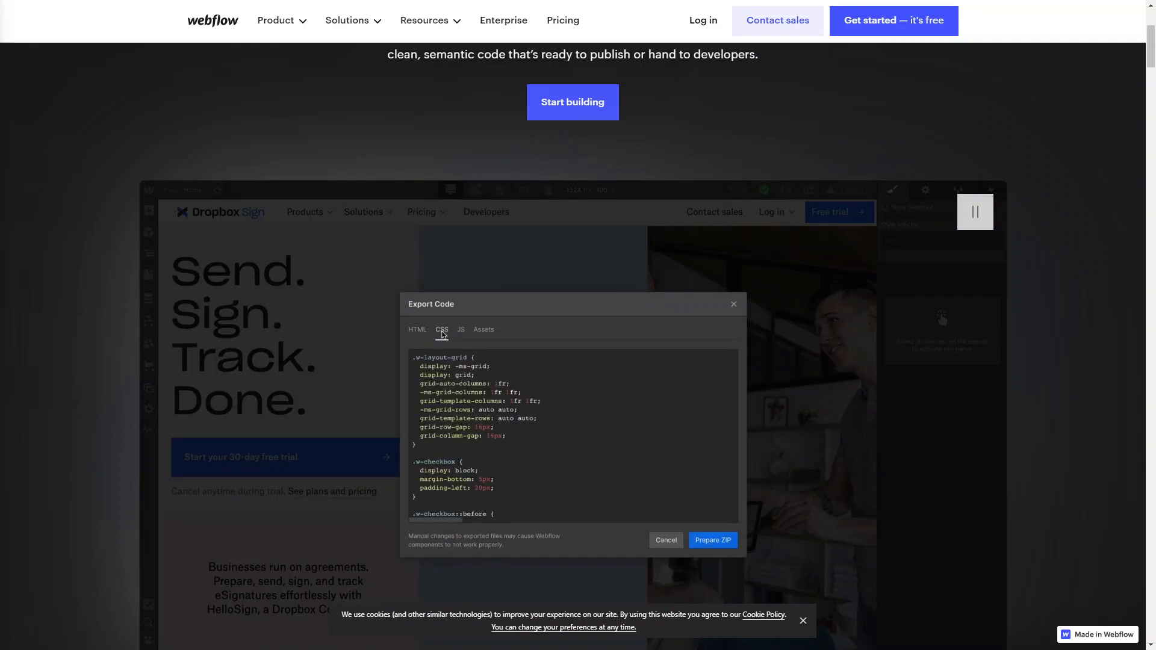